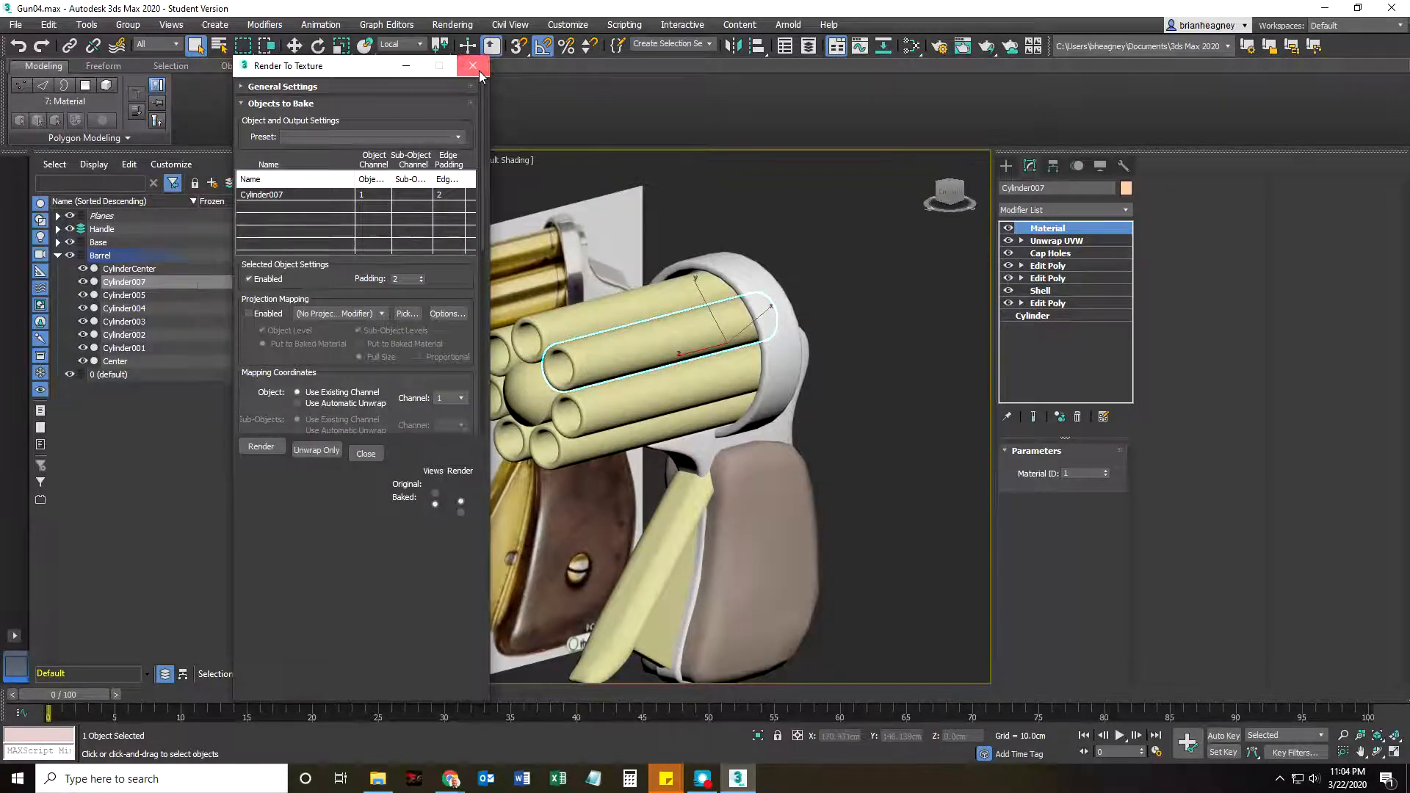
Step: Close Render To Texture and confirm Render Setup lists Scanline as the production renderer
click(451, 24)
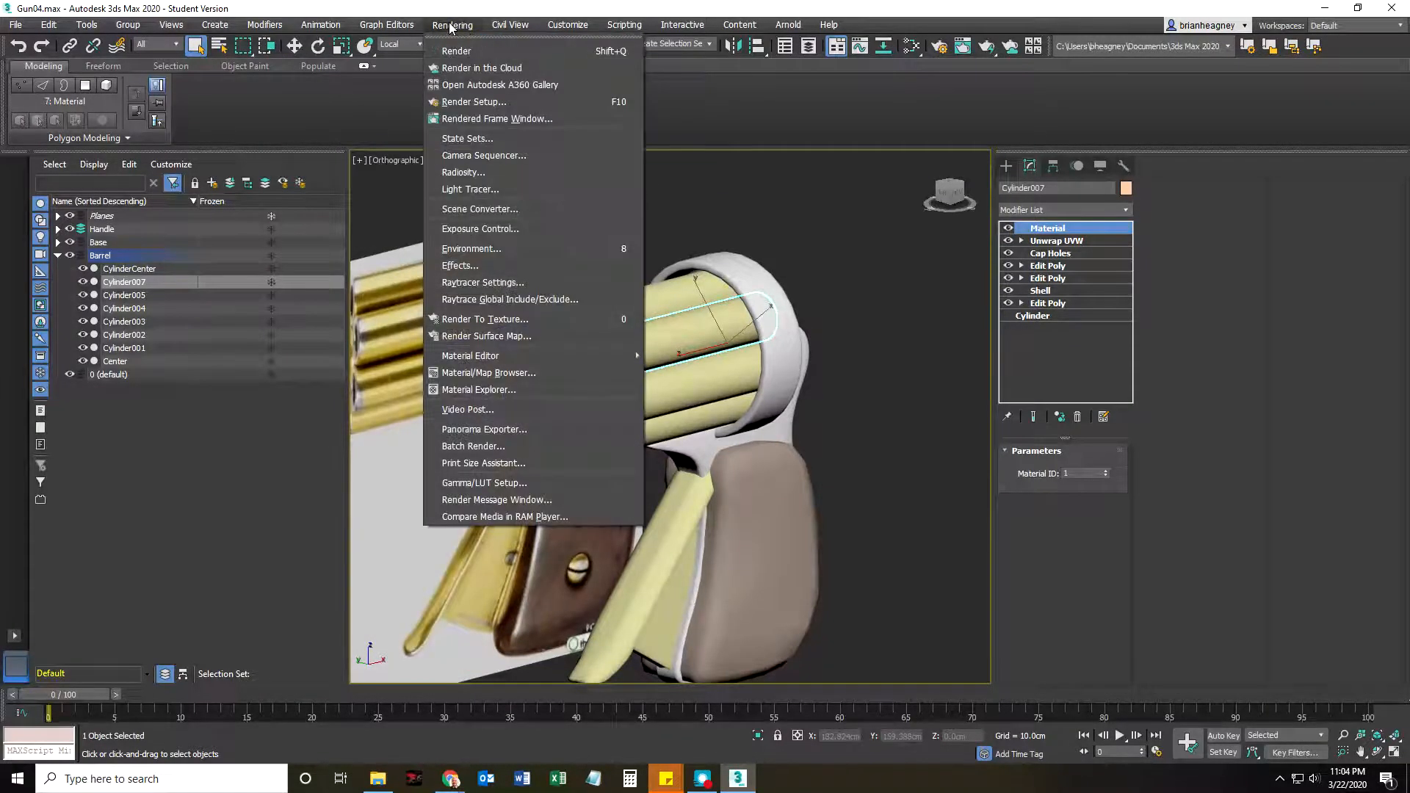
mouse_move(482, 282)
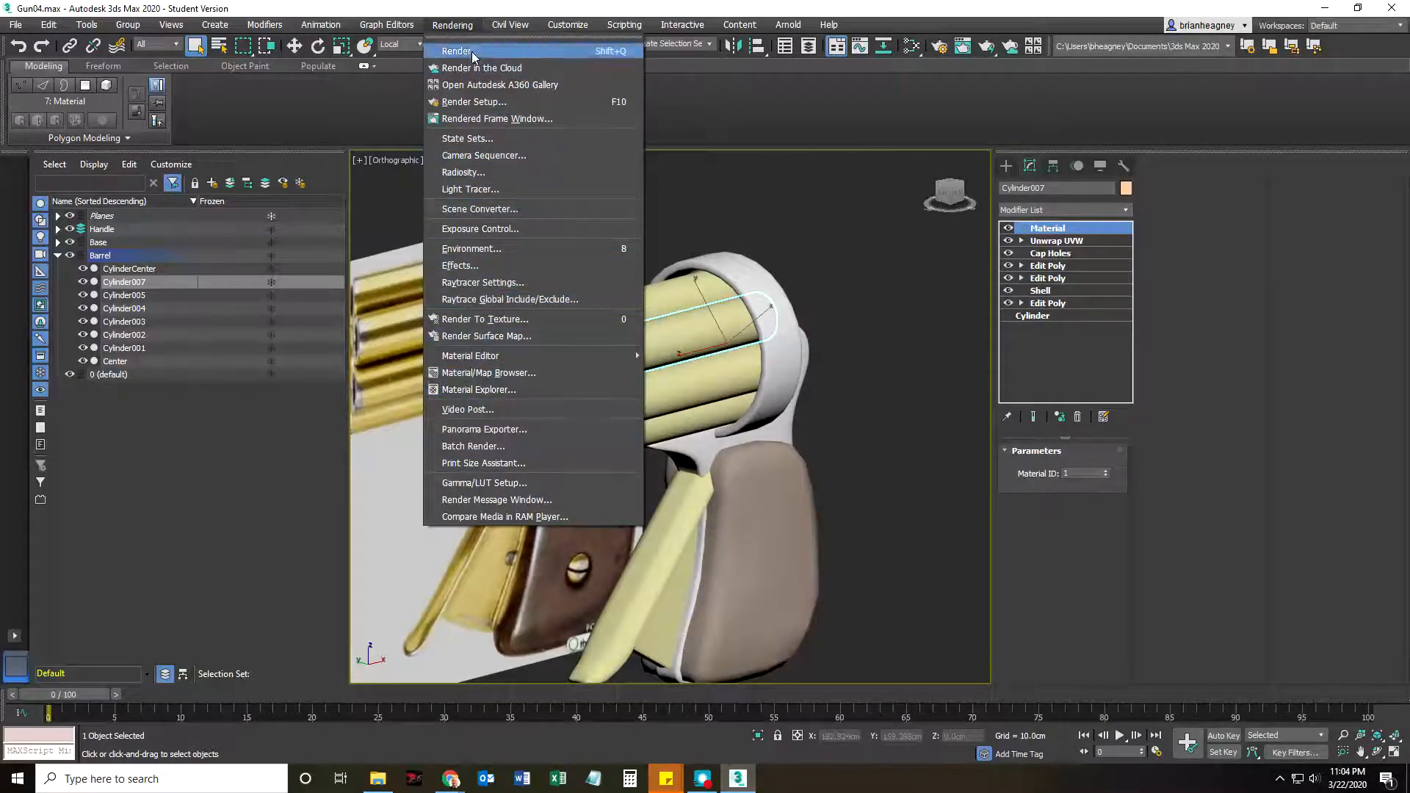
mouse_move(473, 101)
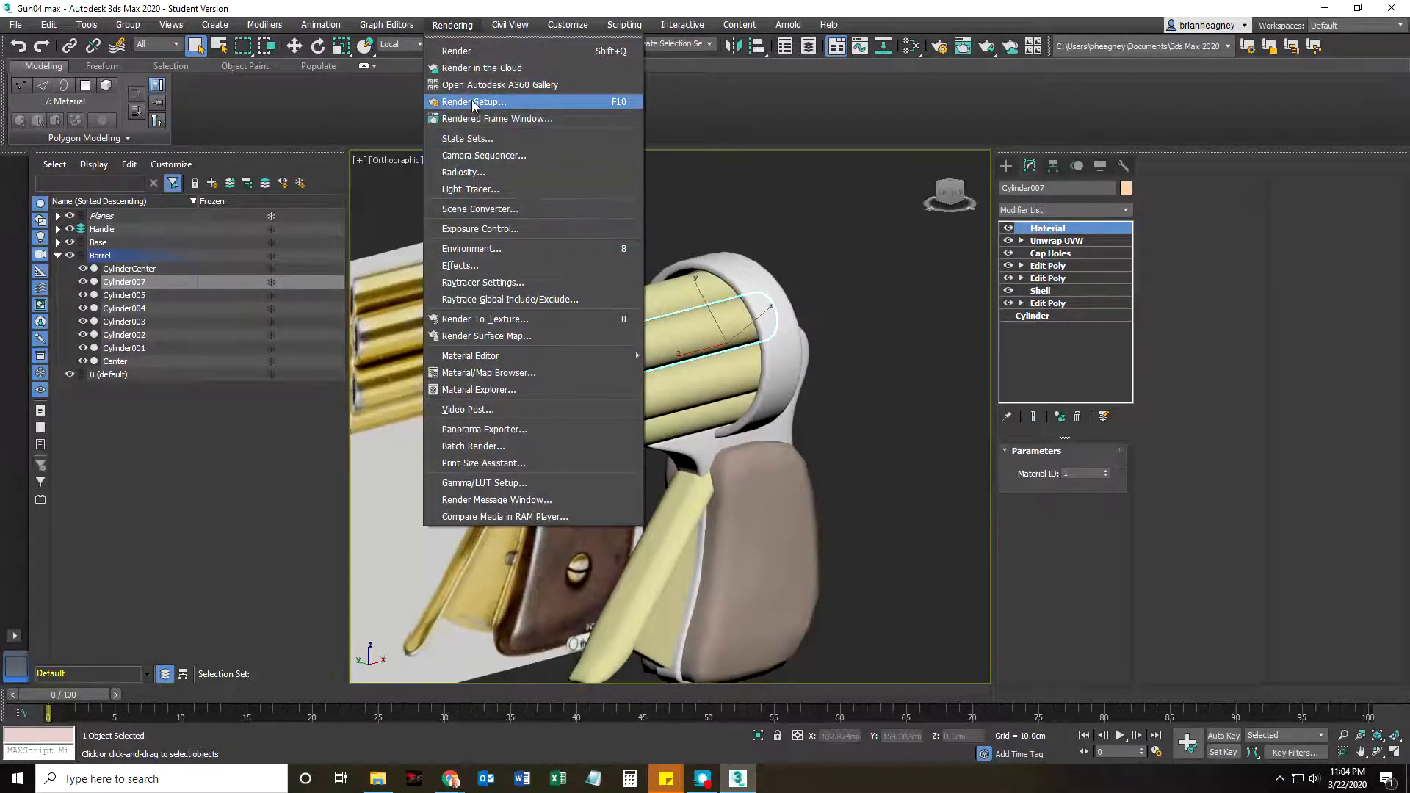
click(474, 101)
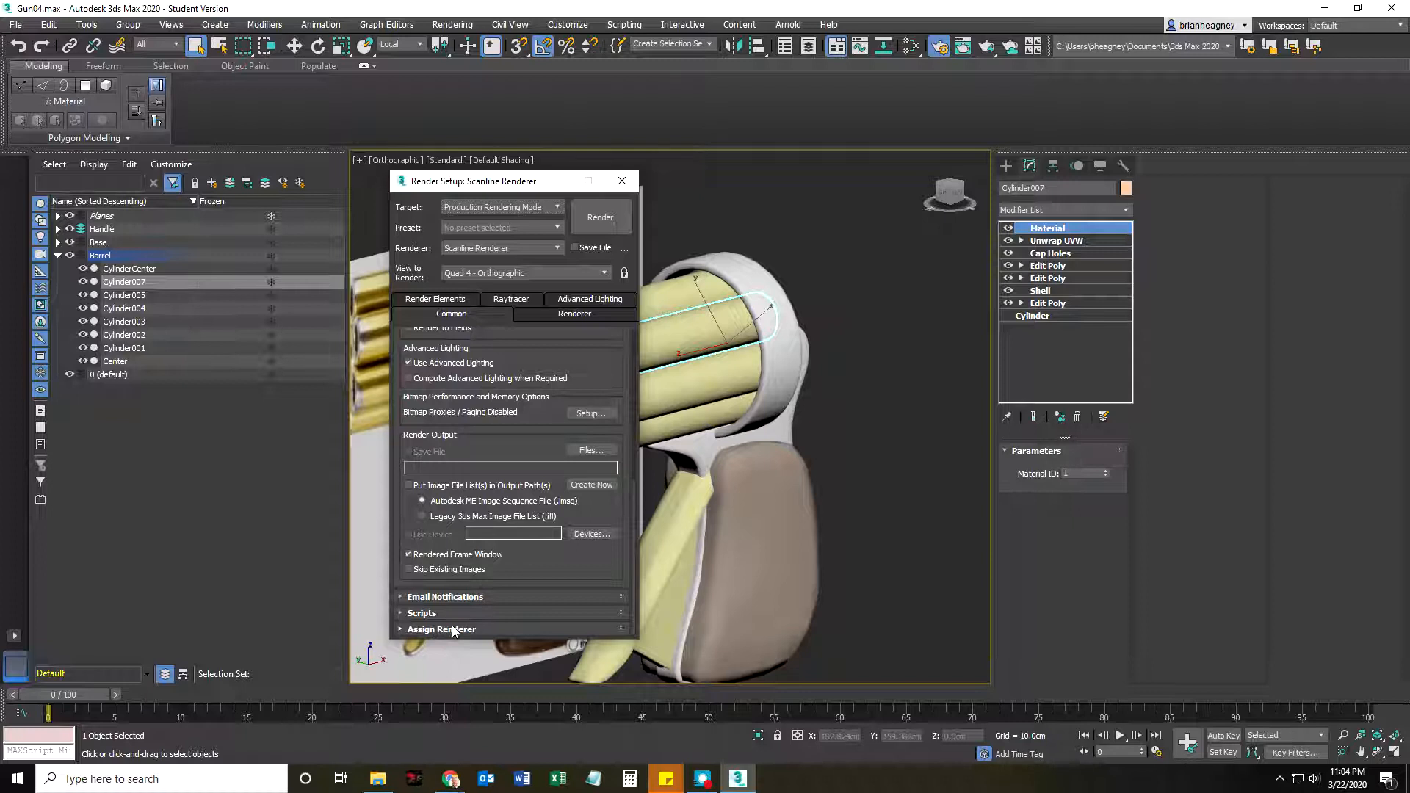
click(441, 628)
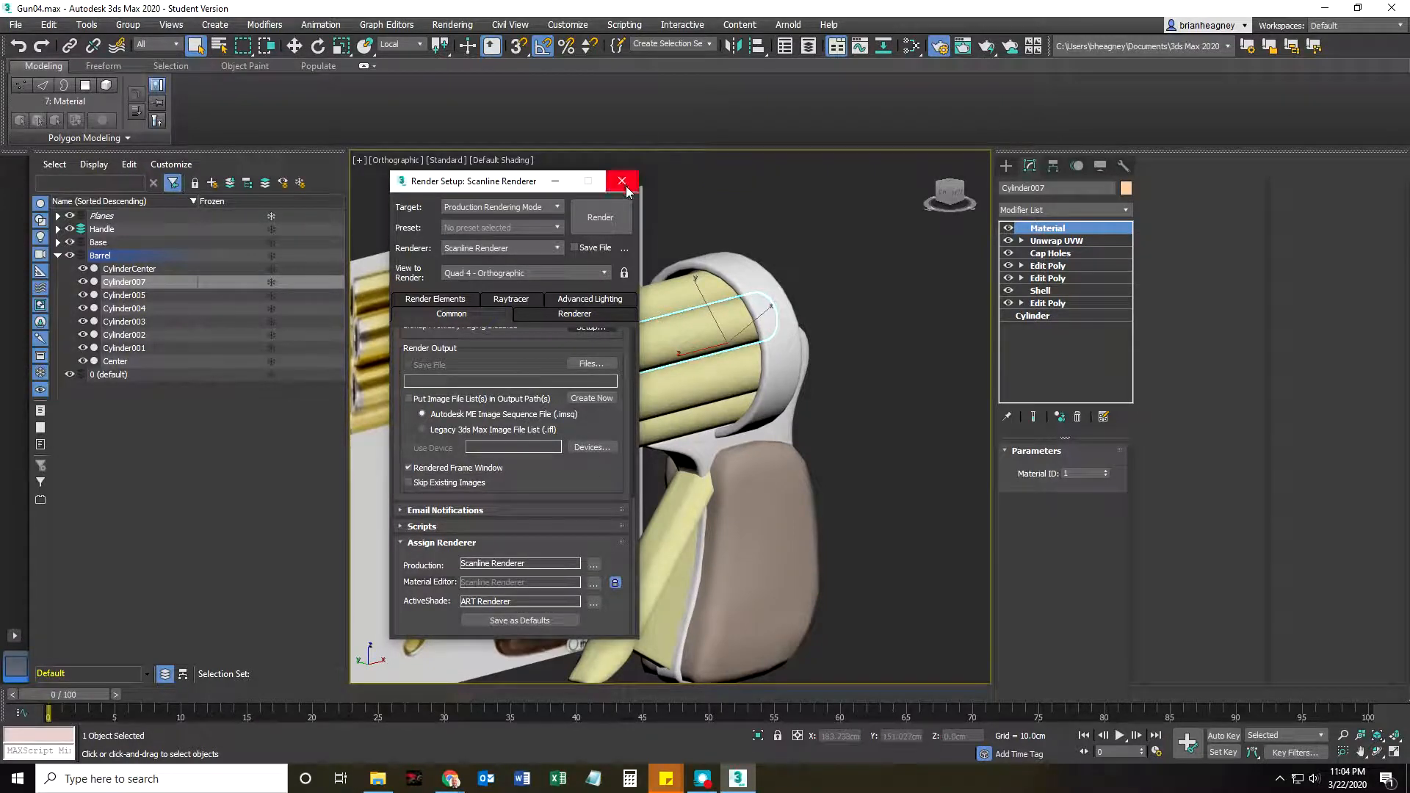
click(621, 180)
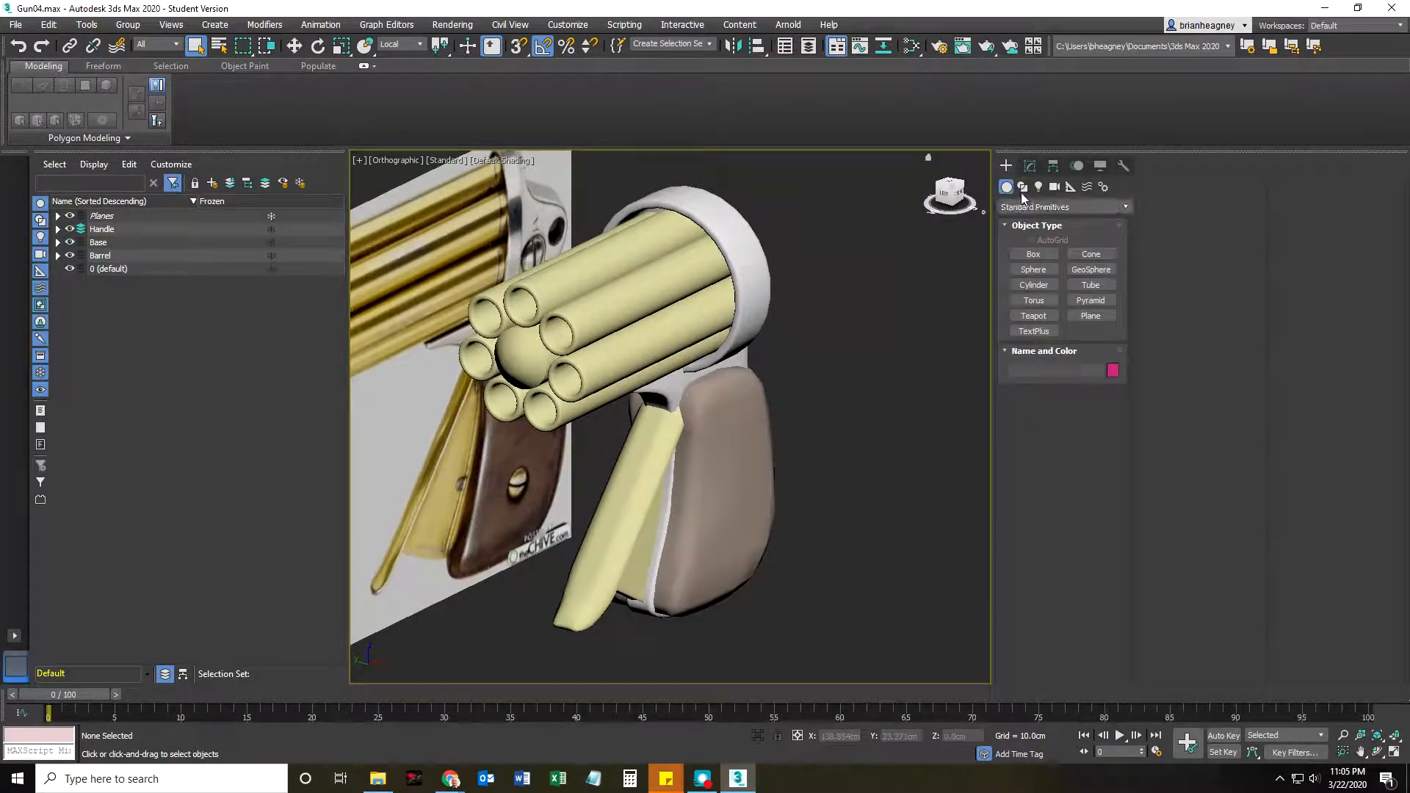
Step: Place a standard Skylight (Sky001) in the scene and change its rays per sample
click(1037, 187)
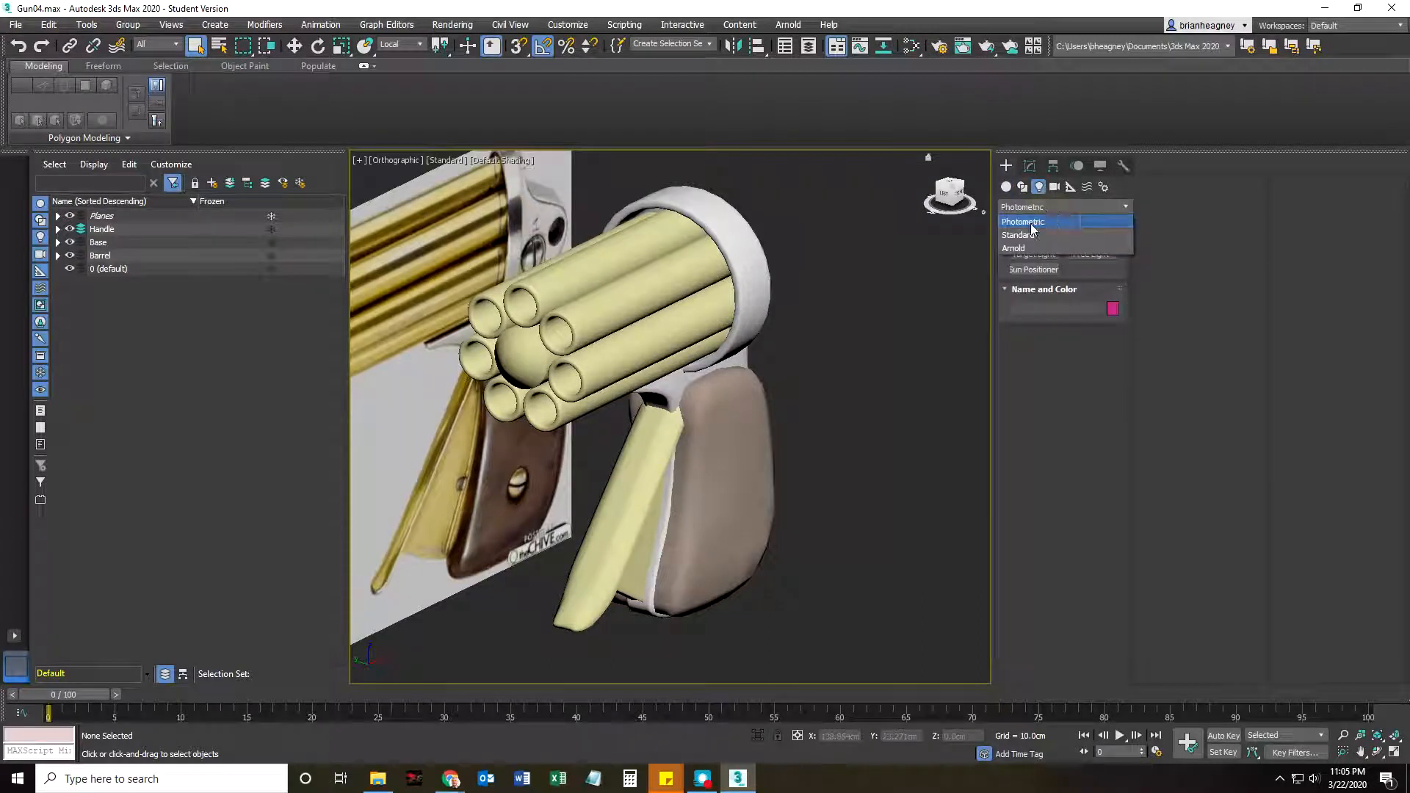
click(1016, 235)
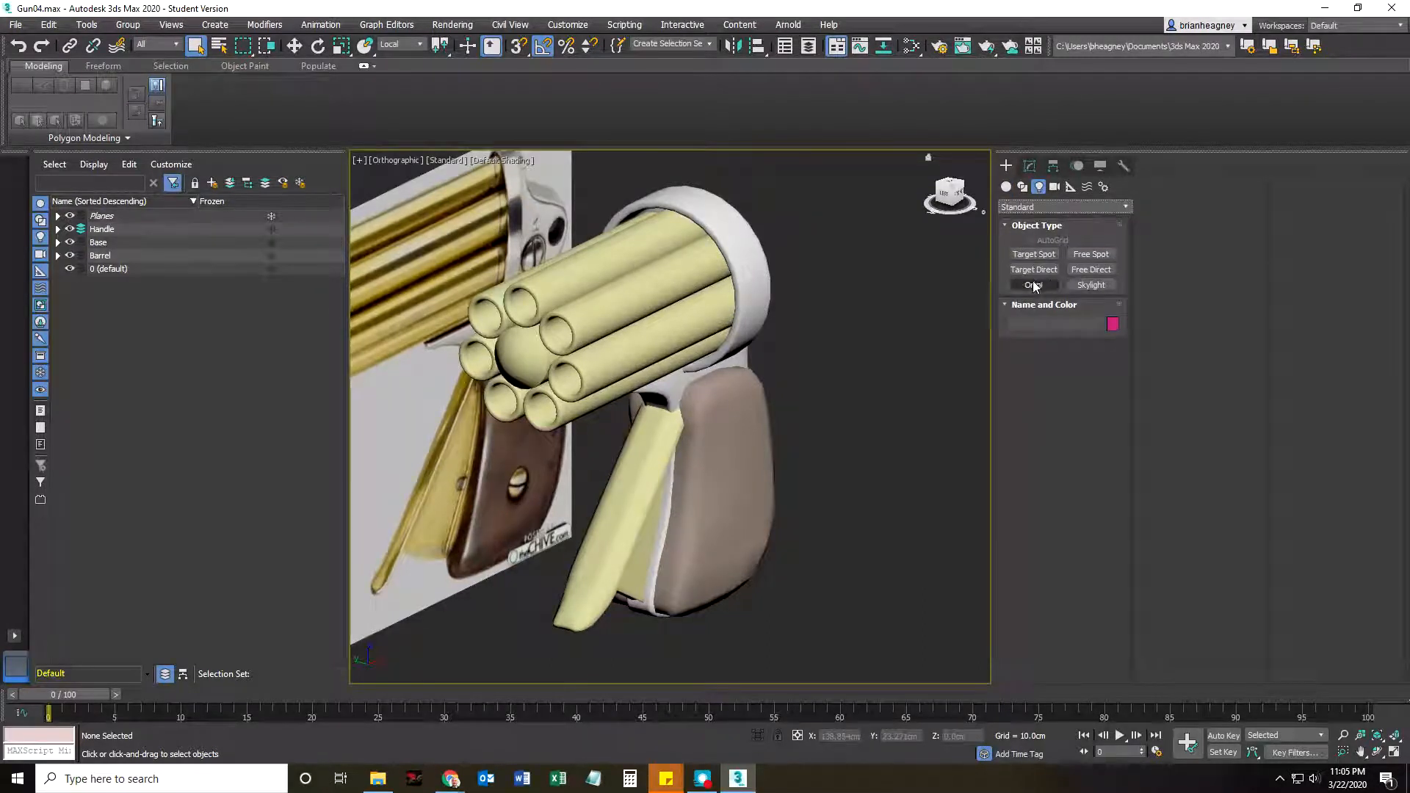
click(1091, 285)
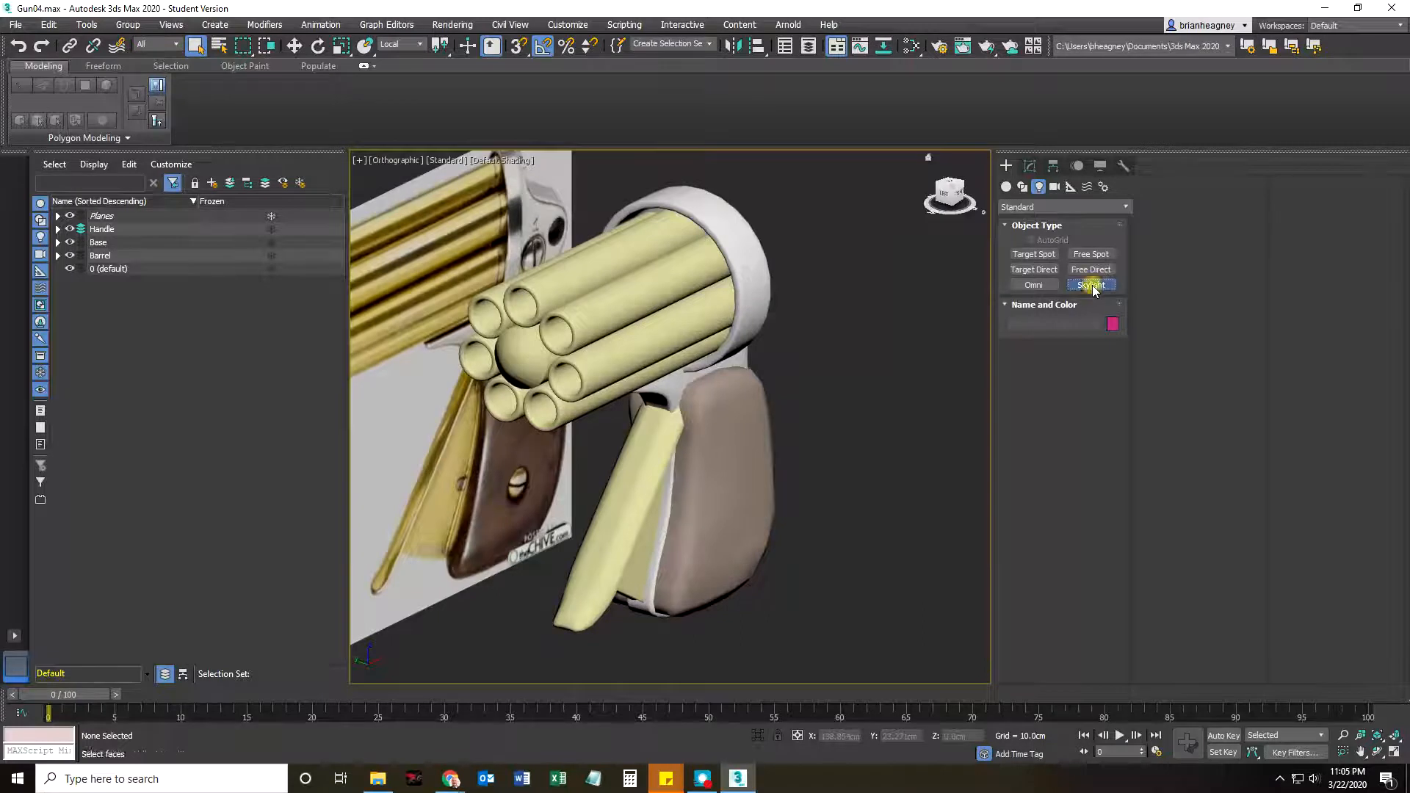
click(1091, 285)
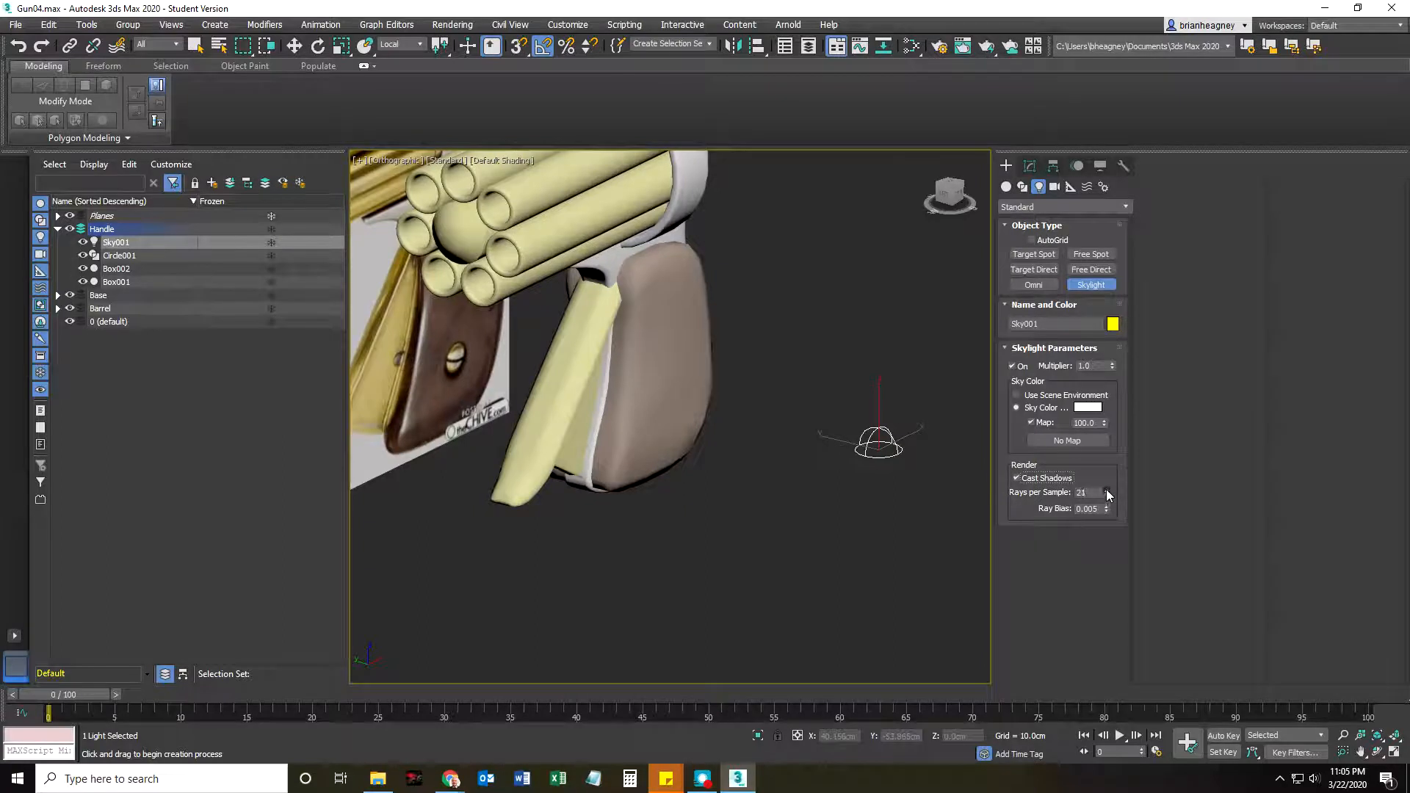
click(1107, 490)
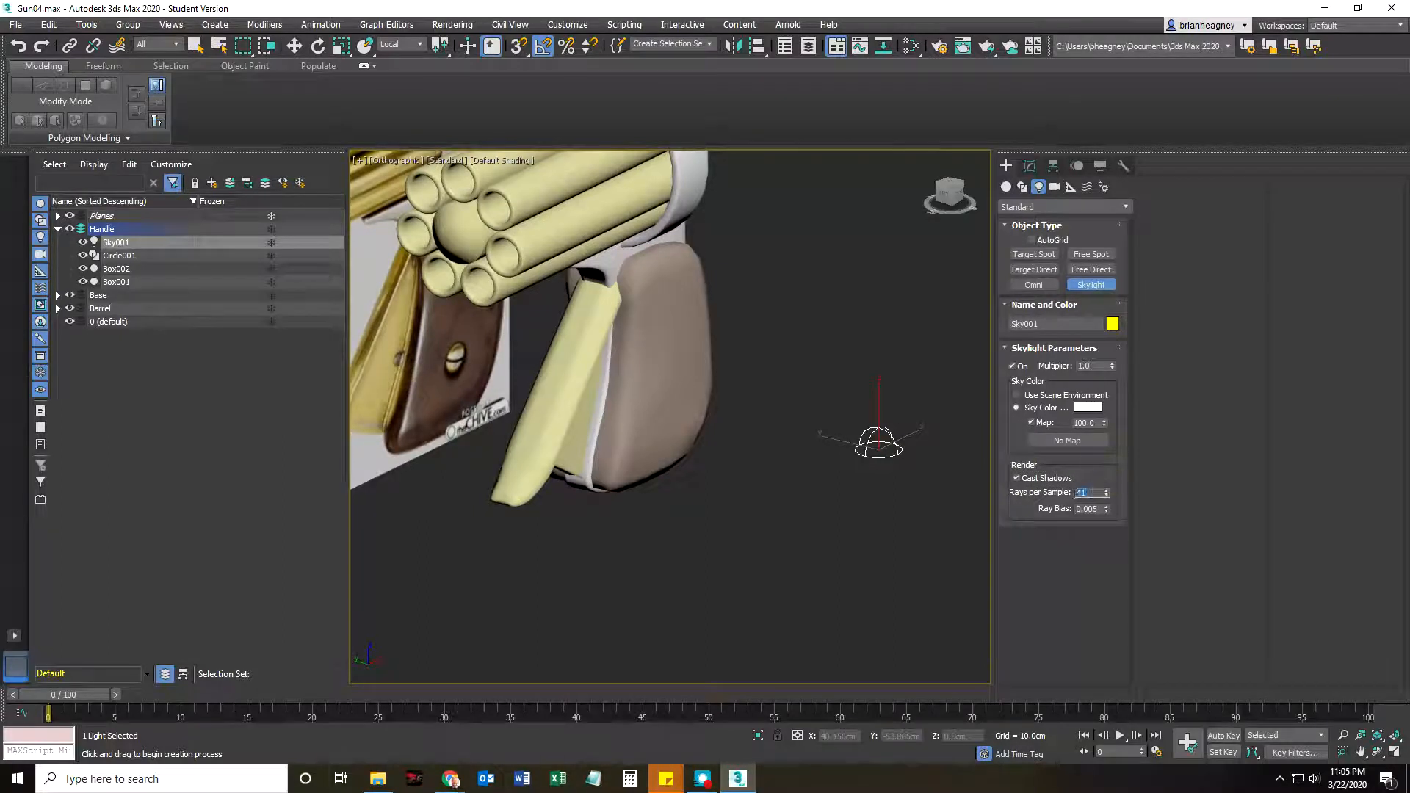
click(1106, 496)
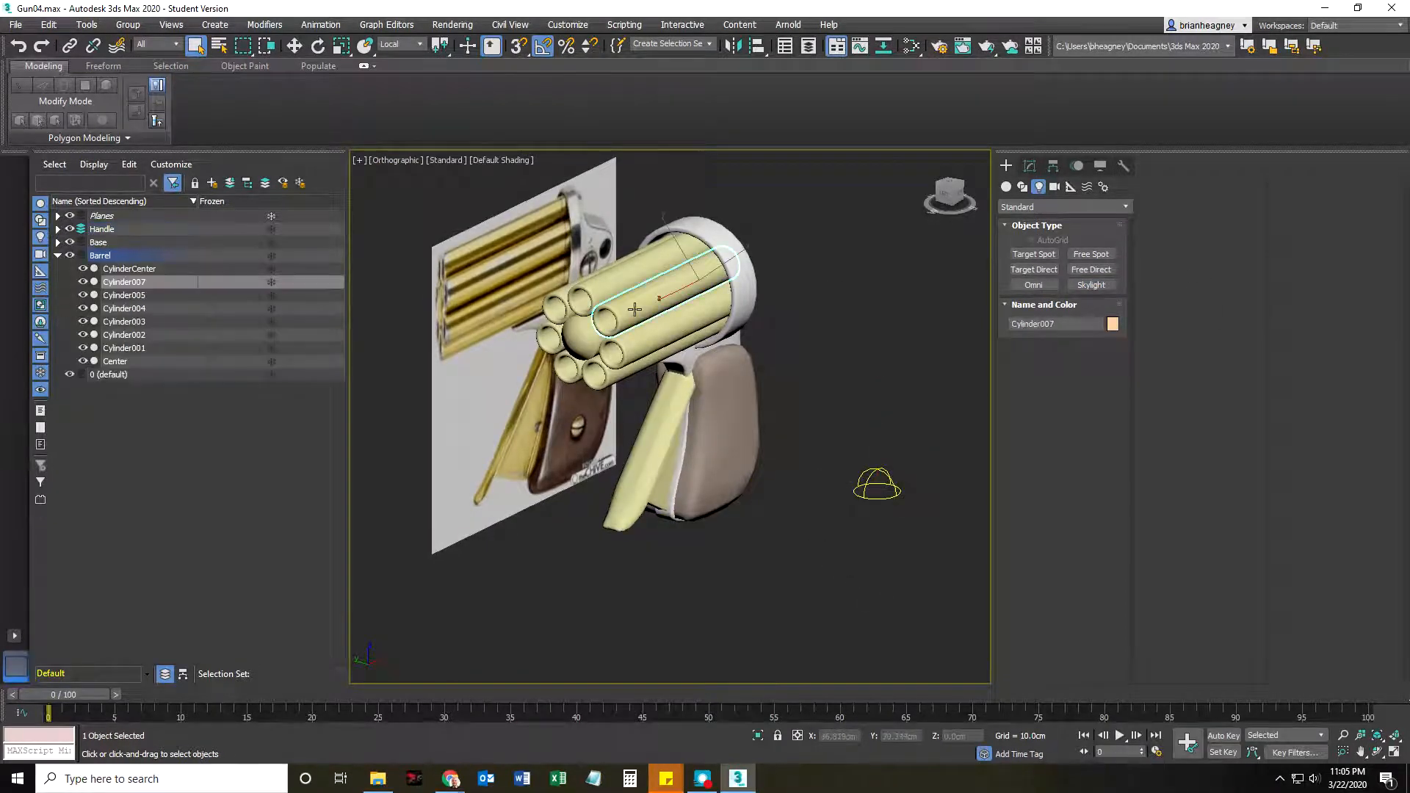
Step: For Cylinder007, replace the old bake output with DiffuseMap and ShadowsMap elements
click(452, 24)
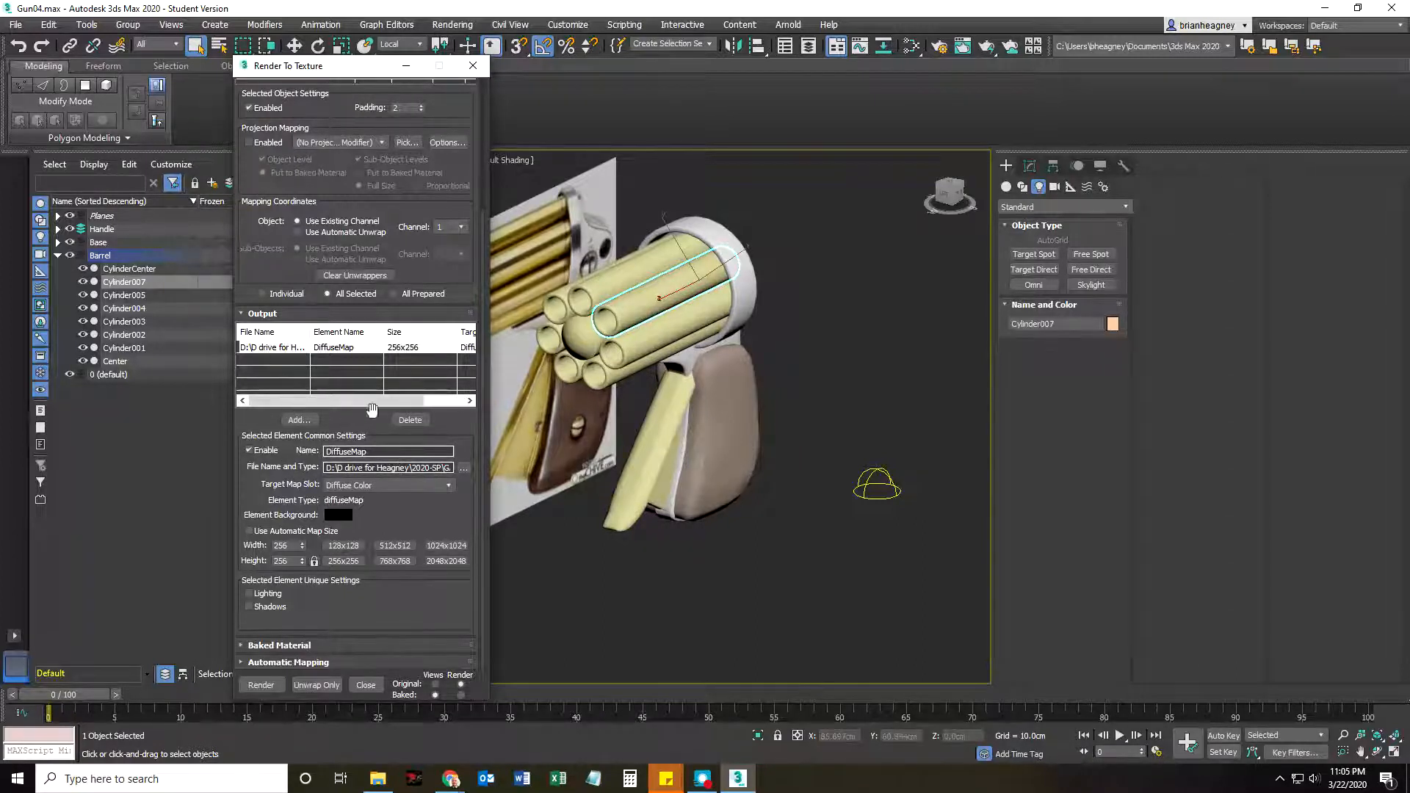
click(409, 420)
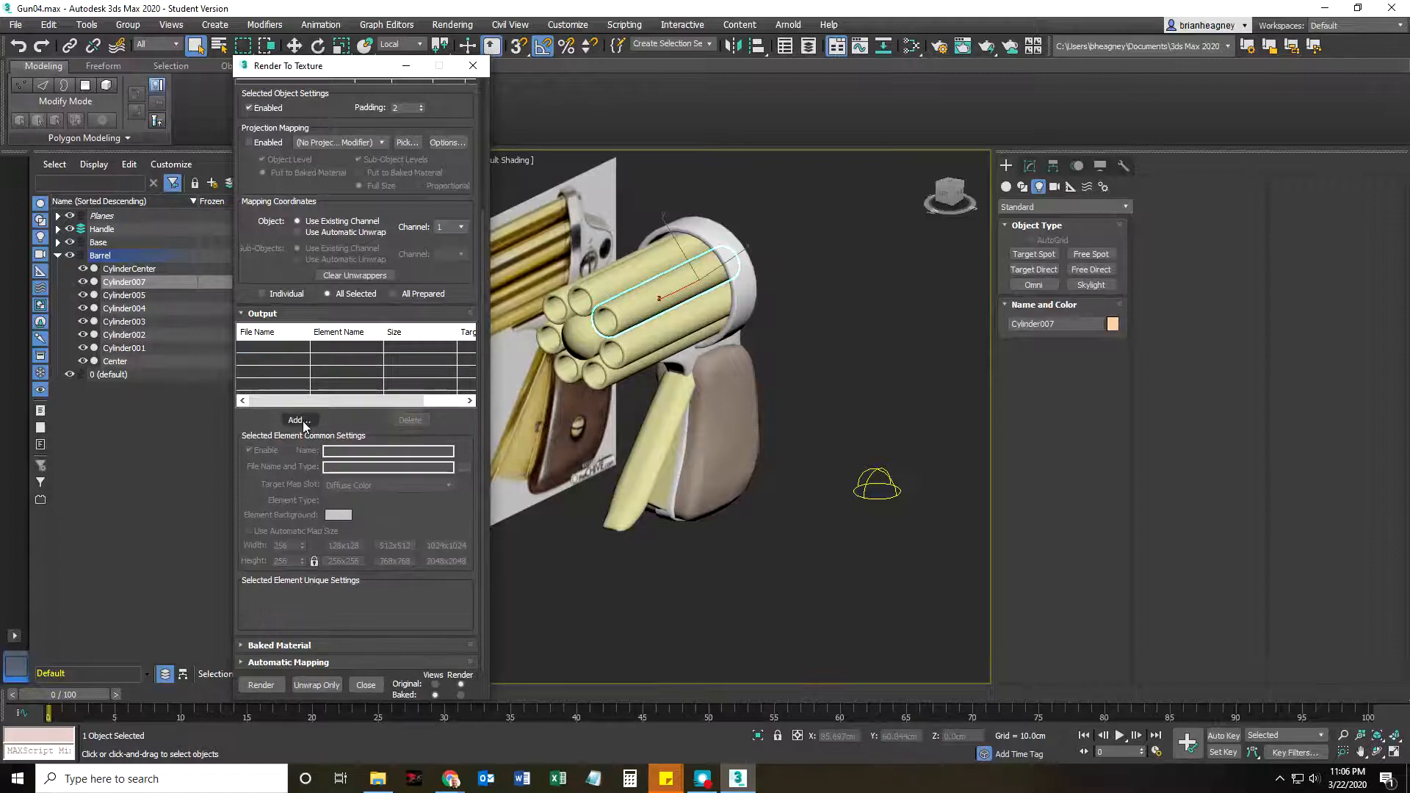
click(296, 420)
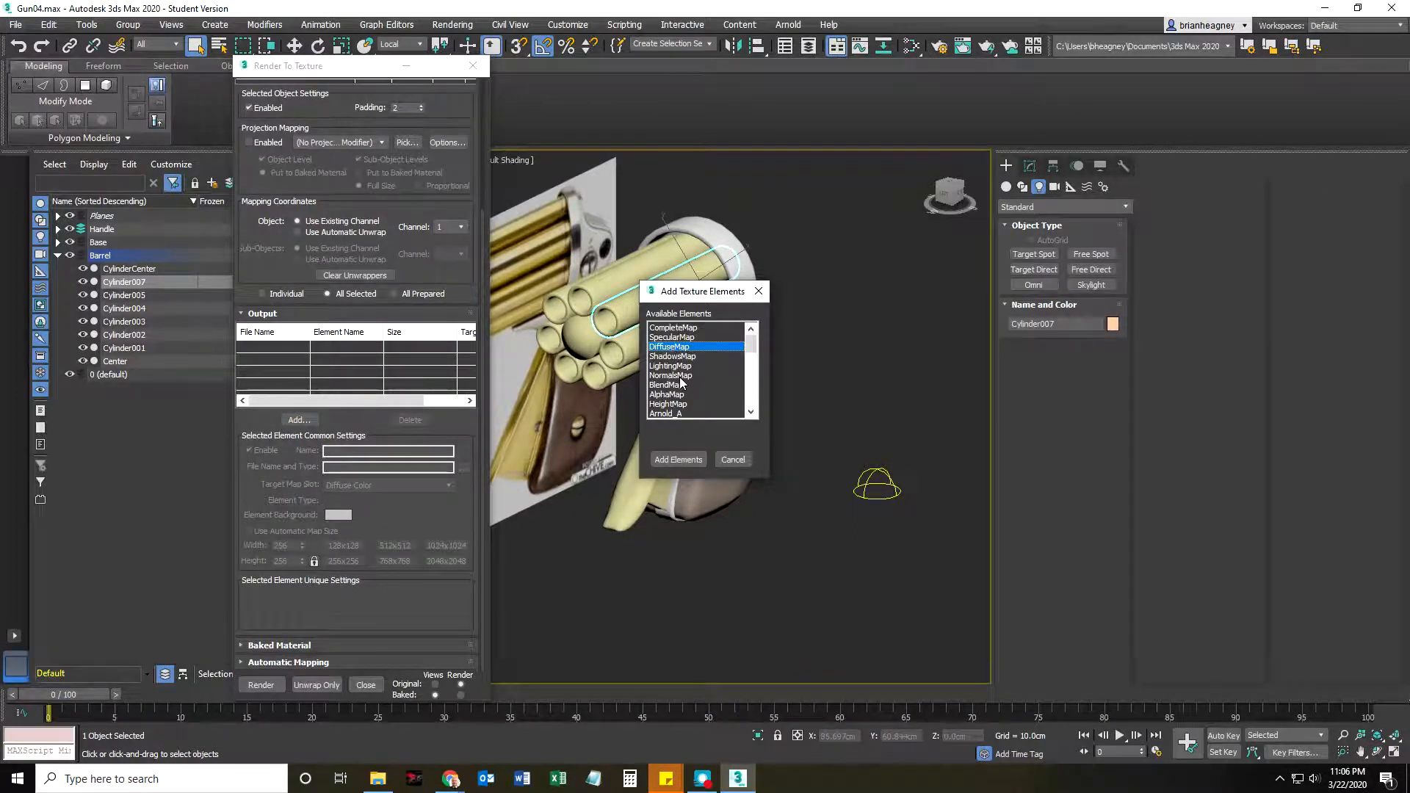
click(672, 356)
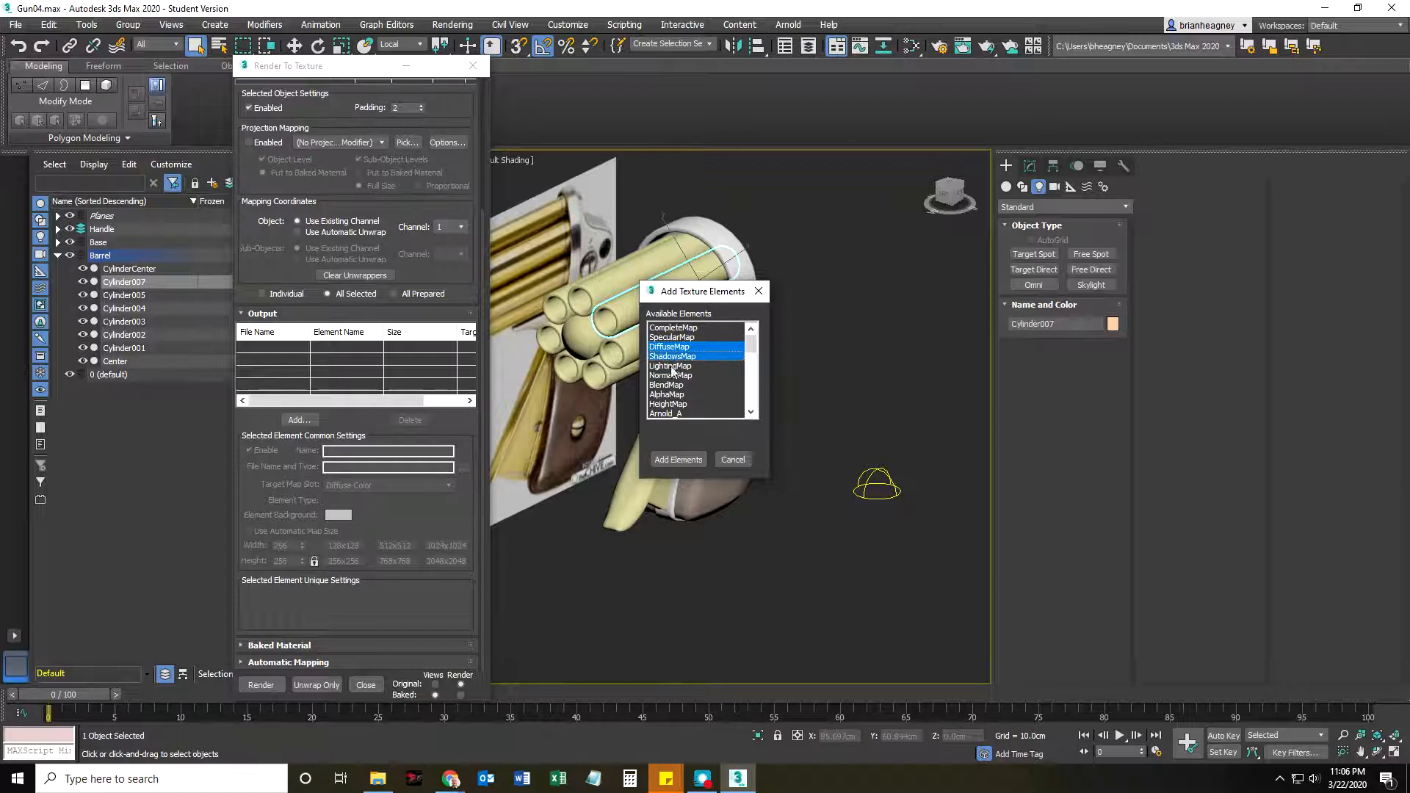
click(677, 460)
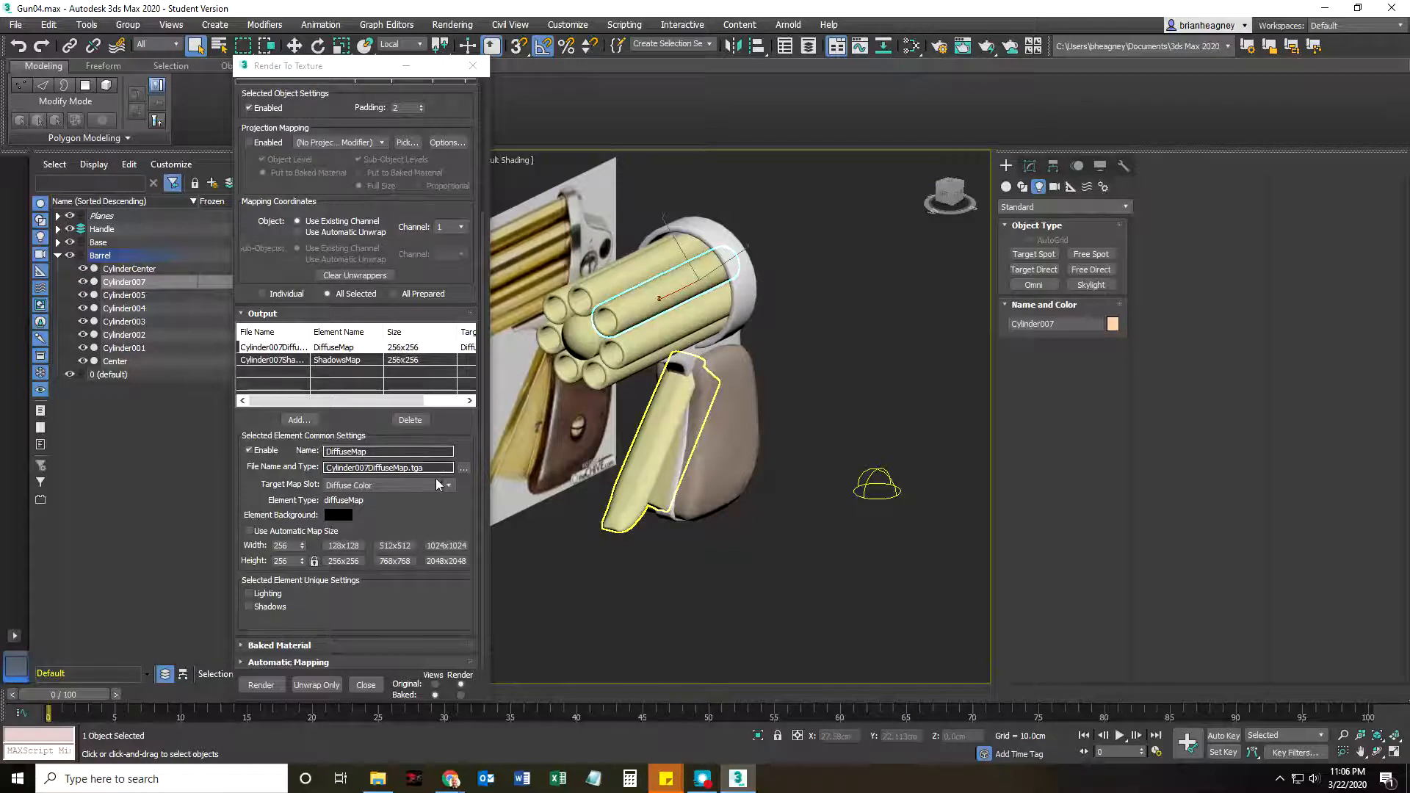
Step: Save the DiffuseMap output as a TGA in Gun\RenderTex, overwriting the existing file
click(462, 468)
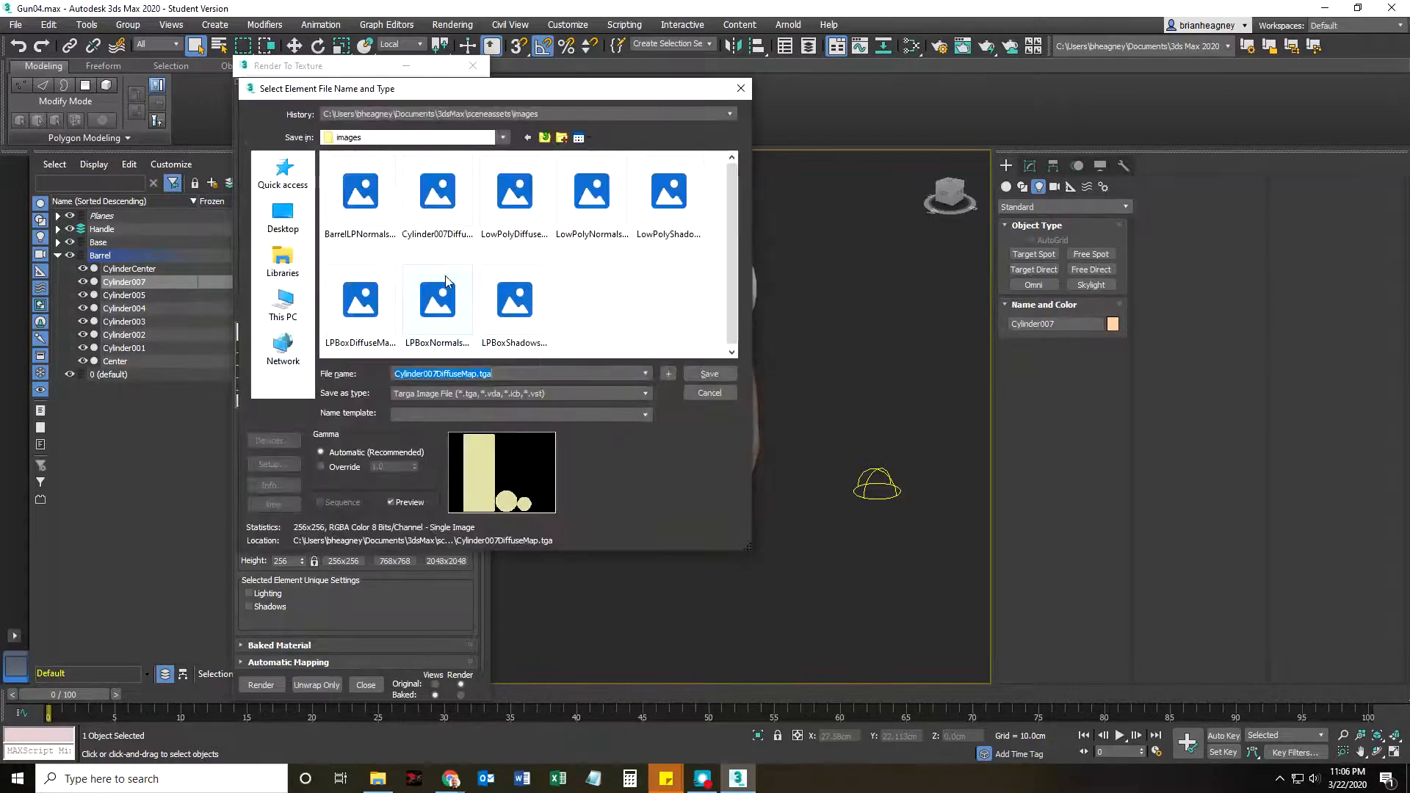
click(282, 306)
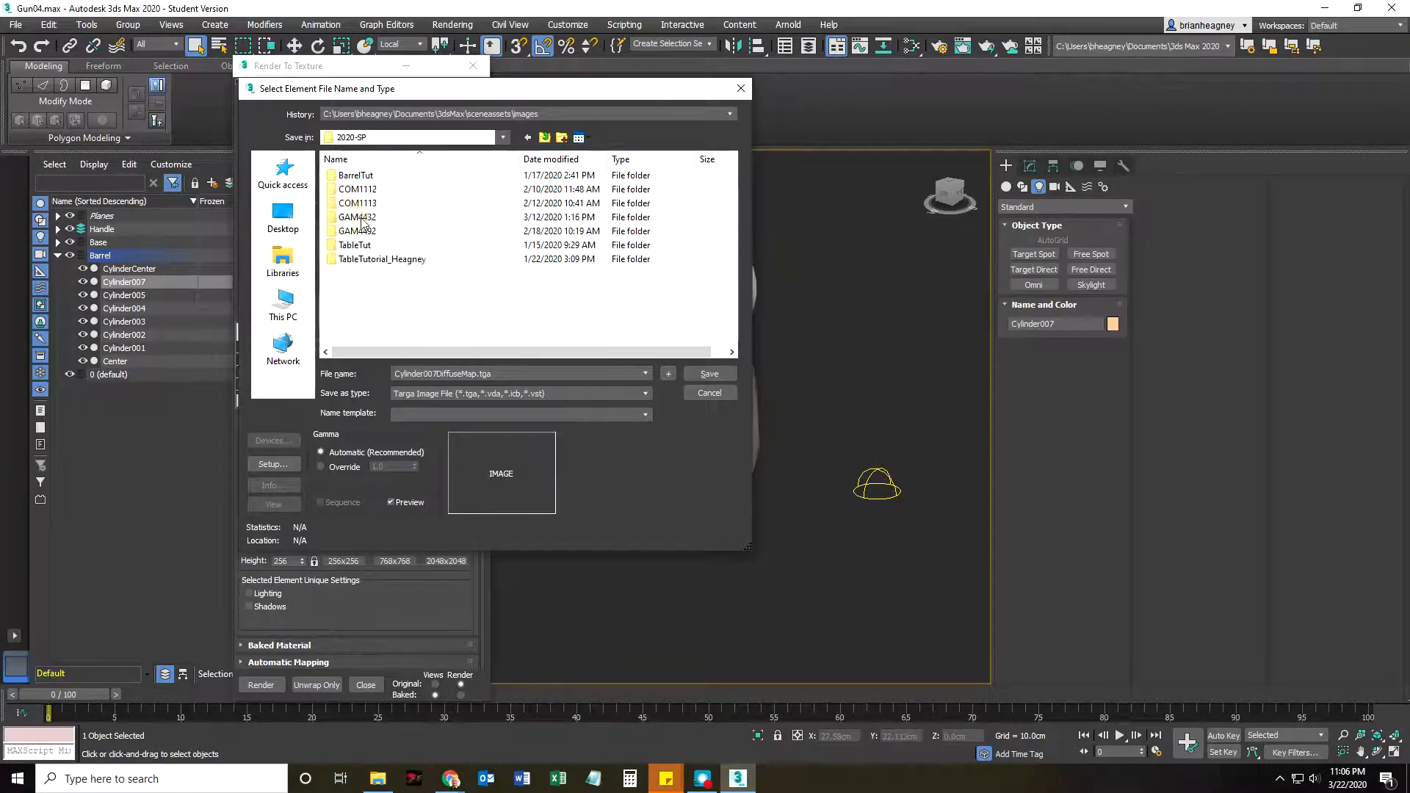
click(357, 216)
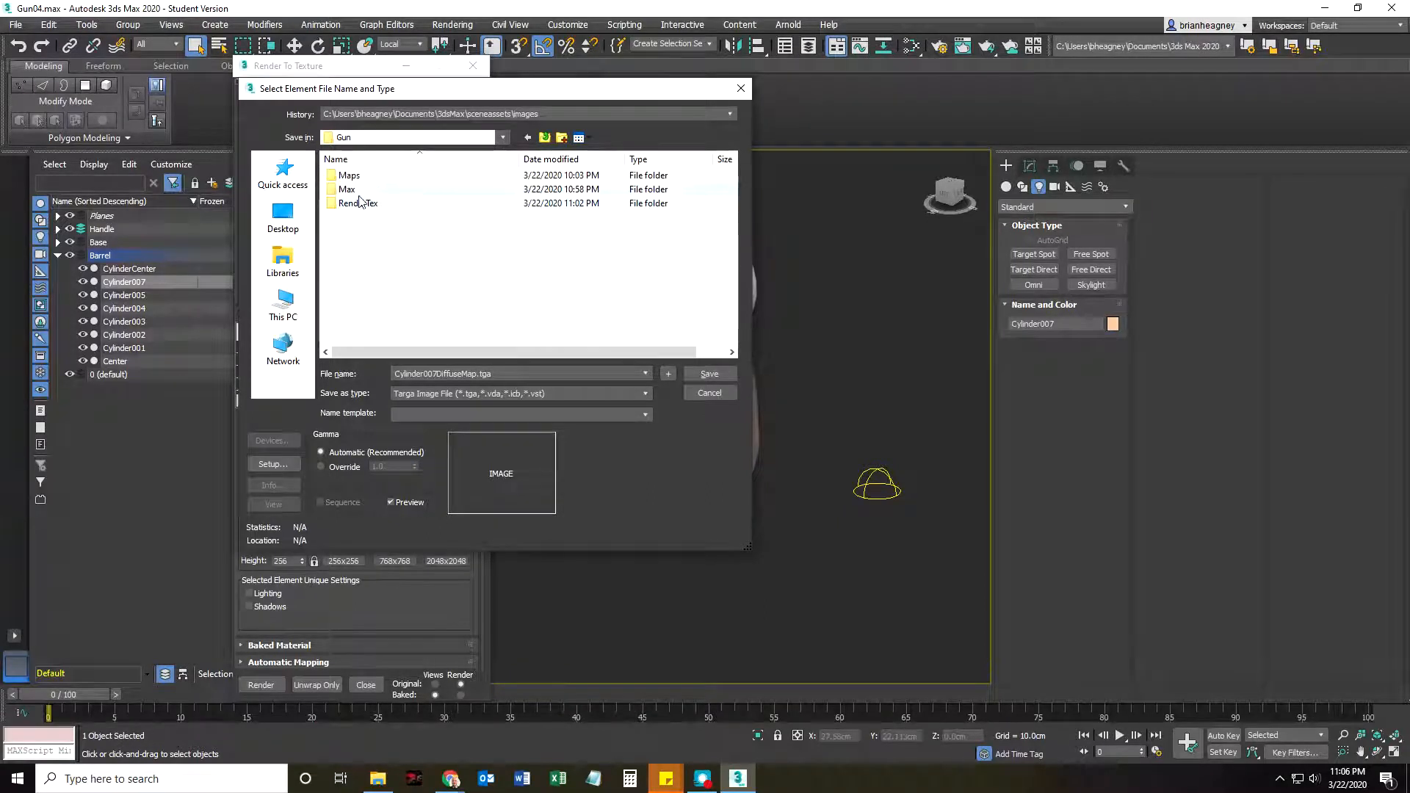
double_click(358, 203)
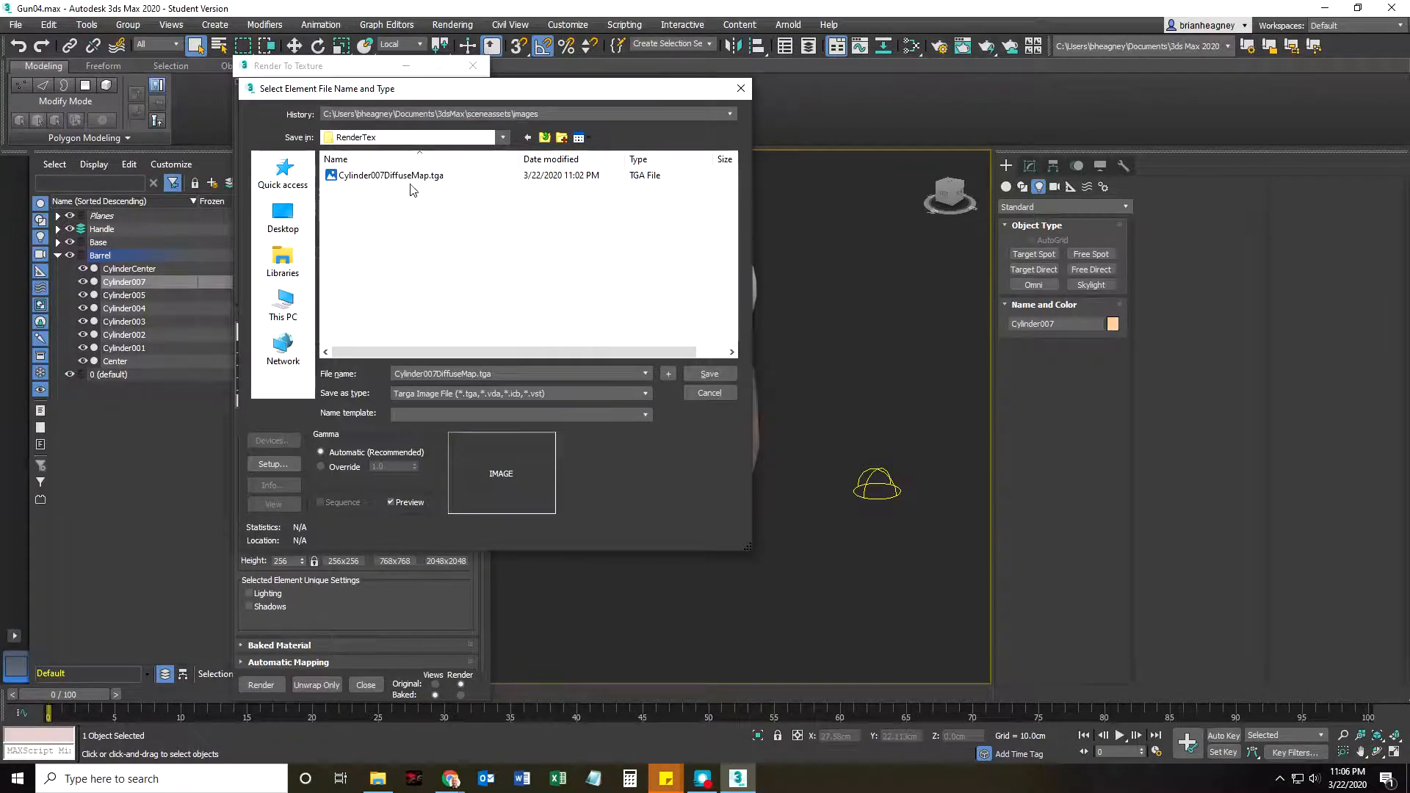
click(708, 373)
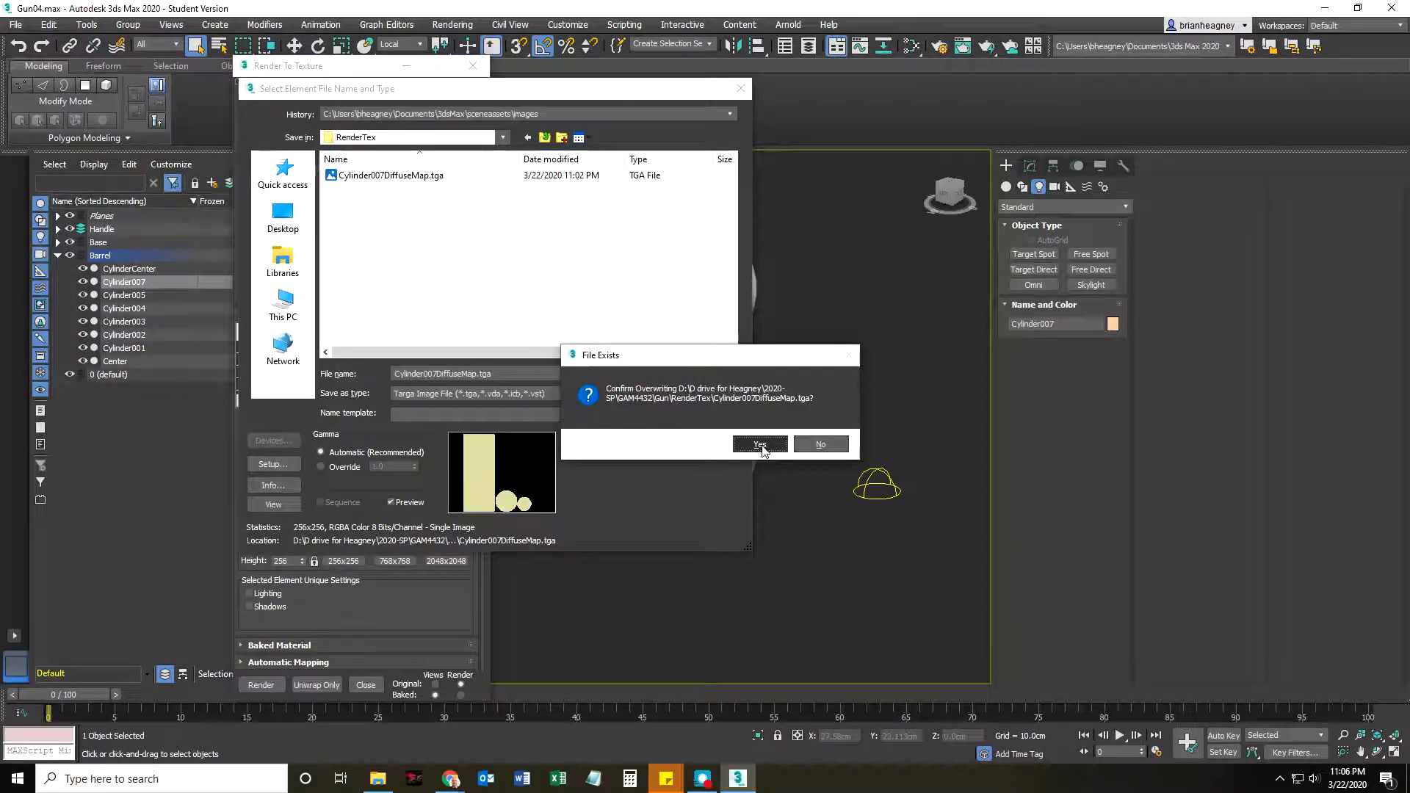
click(758, 444)
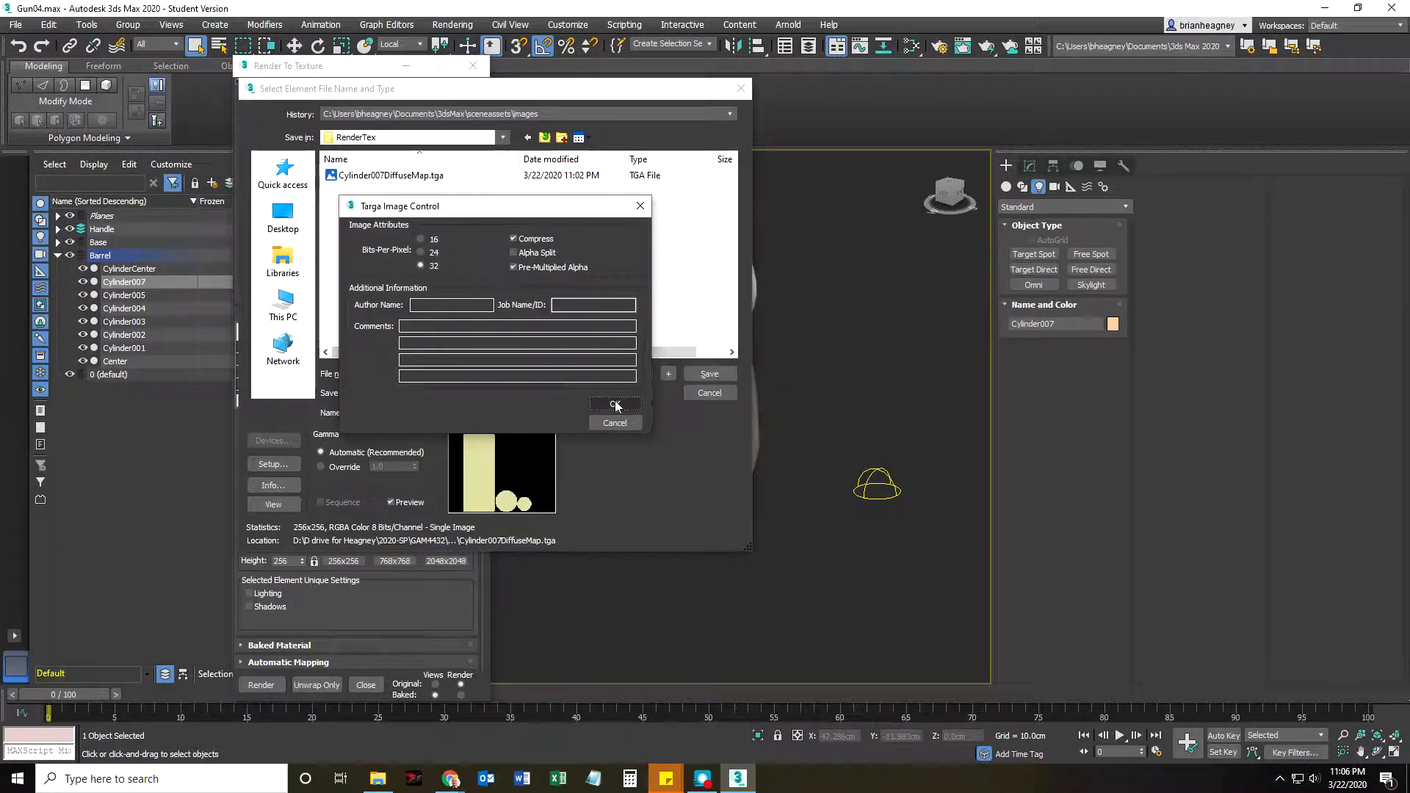
click(615, 405)
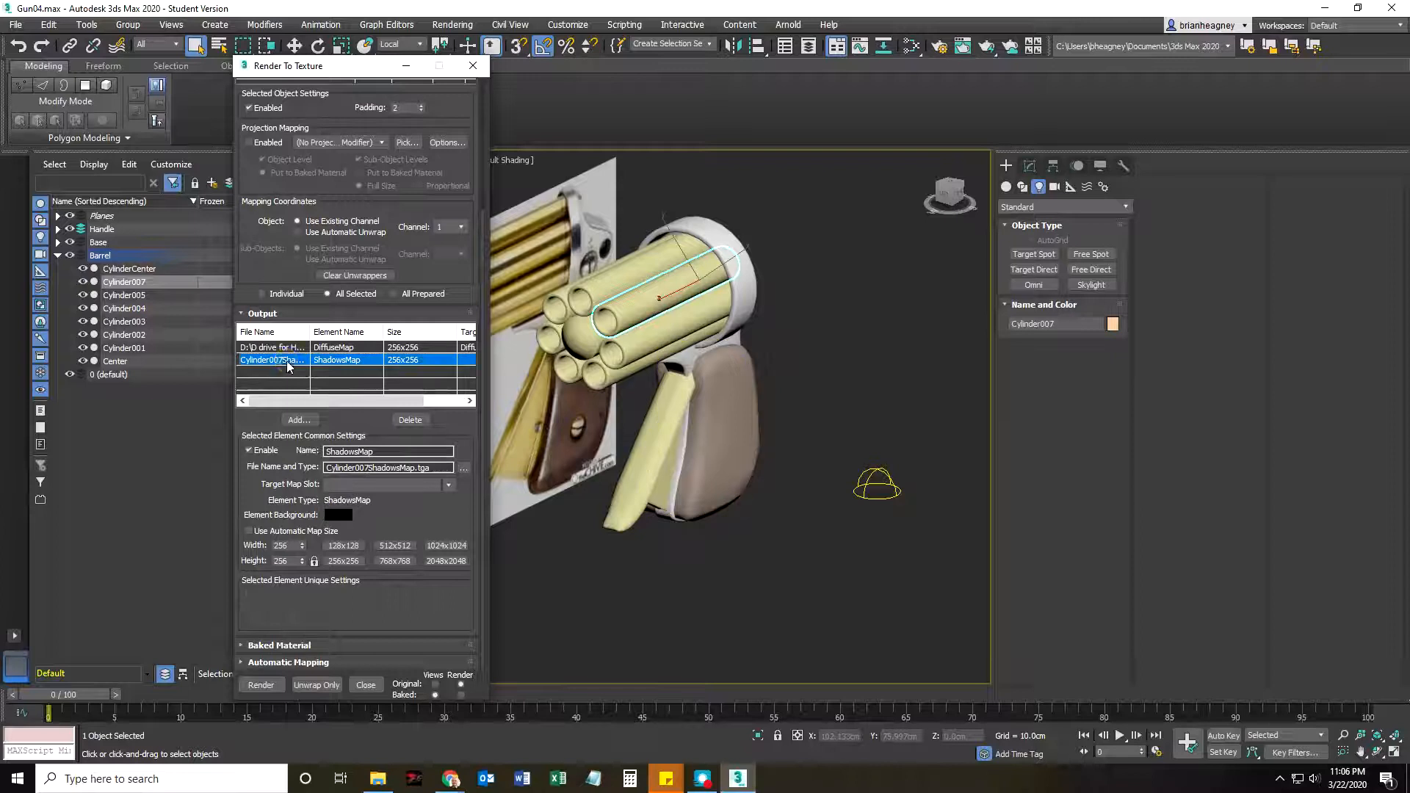
Step: Set the ShadowsMap output to save as a TGA file
click(464, 467)
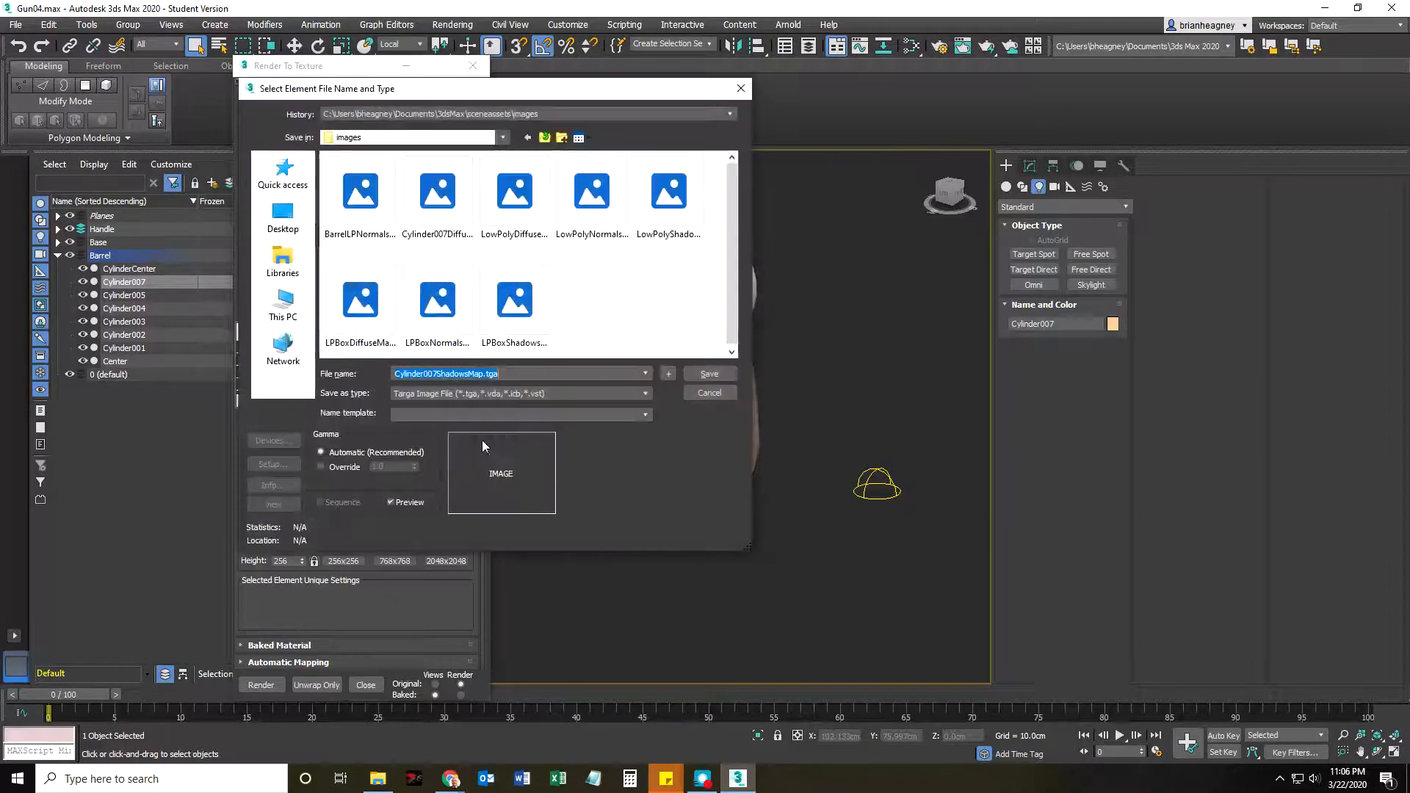
click(282, 306)
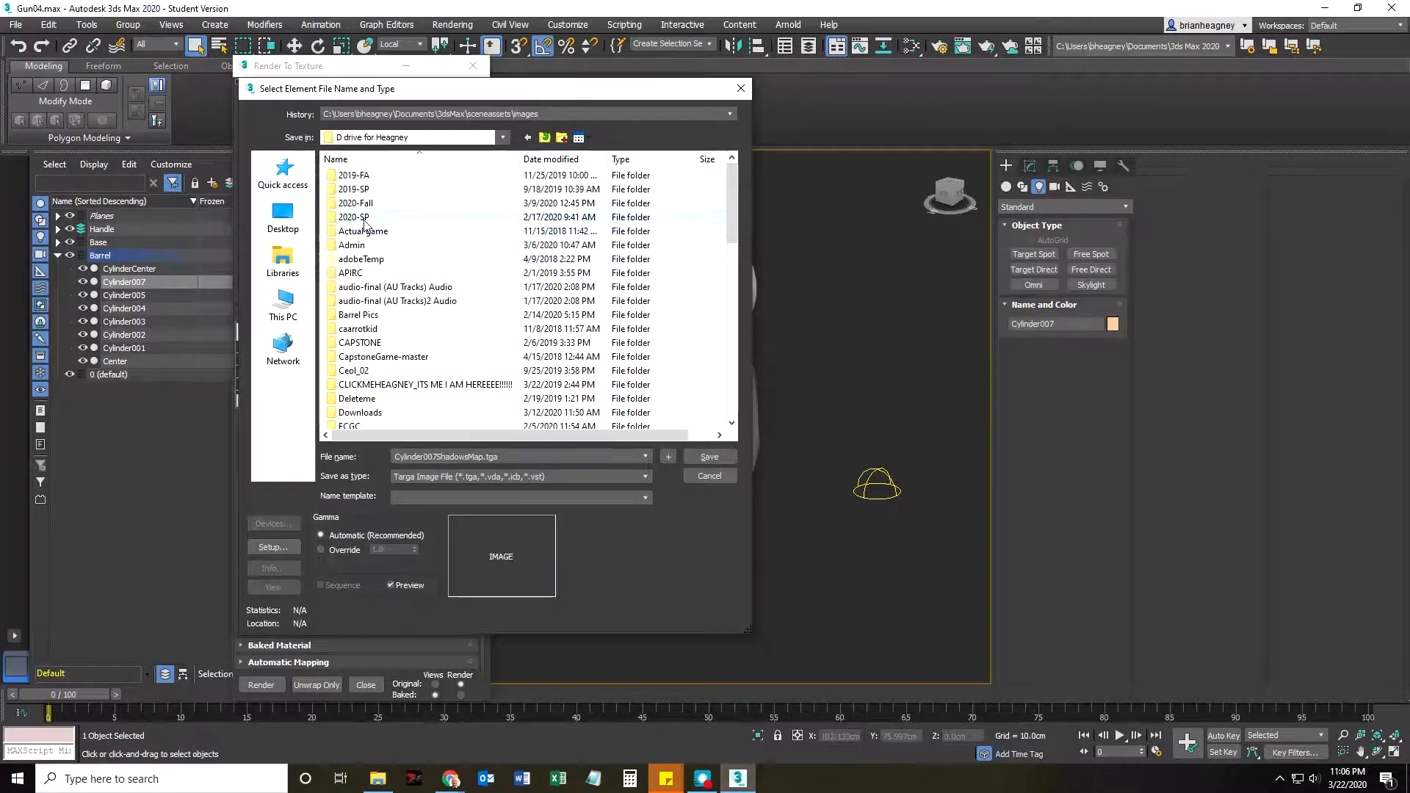
double_click(354, 217)
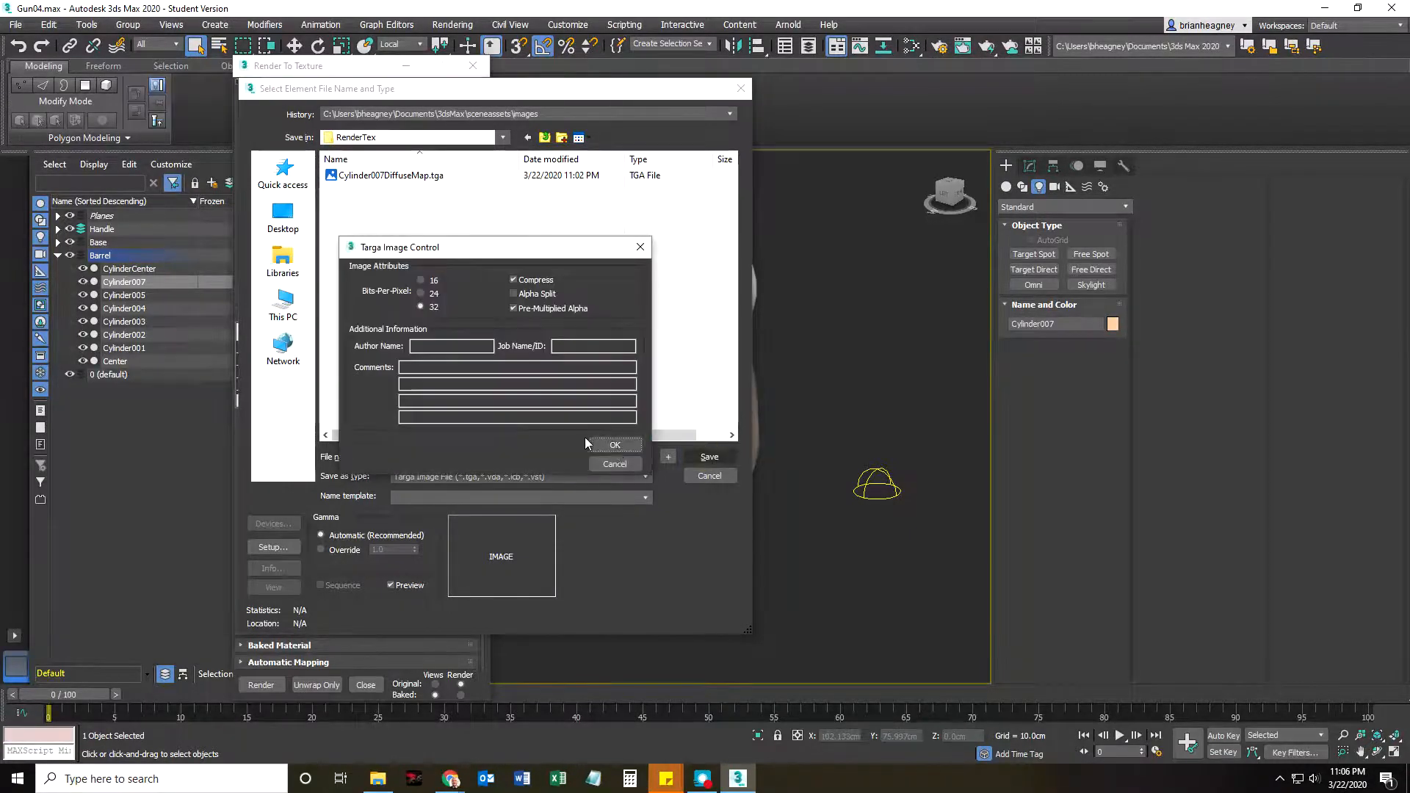
click(616, 444)
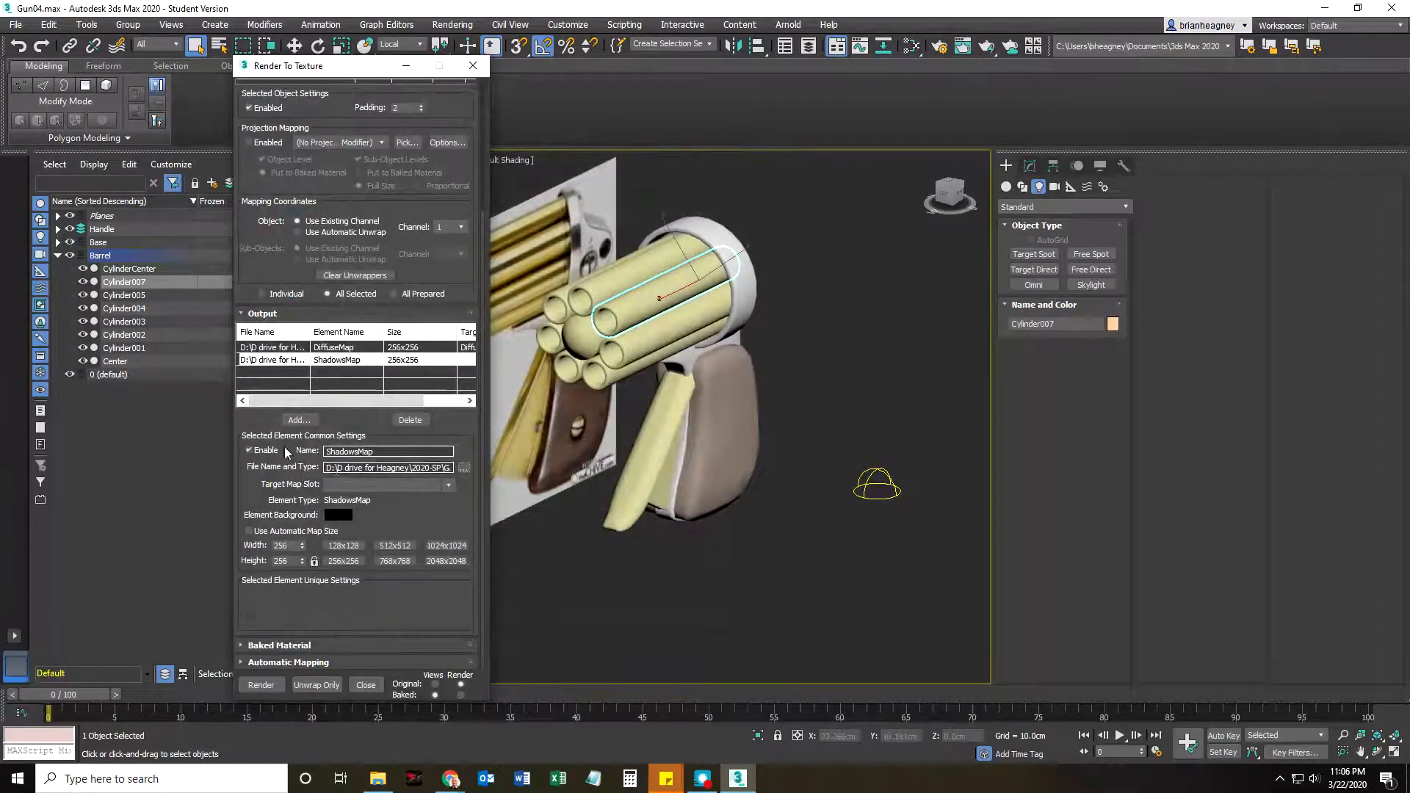
Step: Bake Cylinder007's texture maps, overwriting the previously baked files
click(261, 685)
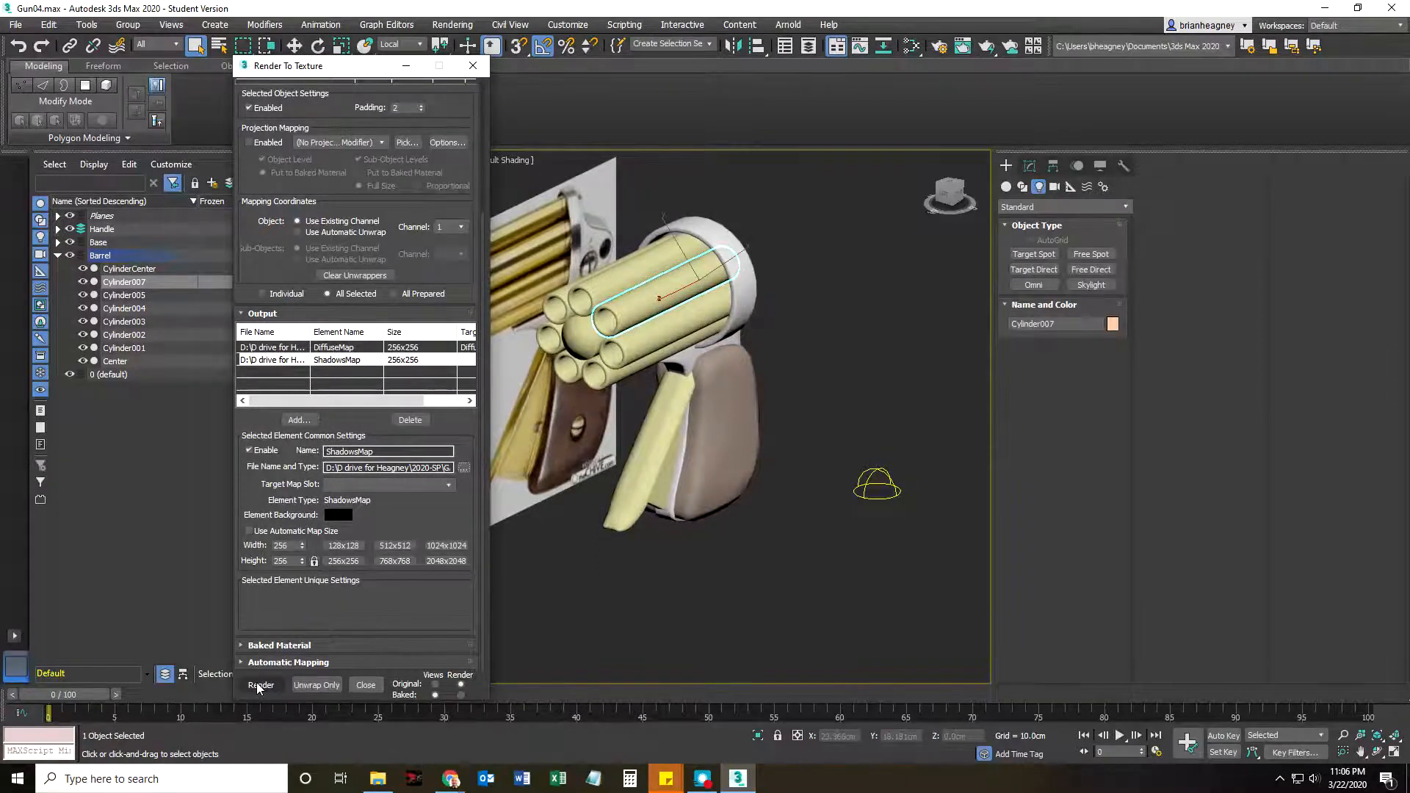
click(261, 685)
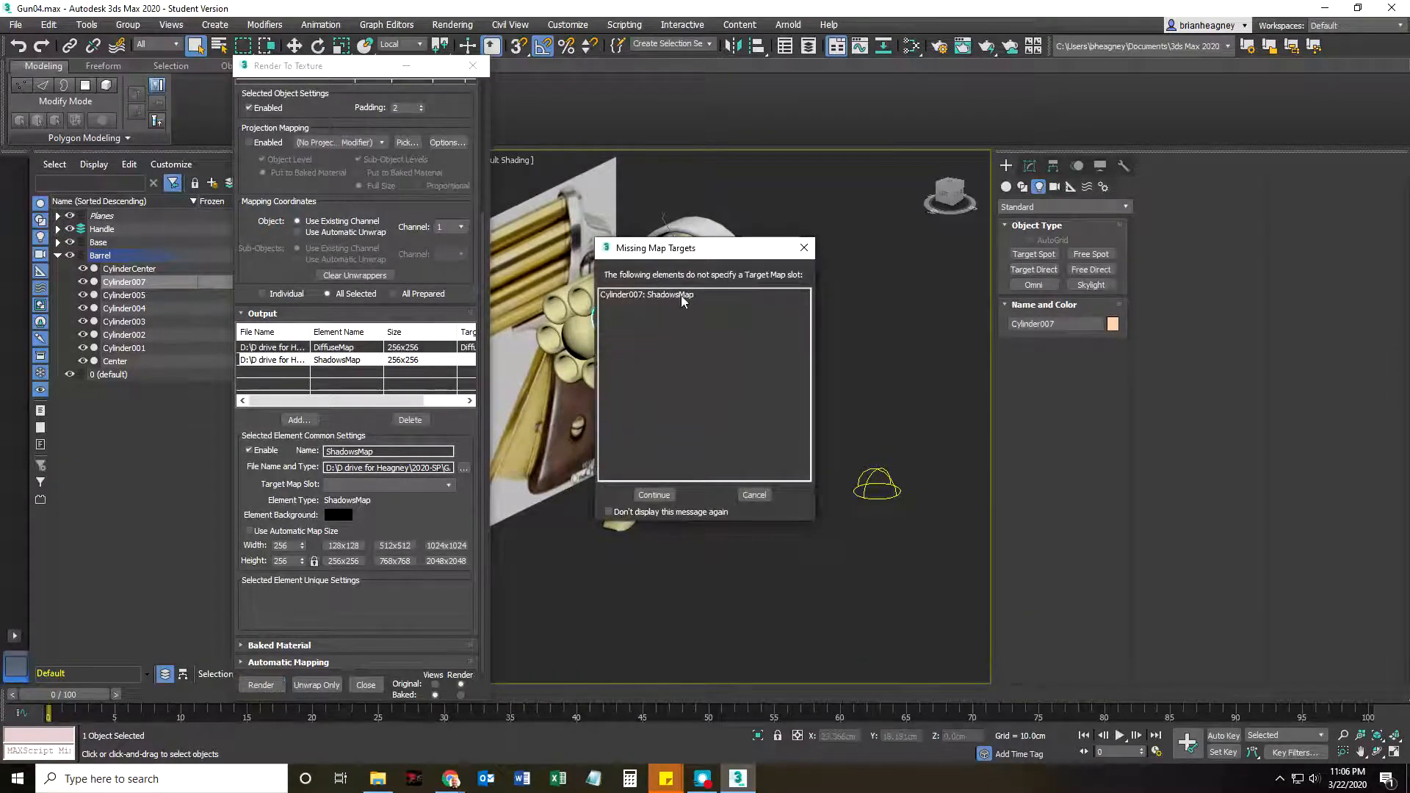
click(654, 494)
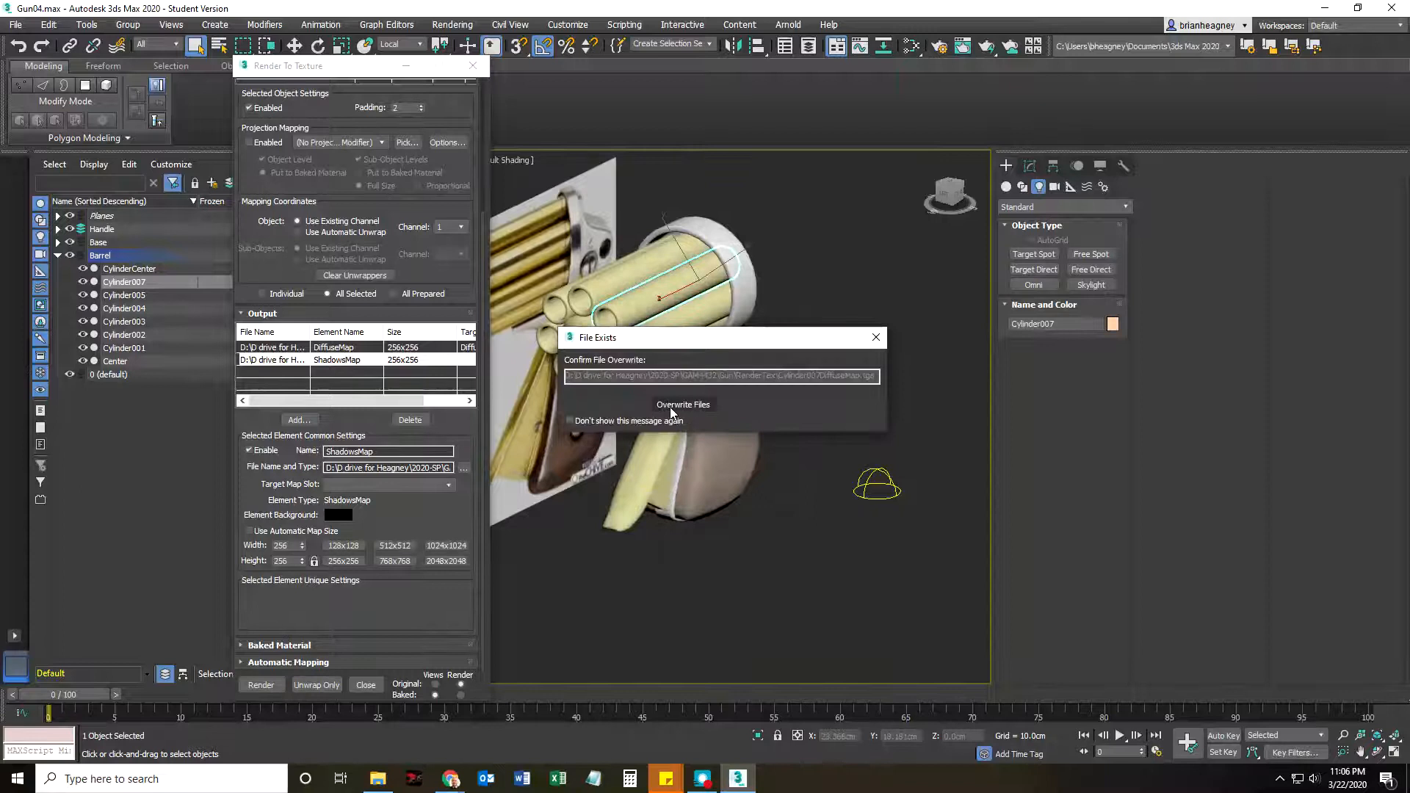
click(681, 404)
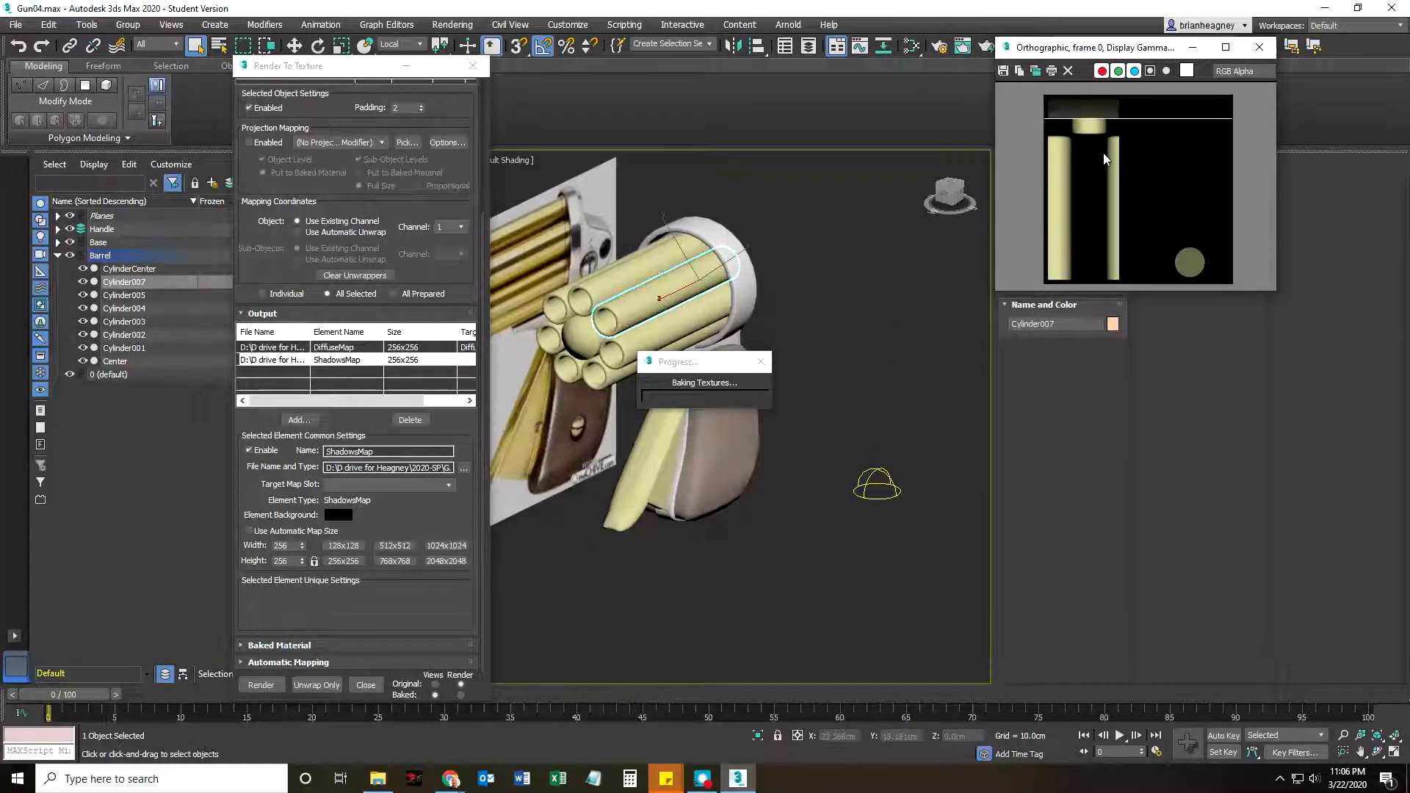
Step: Review the baked diffuse and shadows map previews, then close them
drag(1089, 47, 863, 103)
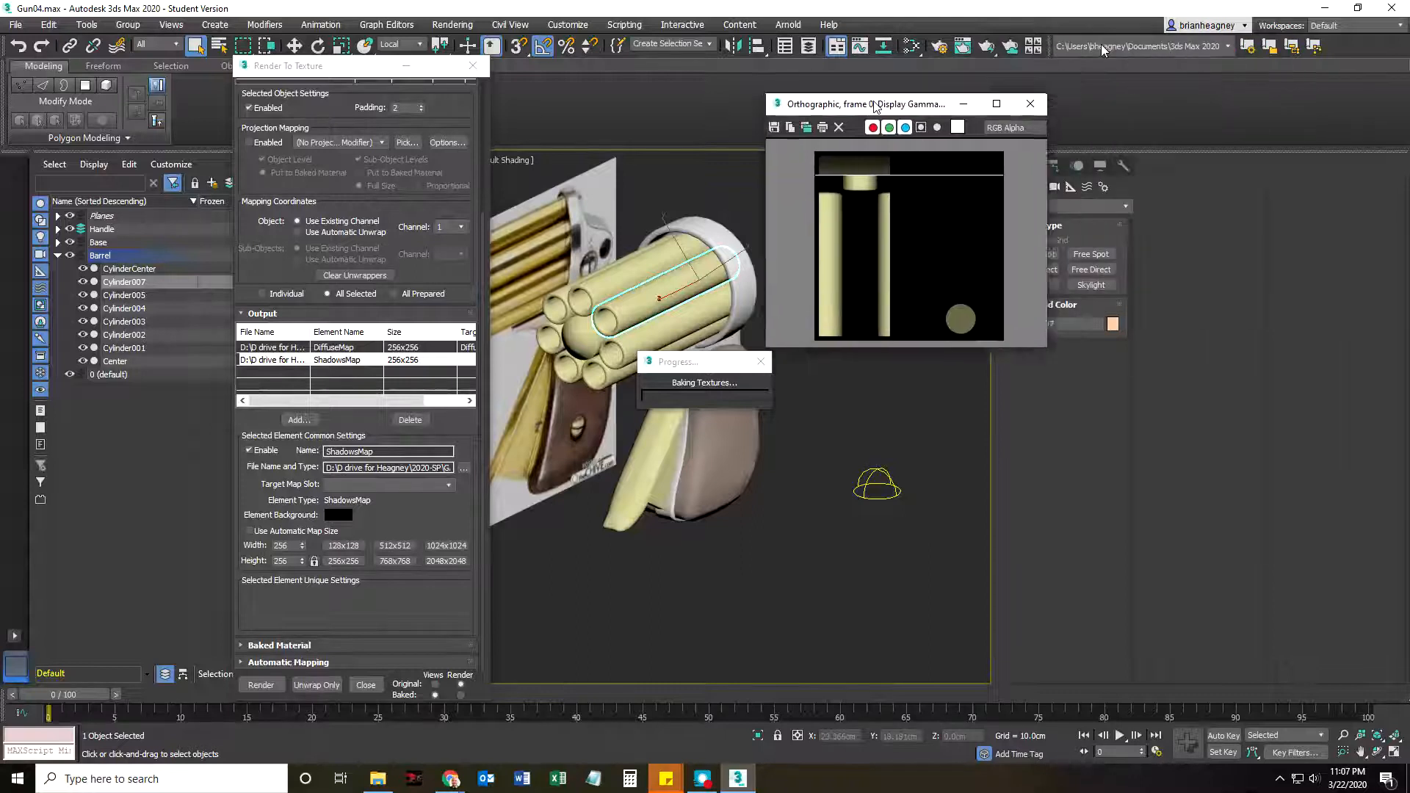
drag(864, 104, 818, 164)
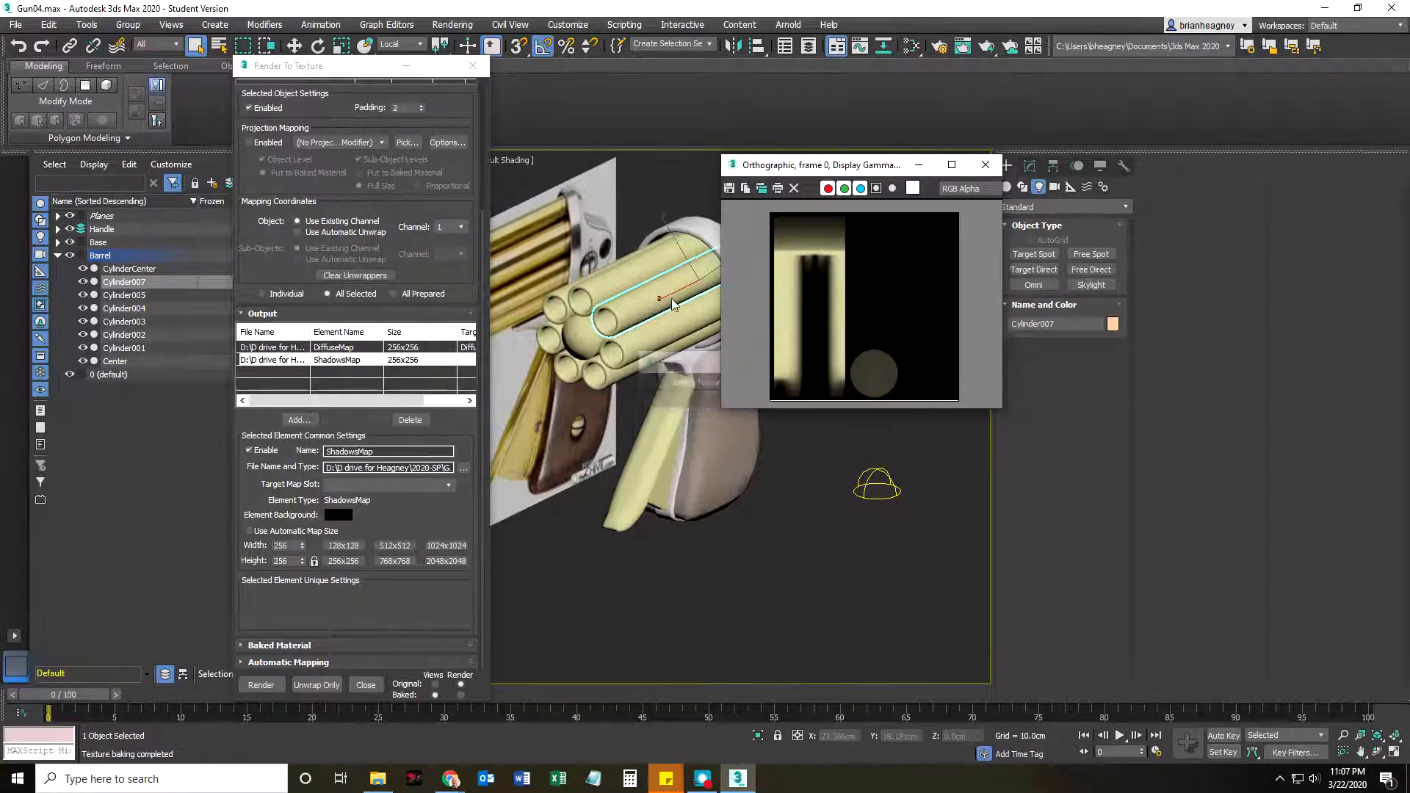
drag(818, 164, 1004, 194)
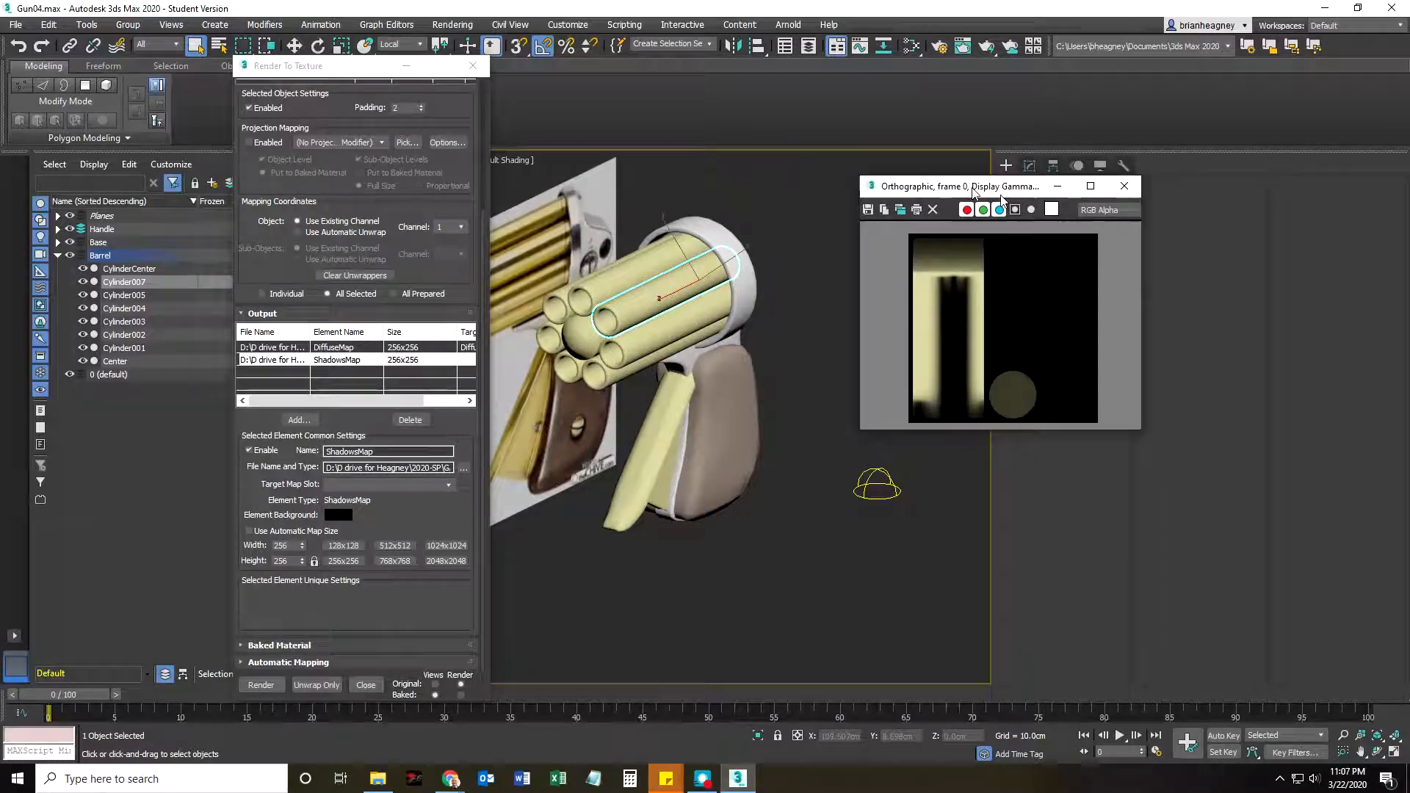
drag(962, 186, 957, 180)
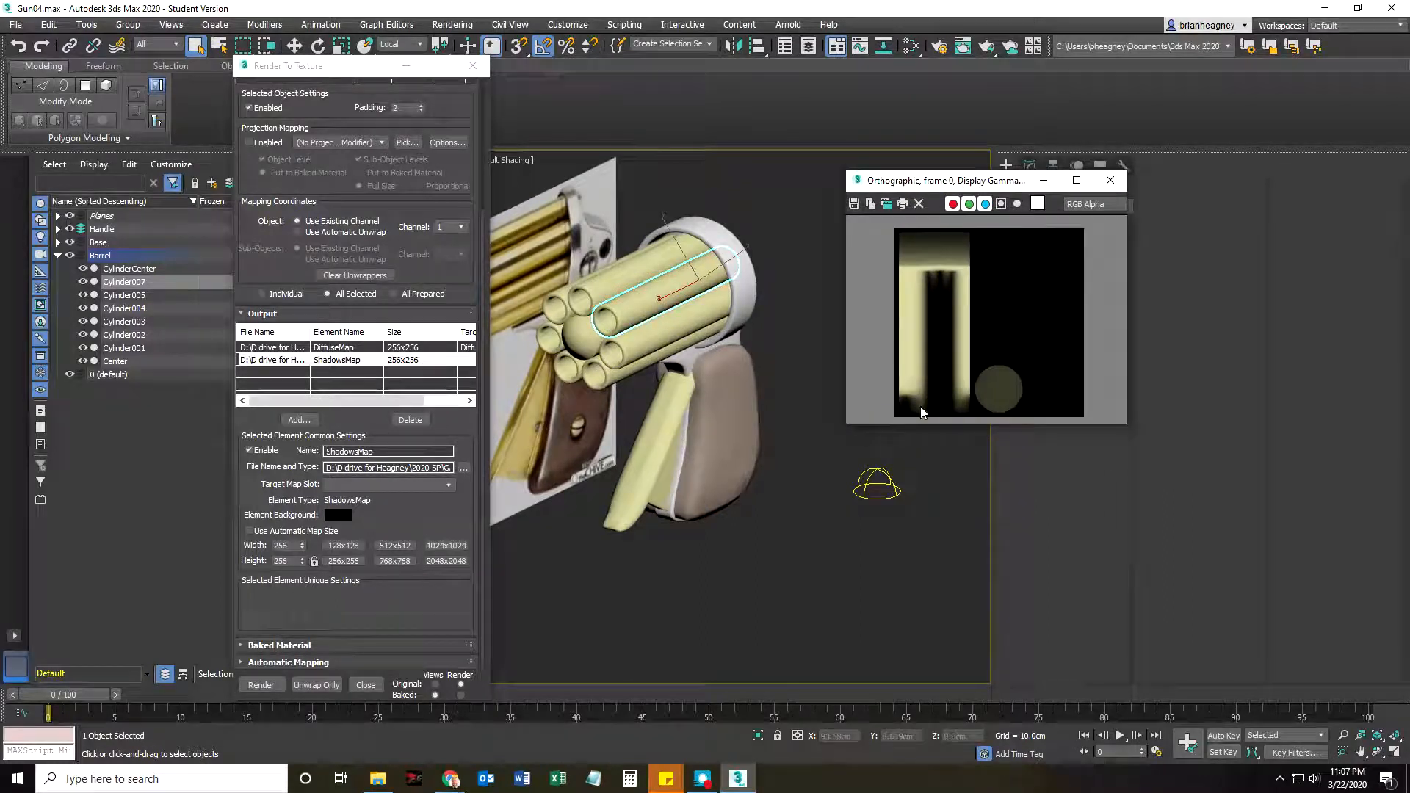
mouse_move(1110, 180)
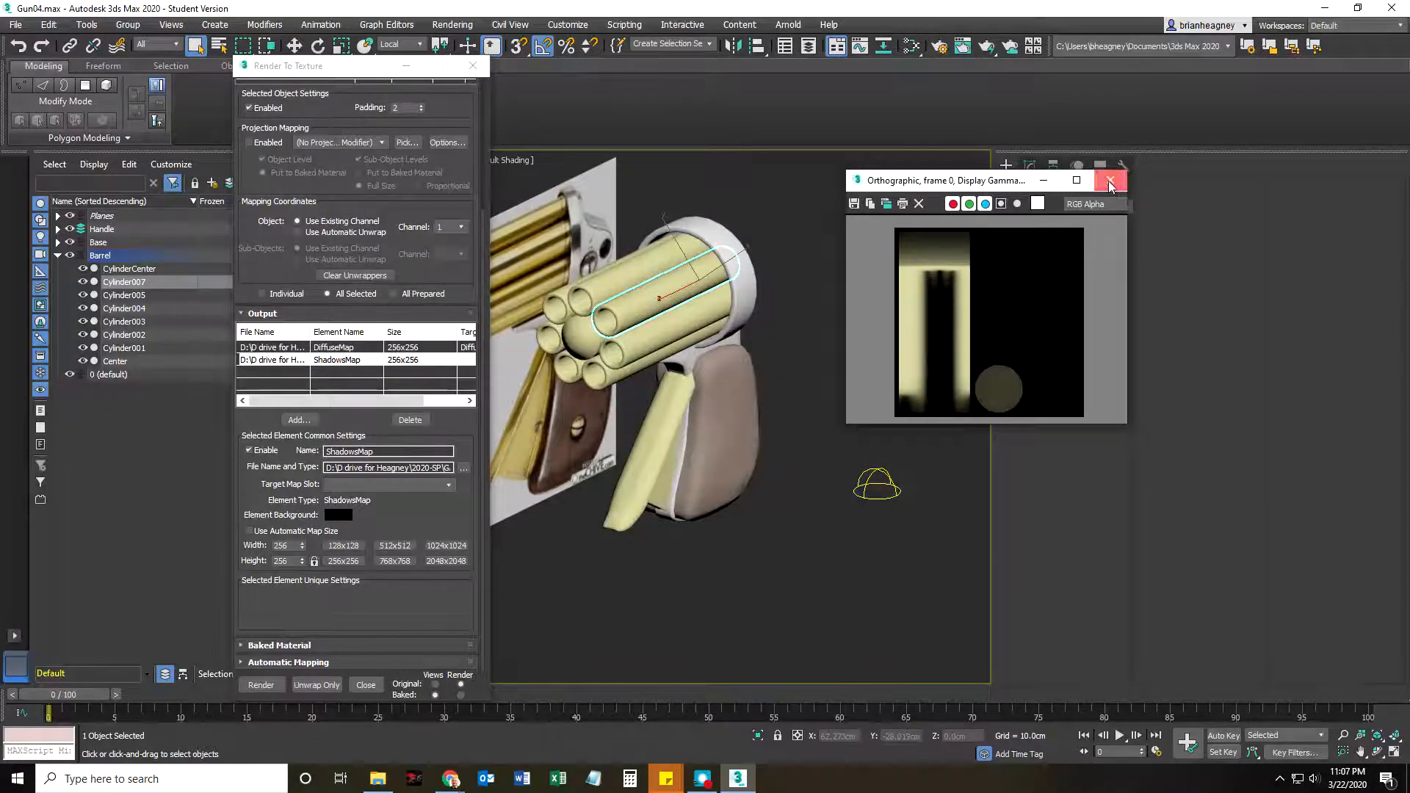
click(1110, 181)
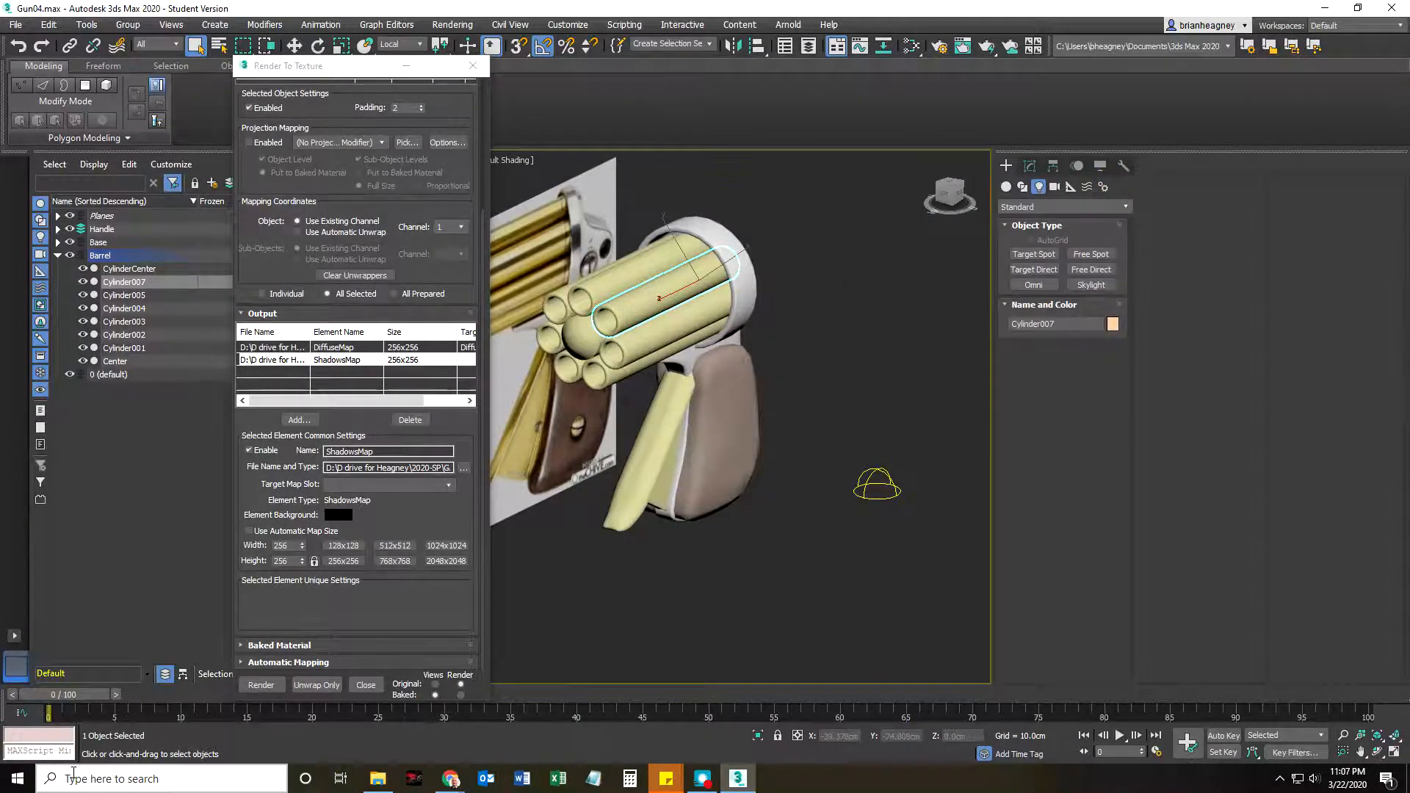
click(16, 778)
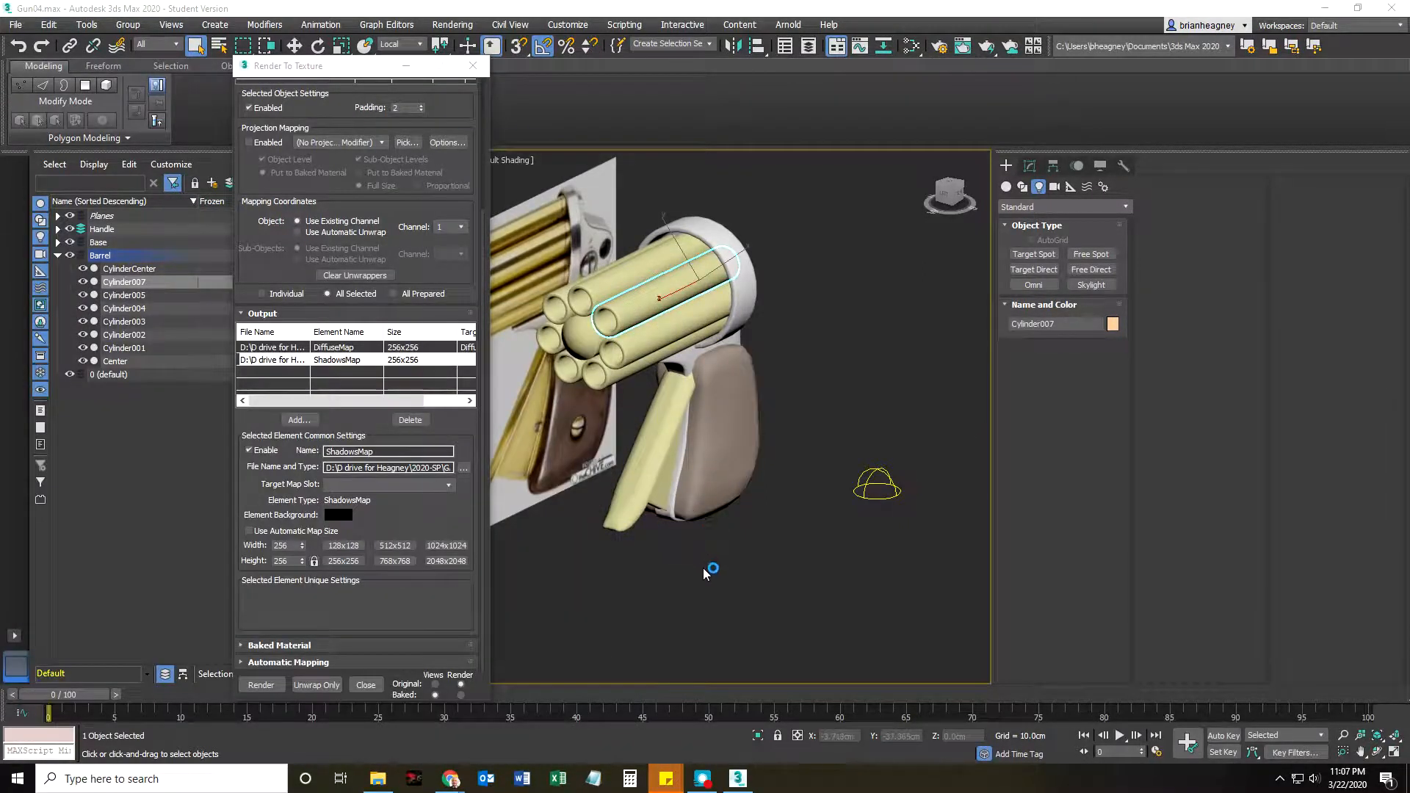
Step: Open Cylinder007DiffuseMap.tga and Cylinder007ShadowsMap.tga together from the RenderTex folder
click(772, 778)
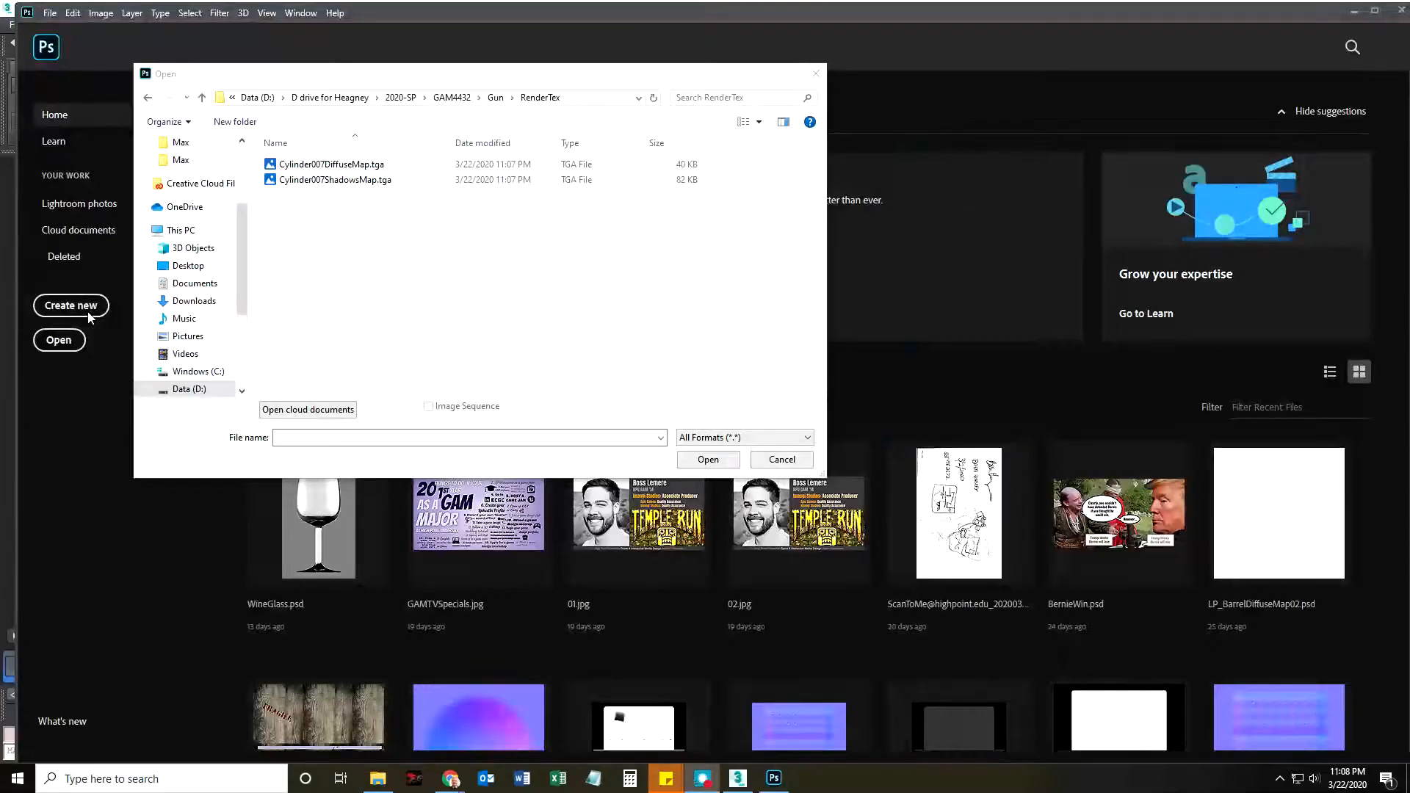
click(330, 164)
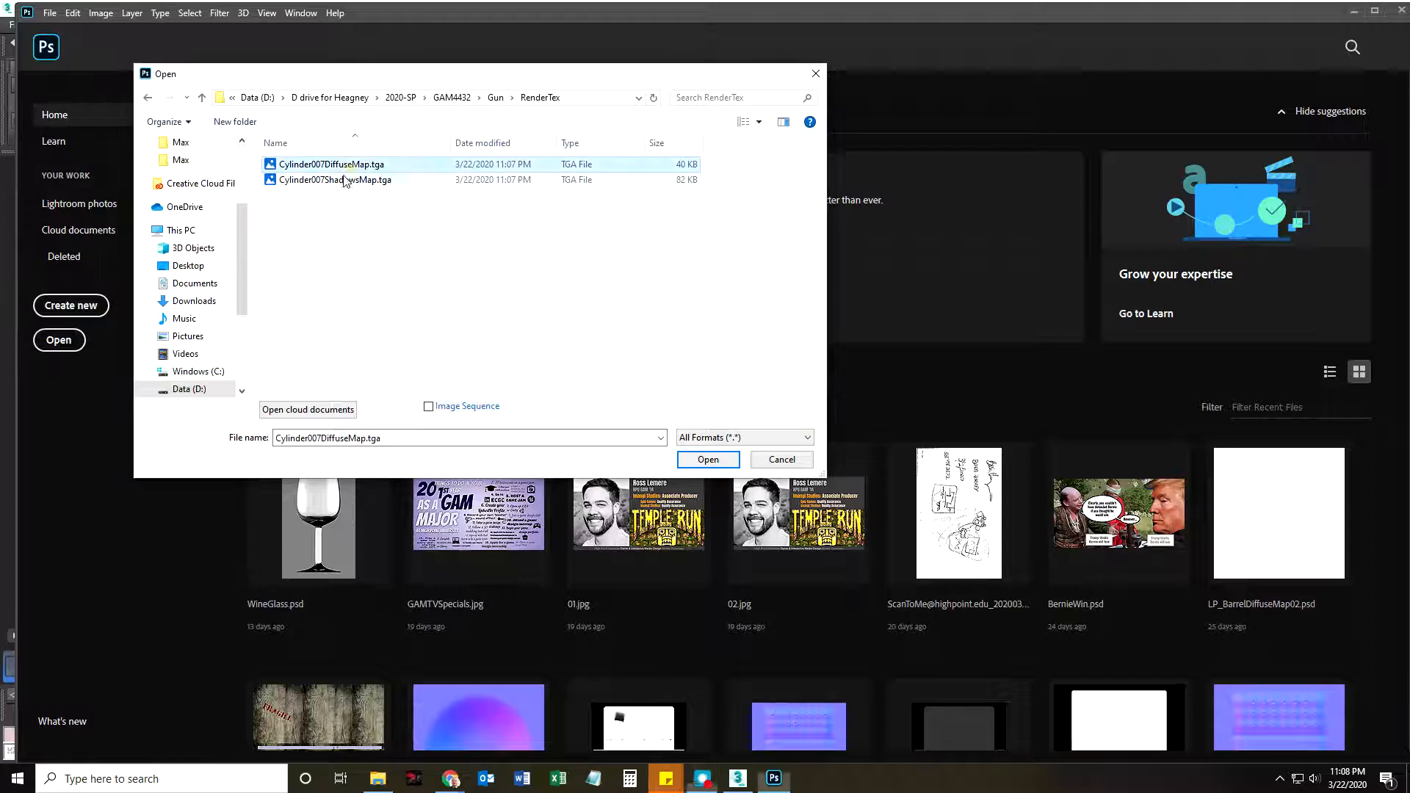
click(335, 180)
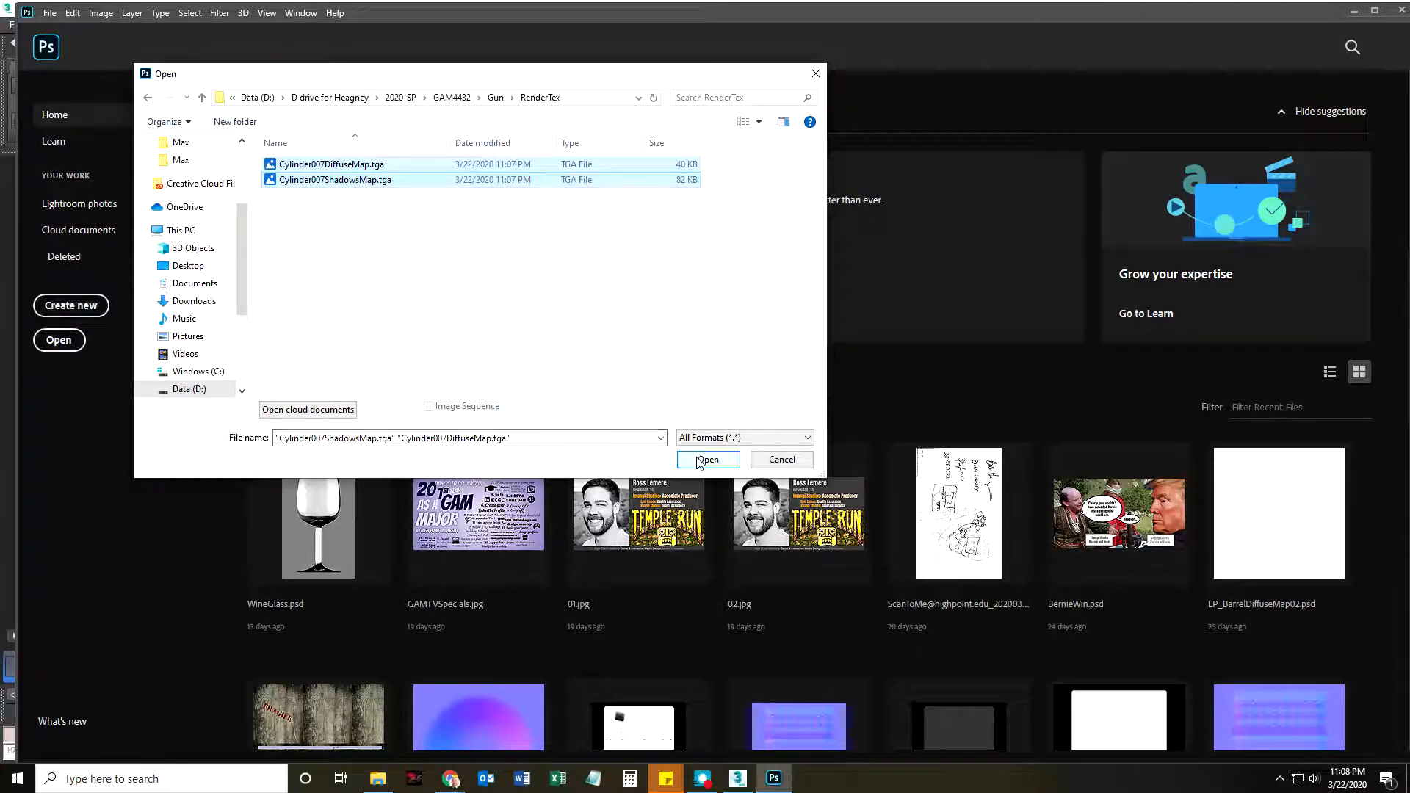
click(708, 459)
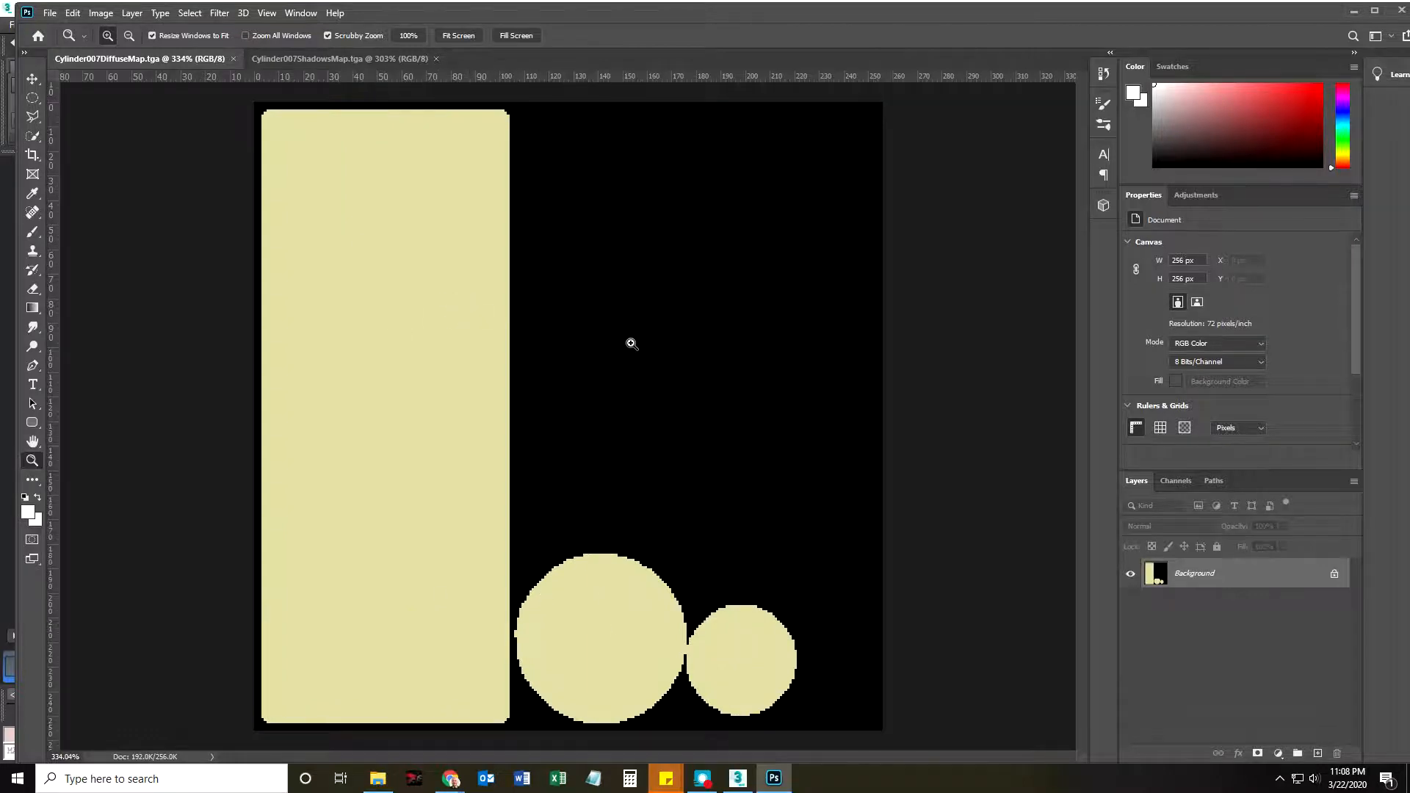
mouse_move(656, 387)
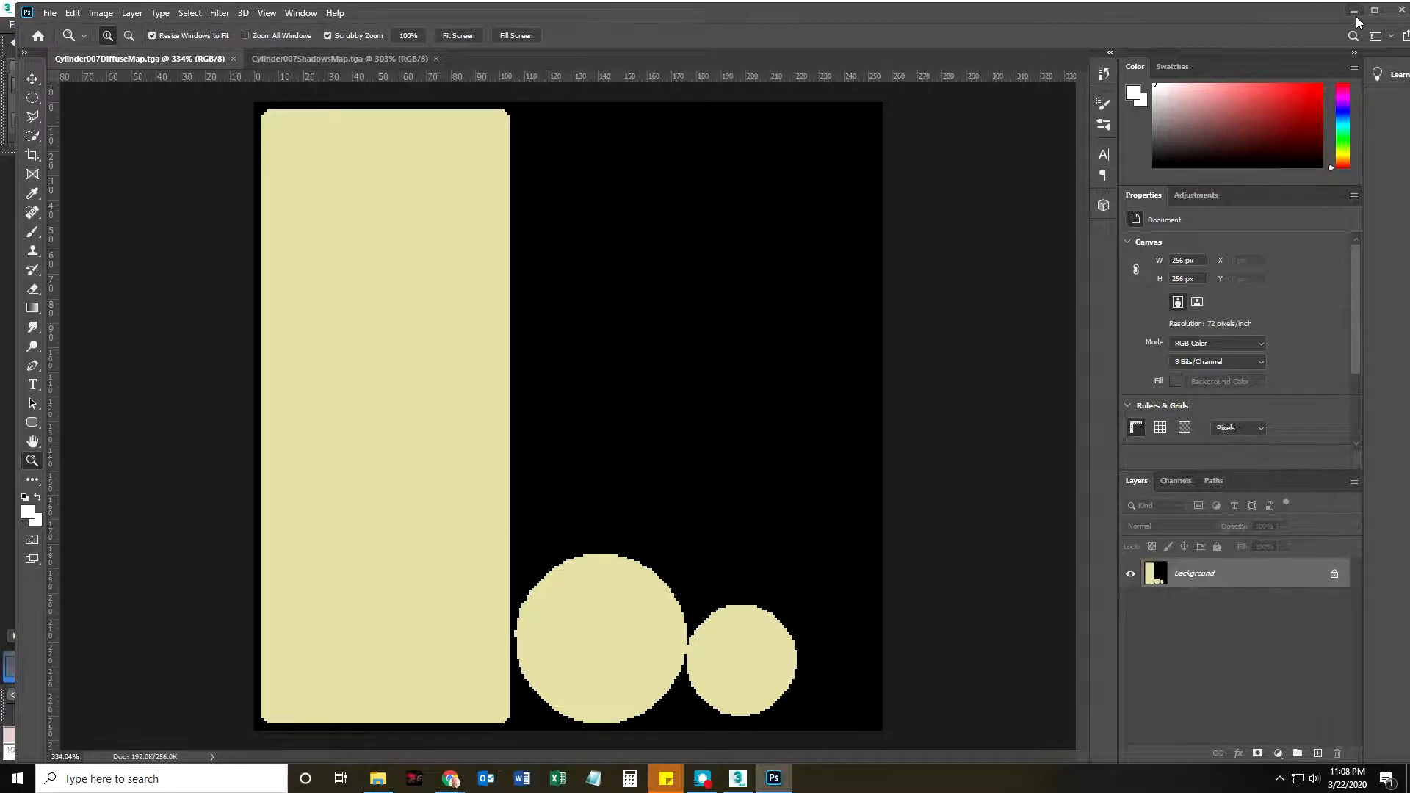
click(737, 779)
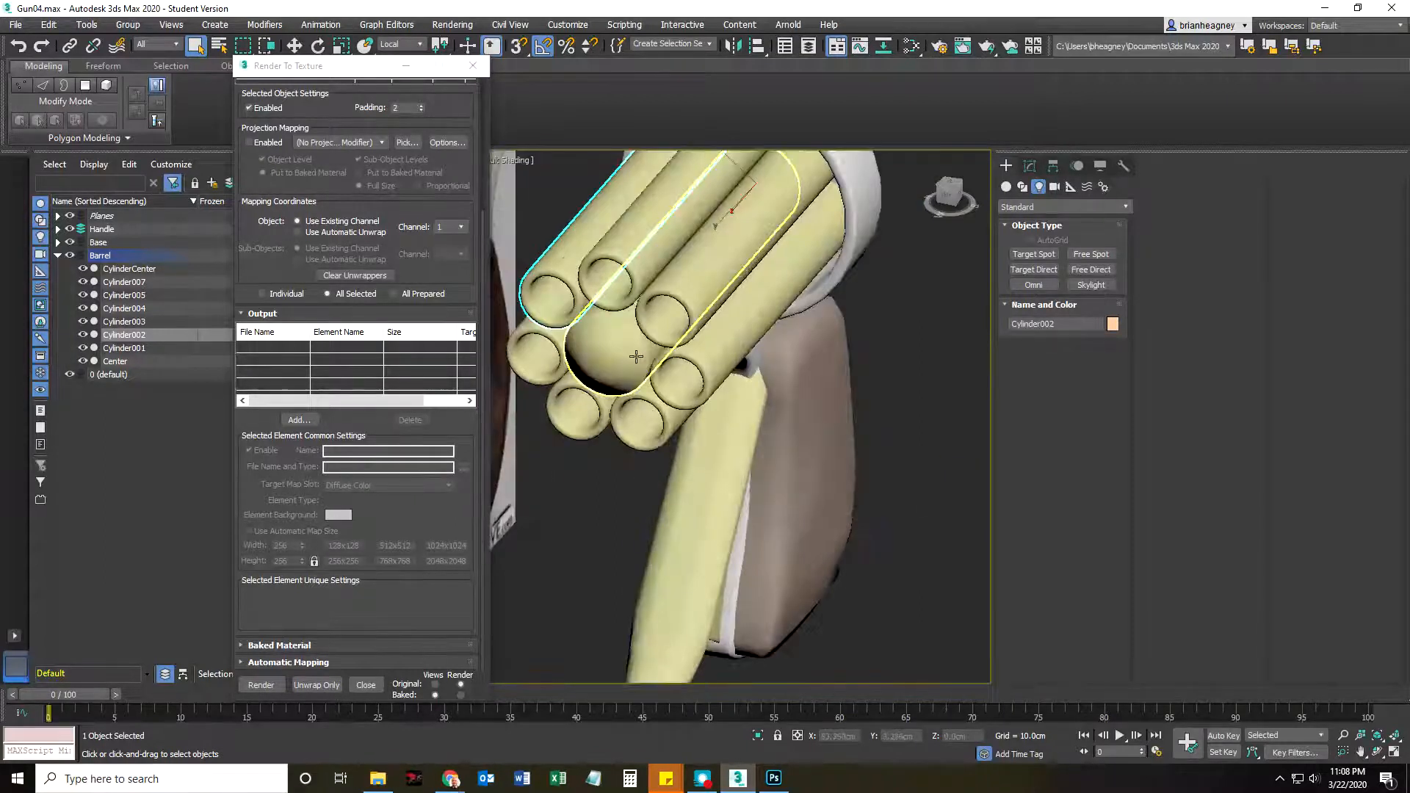
click(115, 361)
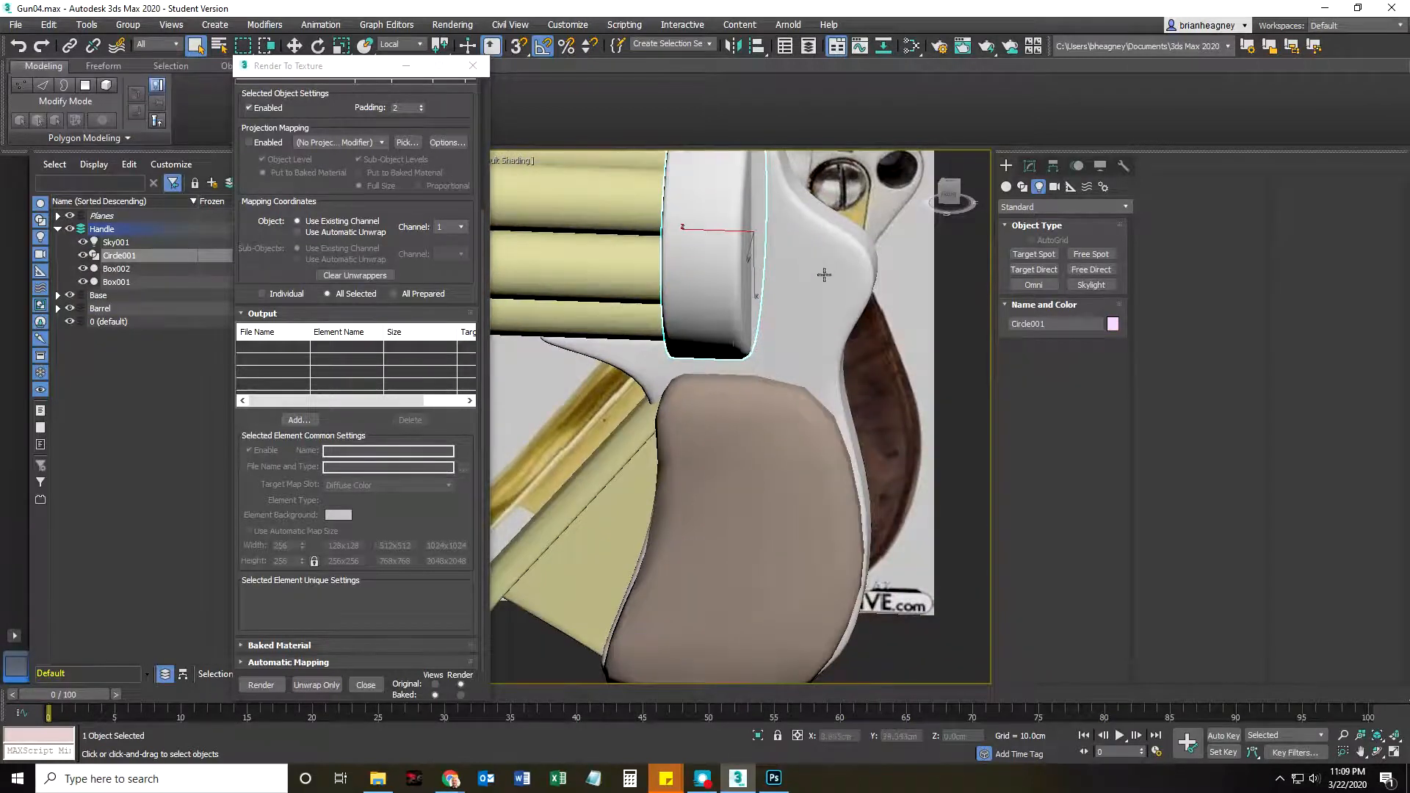
click(116, 282)
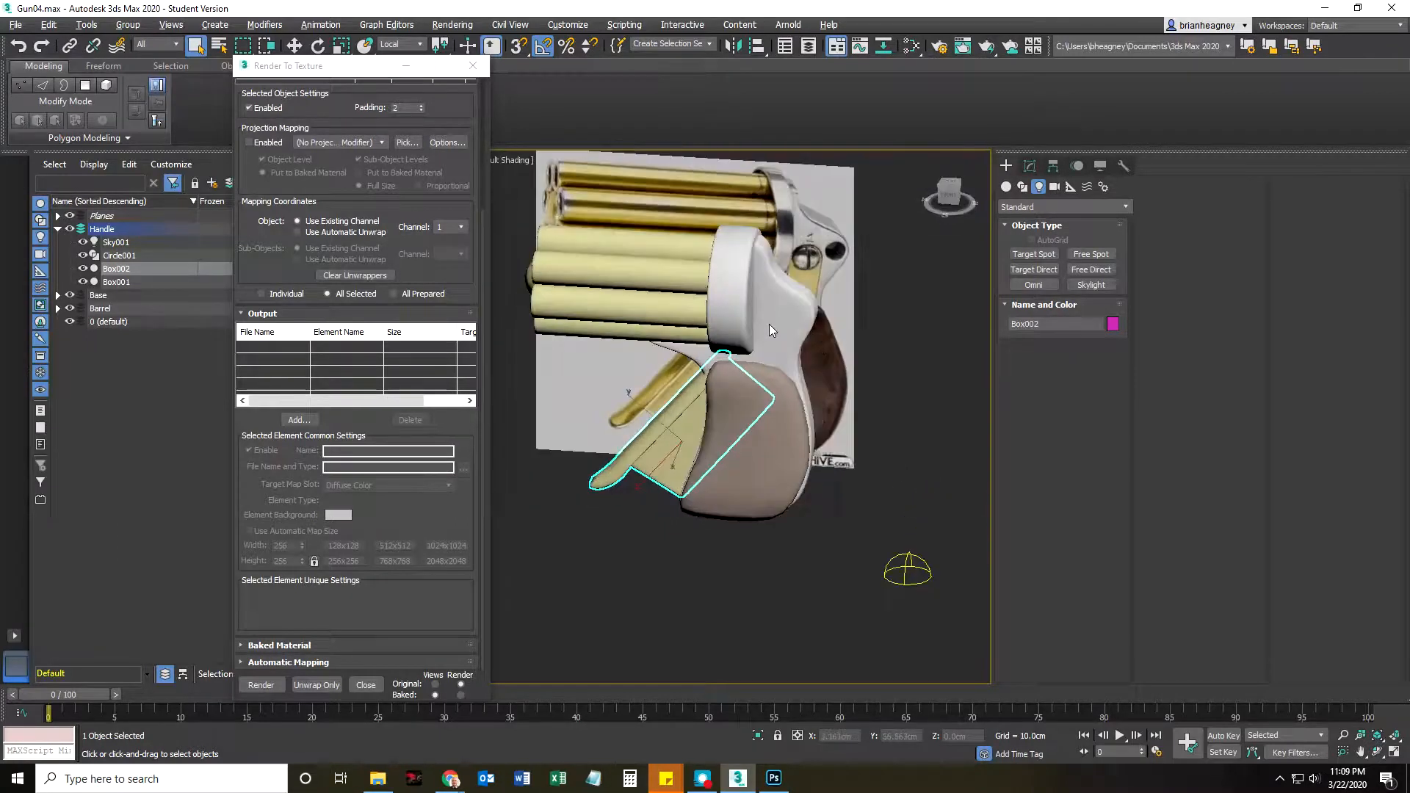
drag(769, 330, 886, 321)
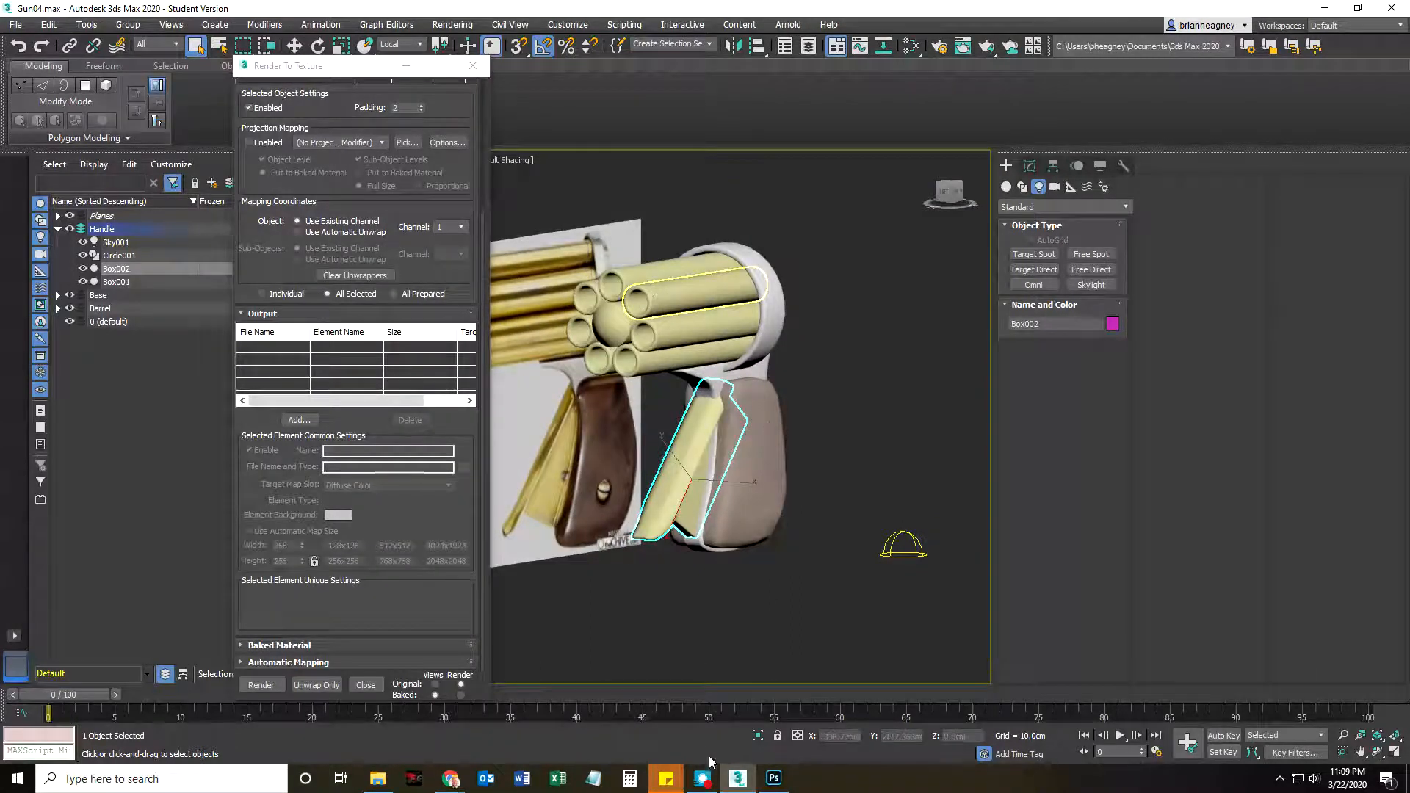
click(772, 779)
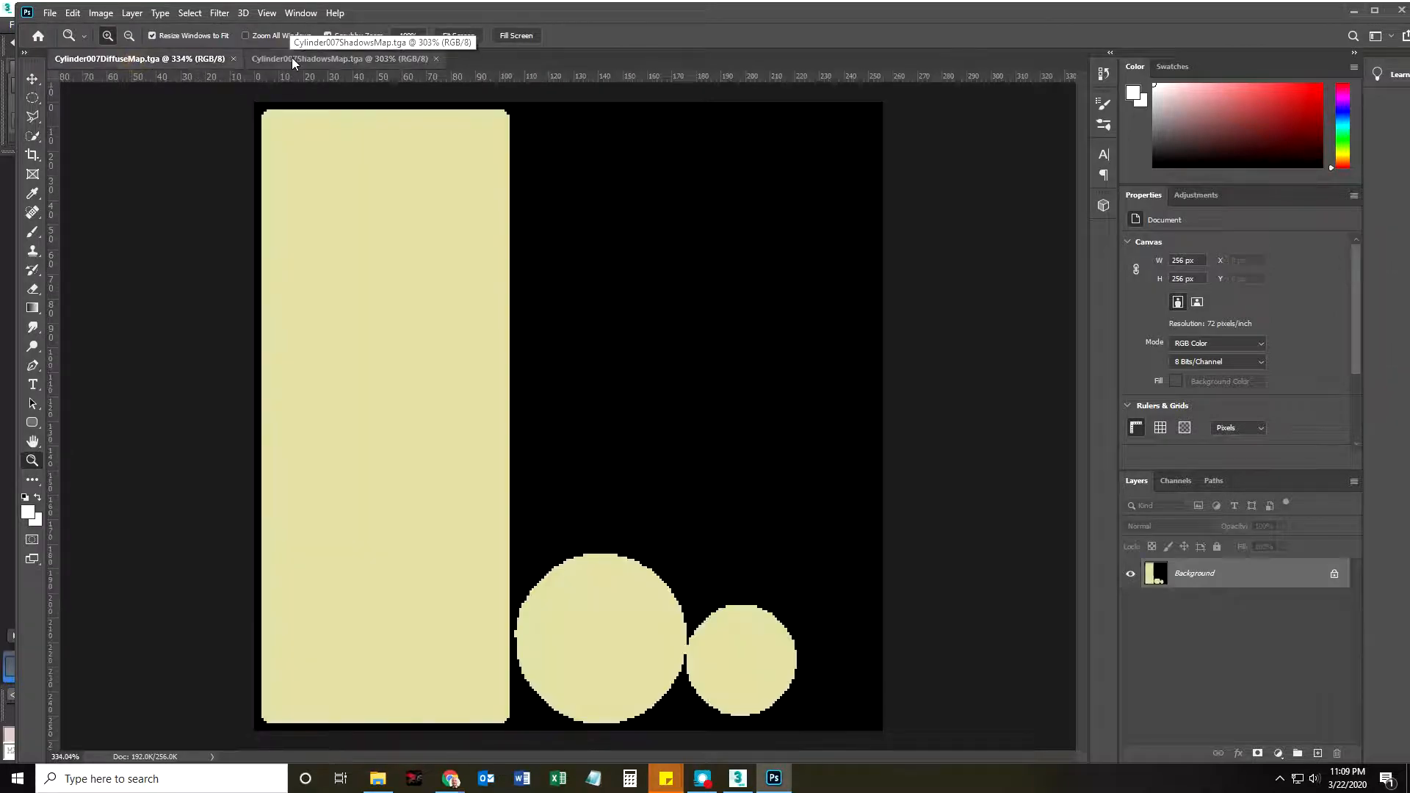
click(340, 59)
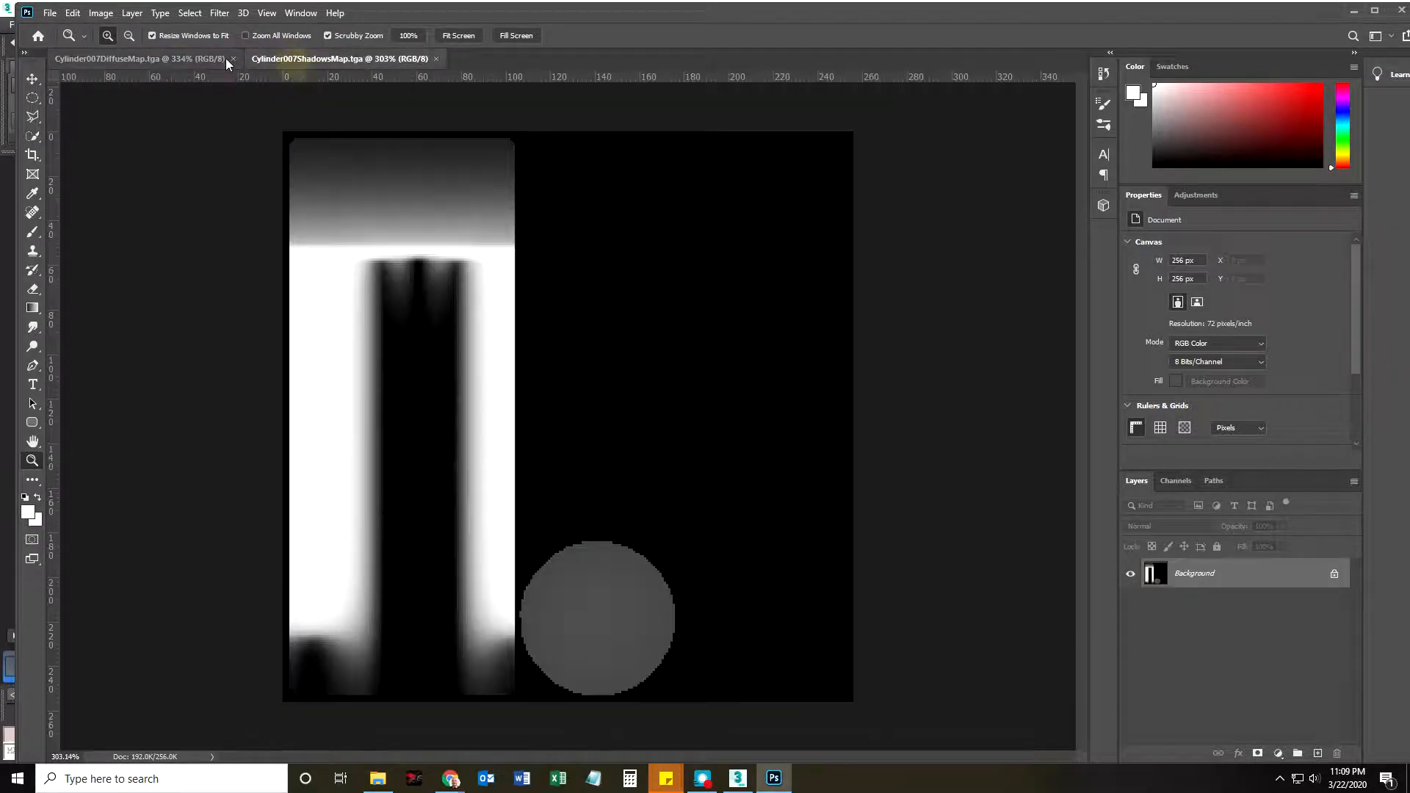
click(108, 59)
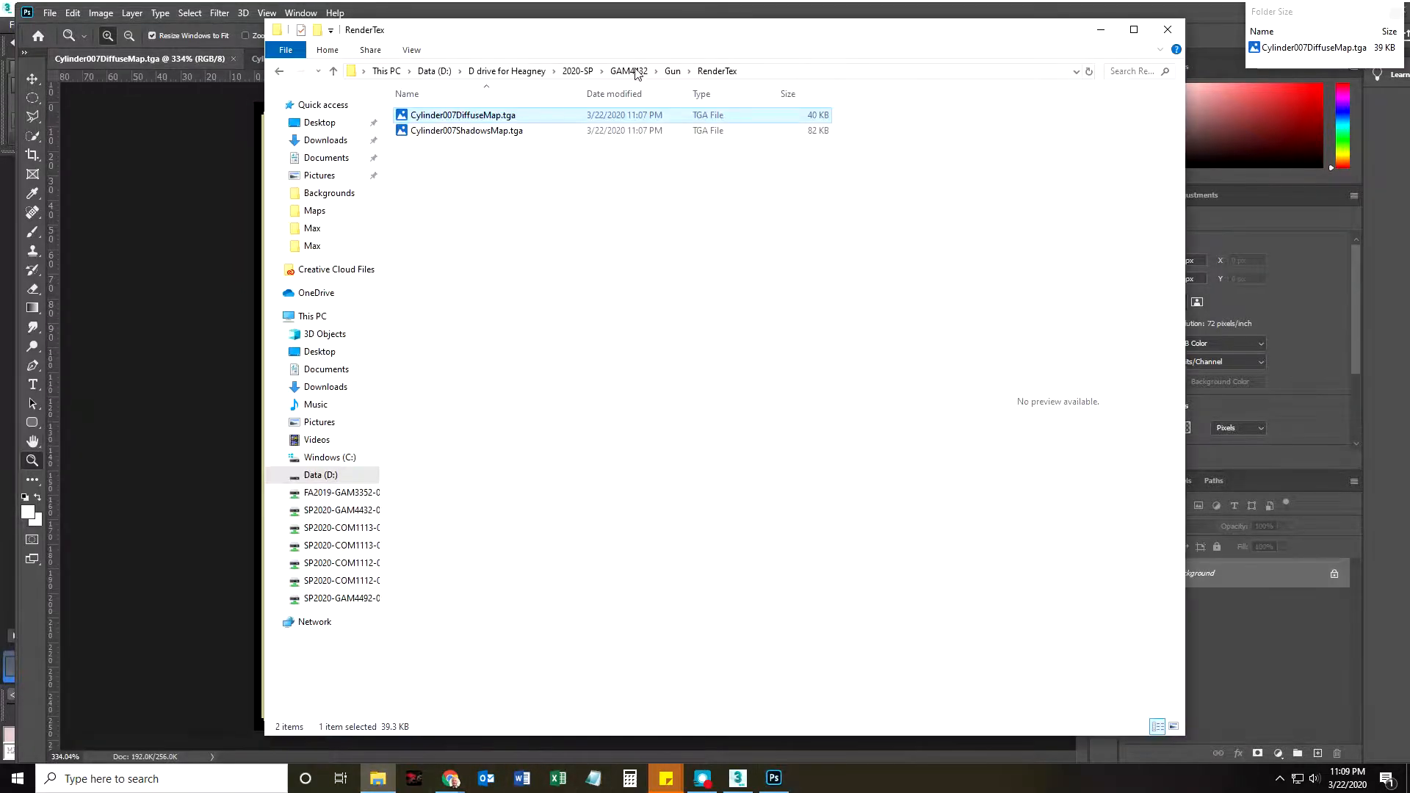
Step: View gun.jpg from the Maps folder in Photos, zoomed in on the brass barrels
click(708, 71)
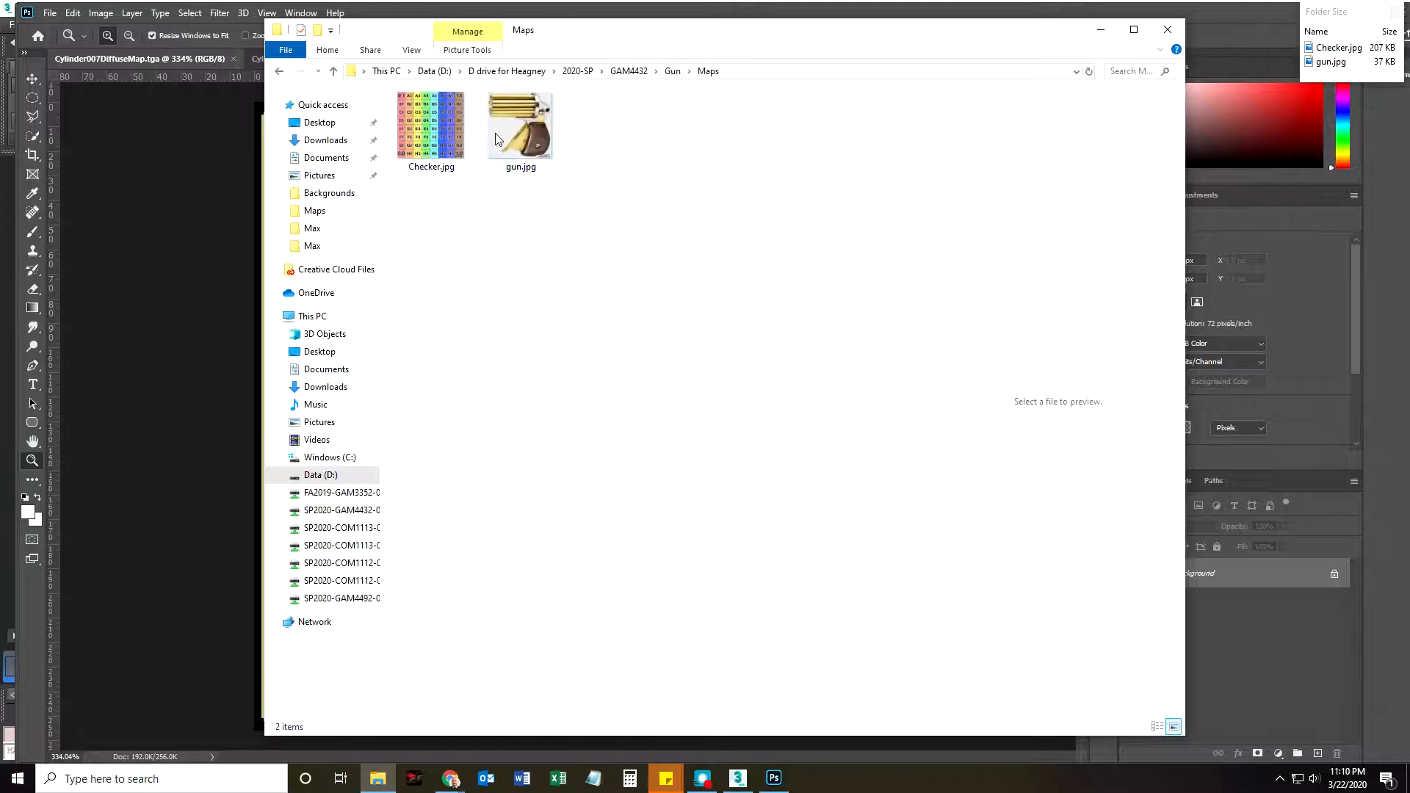
double_click(430, 124)
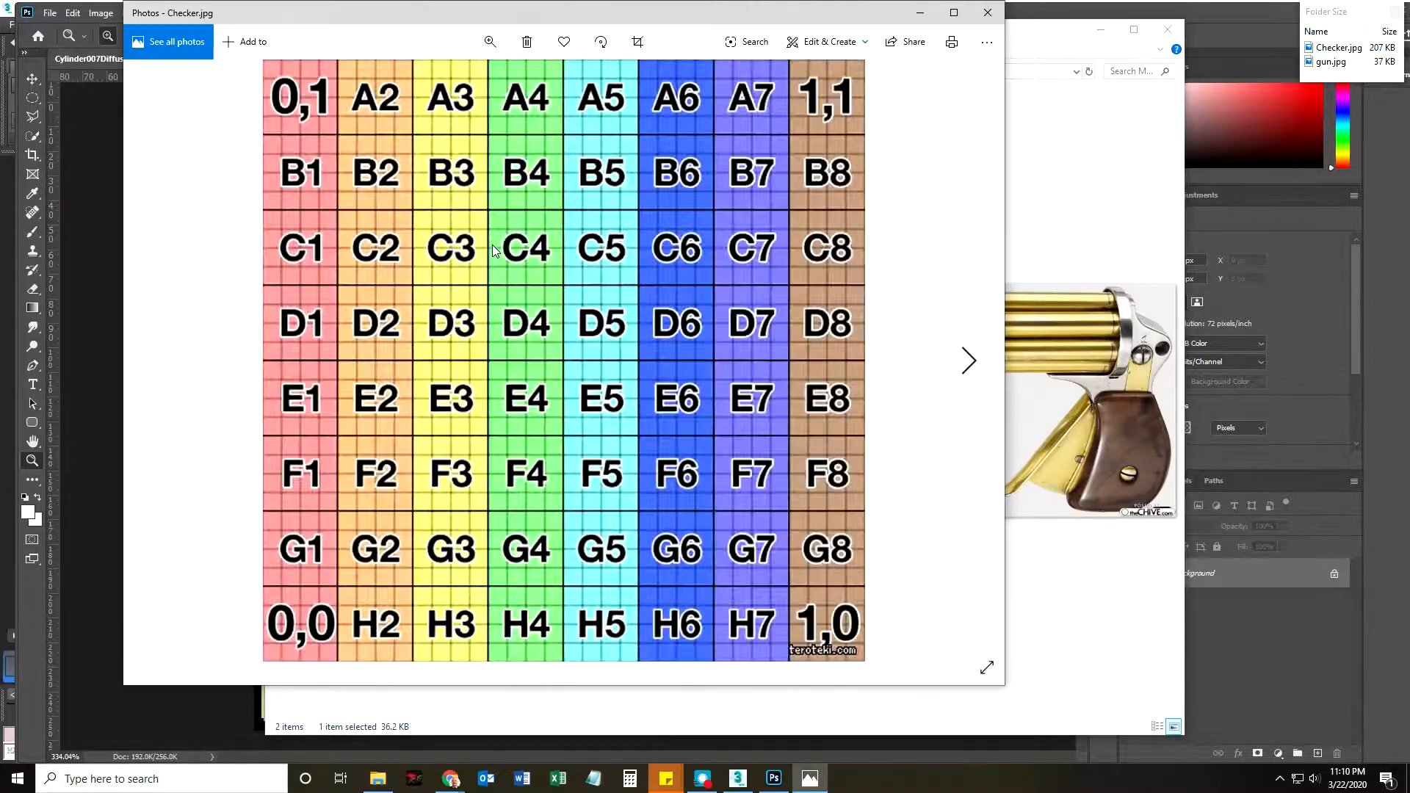
click(969, 361)
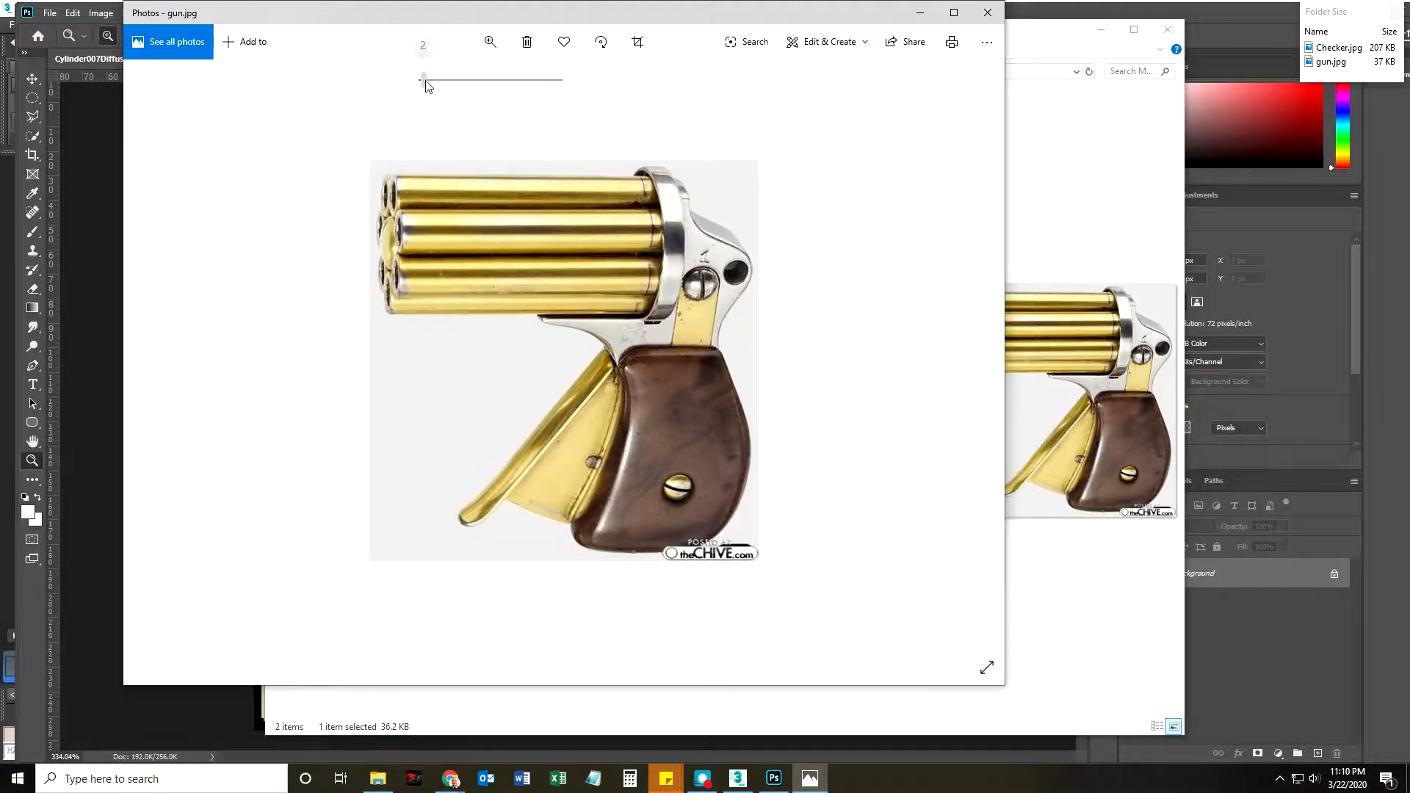
drag(423, 79, 501, 79)
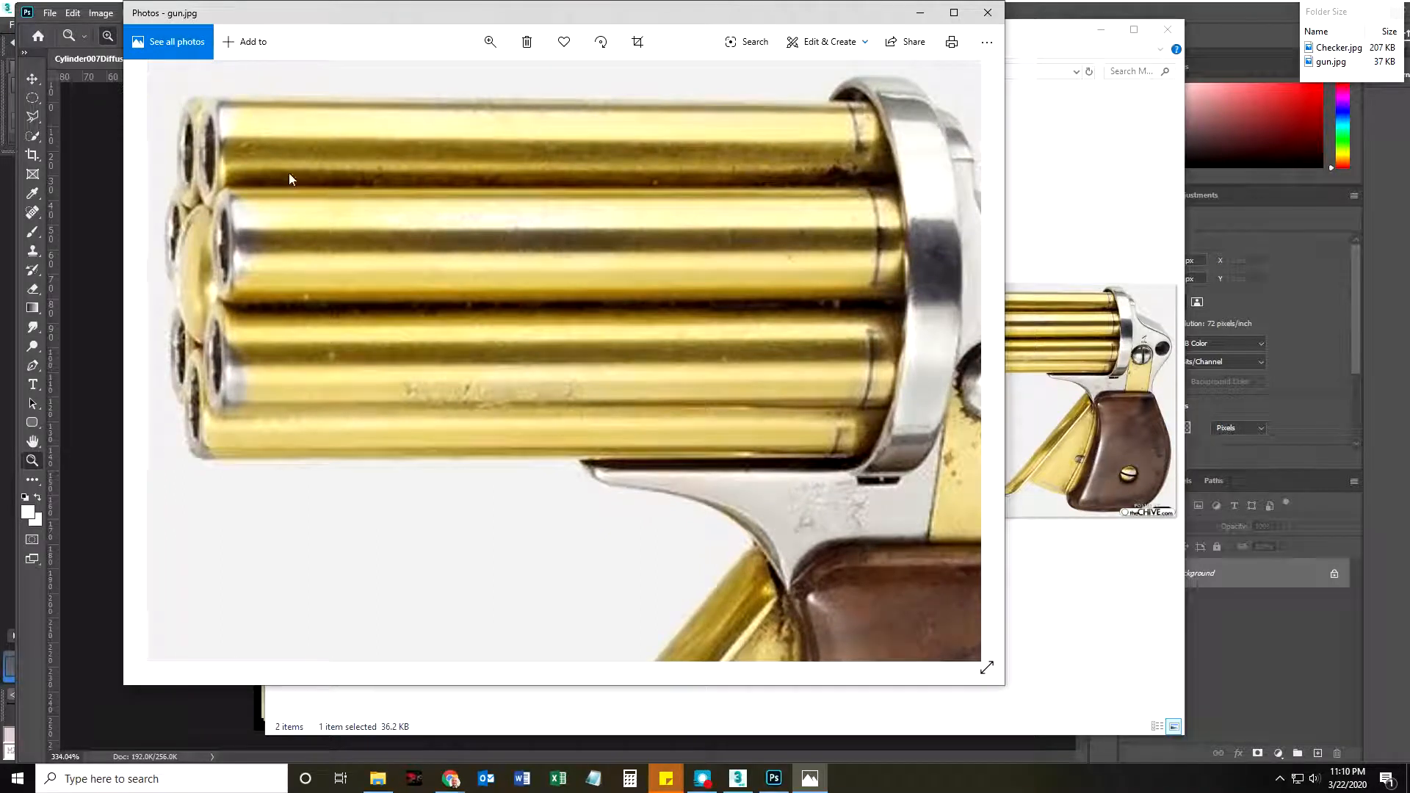
mouse_move(225, 150)
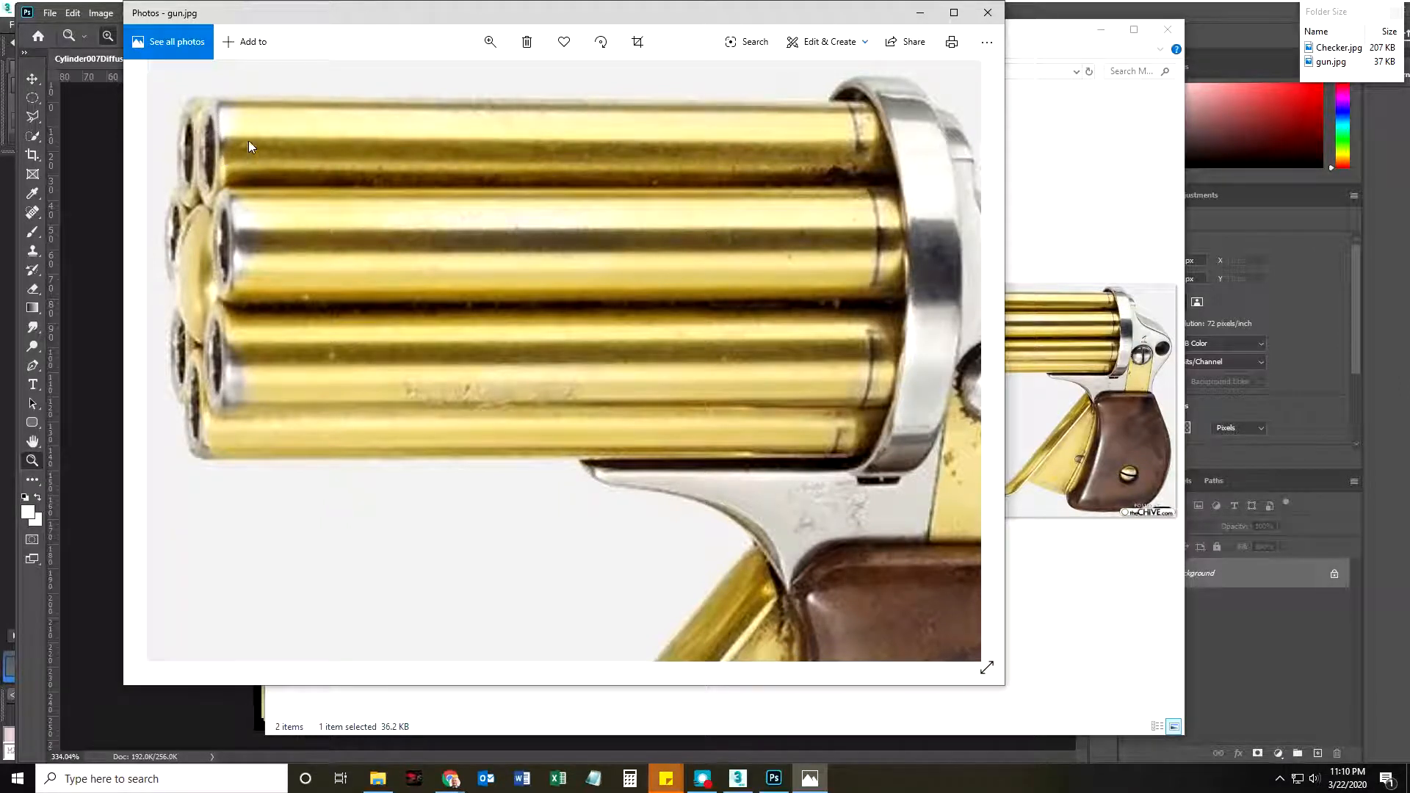
mouse_move(792, 216)
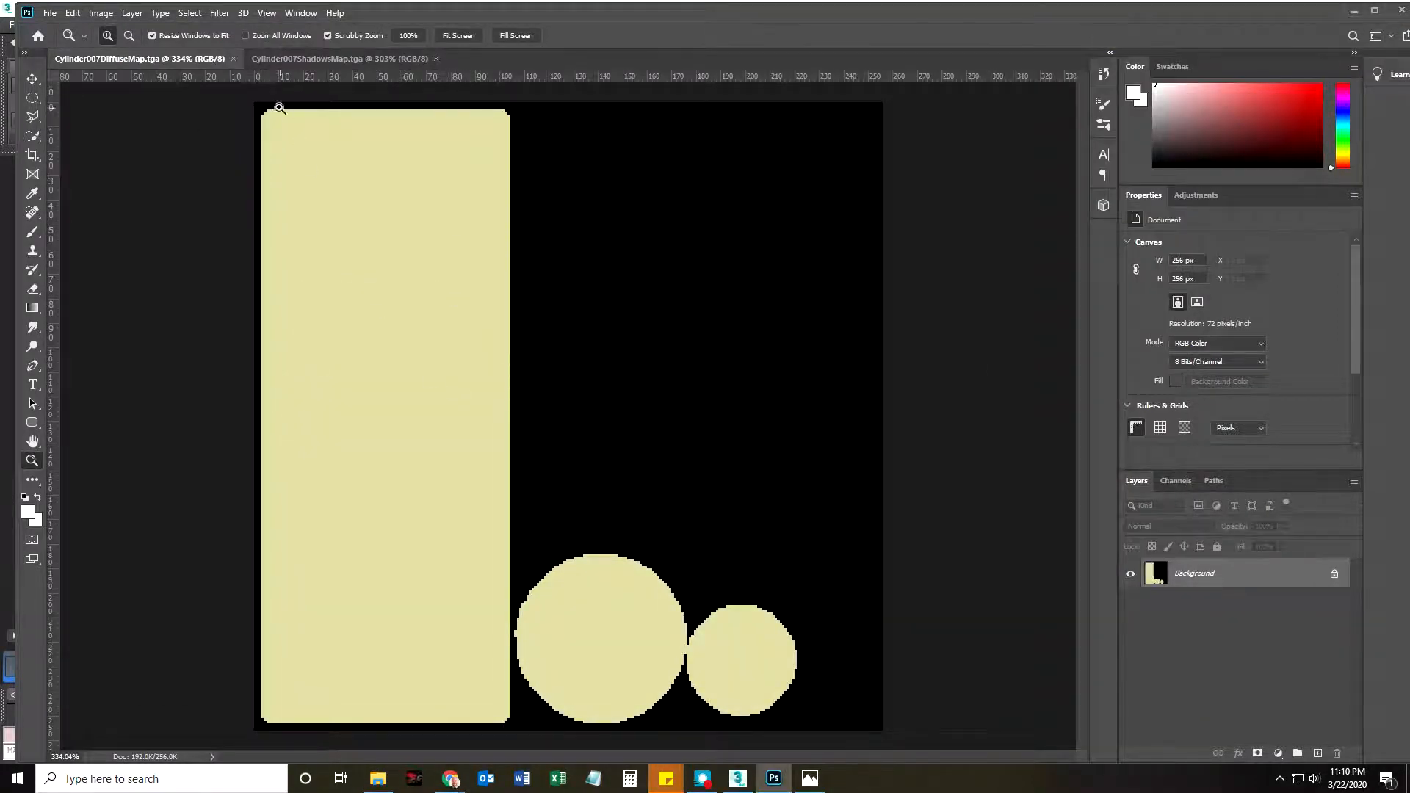
Step: Copy the whole shadows map and paste it as Layer 1 over the diffuse layer
click(341, 59)
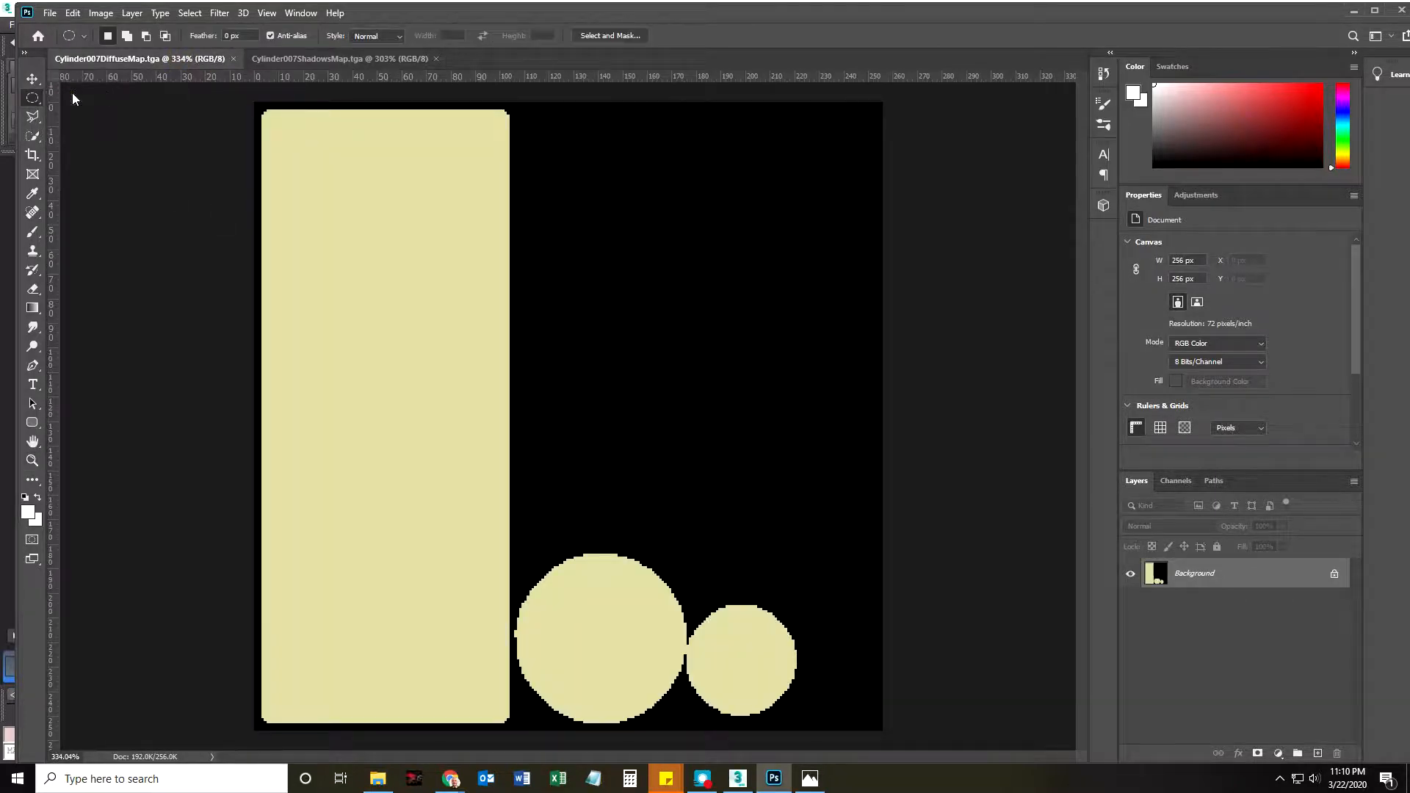
click(309, 58)
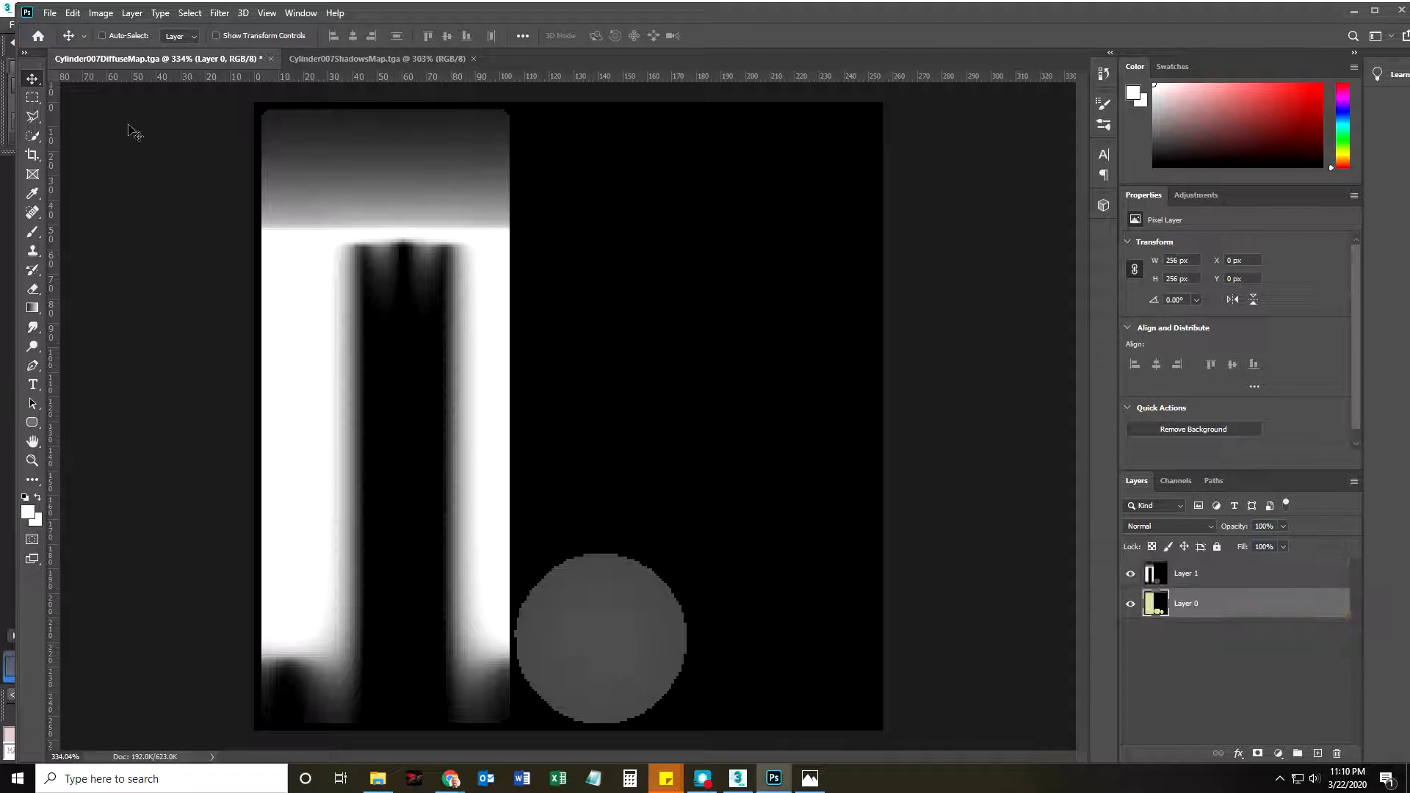
Step: Marquee-select the gradient band at the top of the strip
click(32, 97)
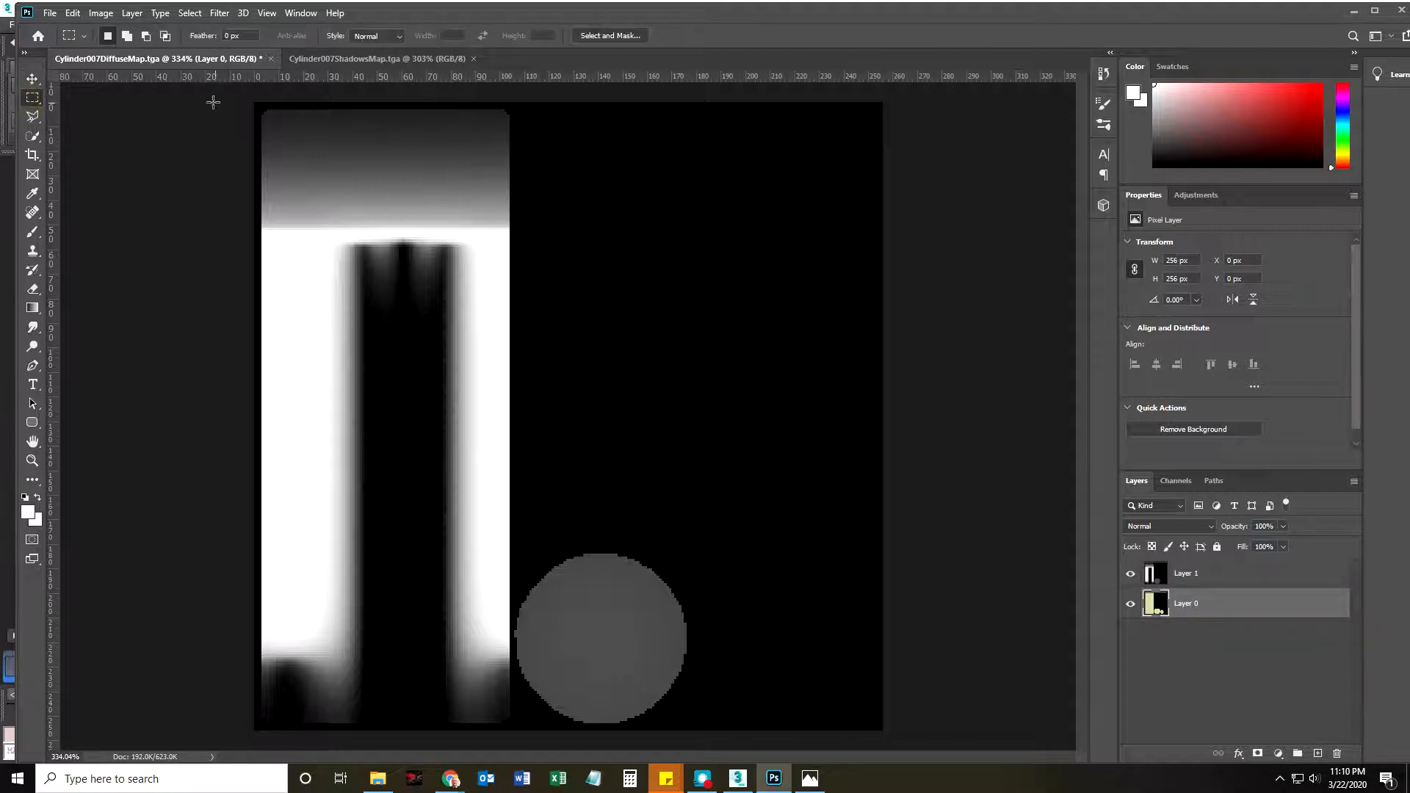
drag(255, 105, 524, 246)
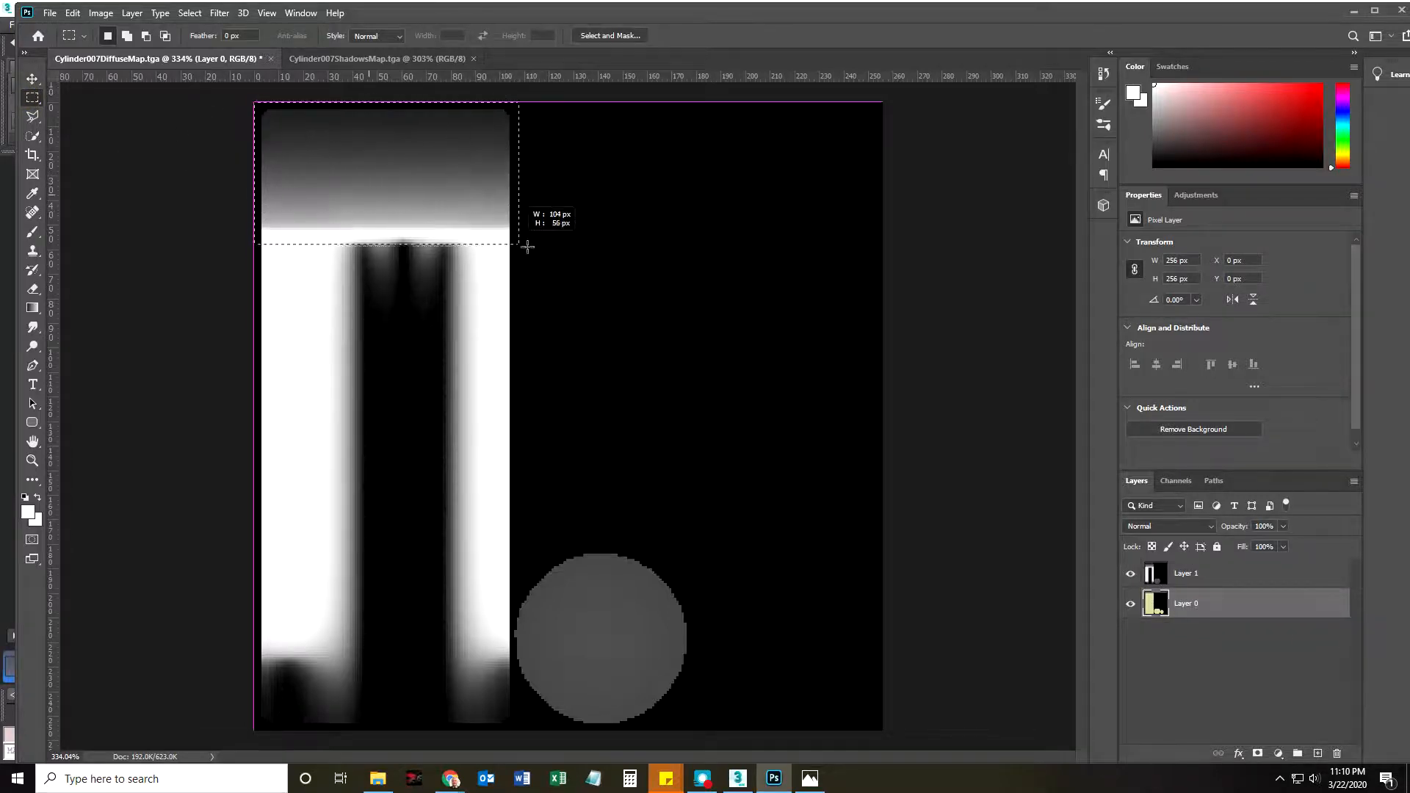
drag(517, 247, 544, 254)
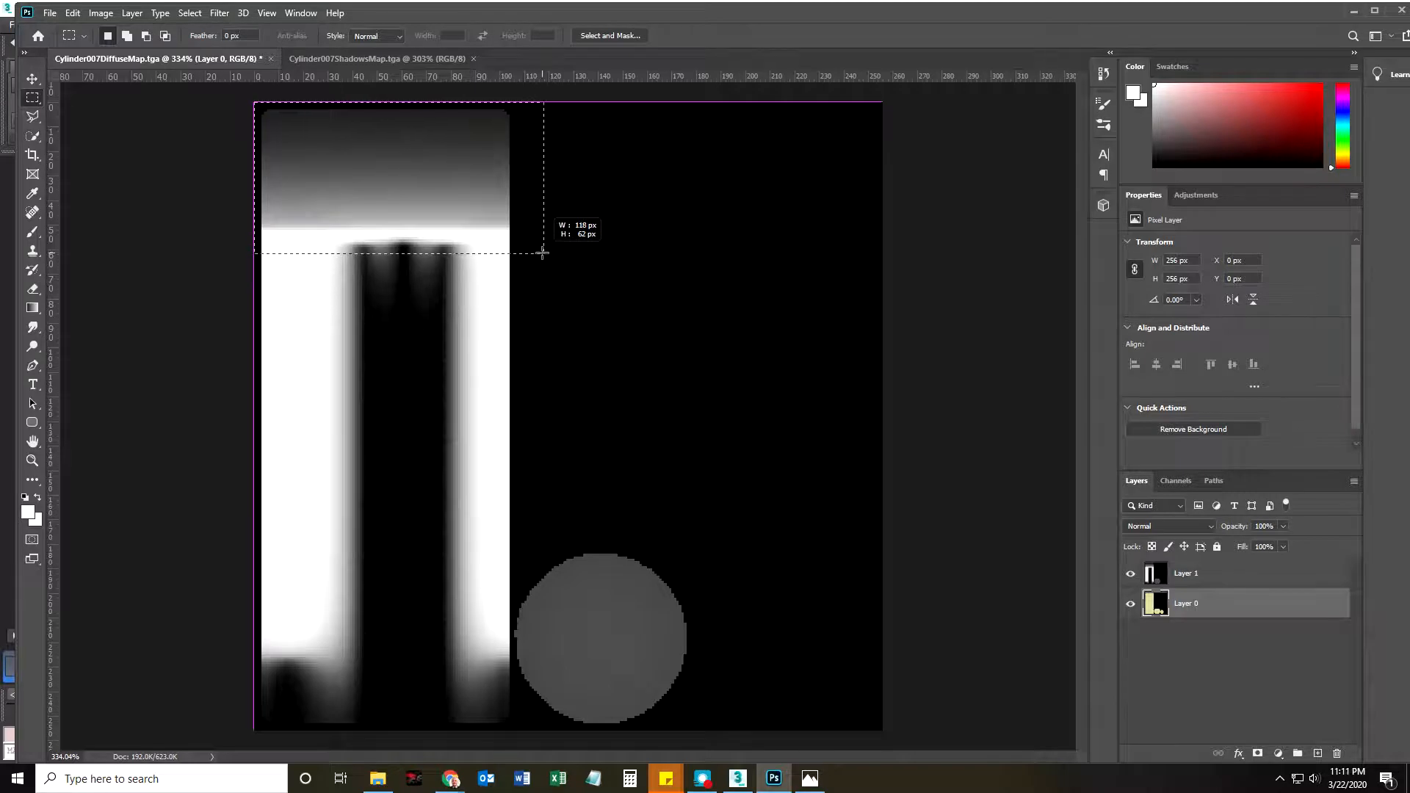
drag(545, 254, 545, 245)
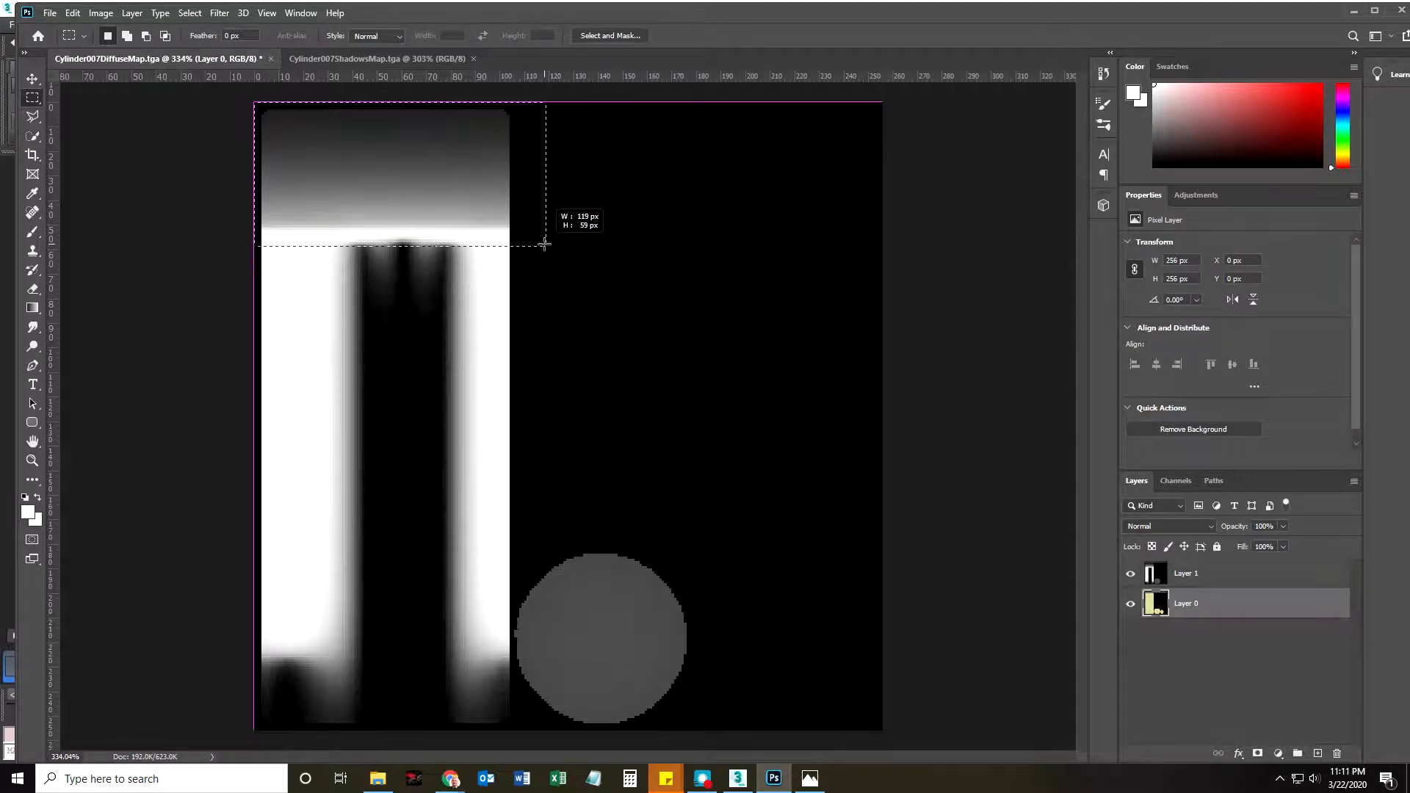
drag(544, 244, 542, 249)
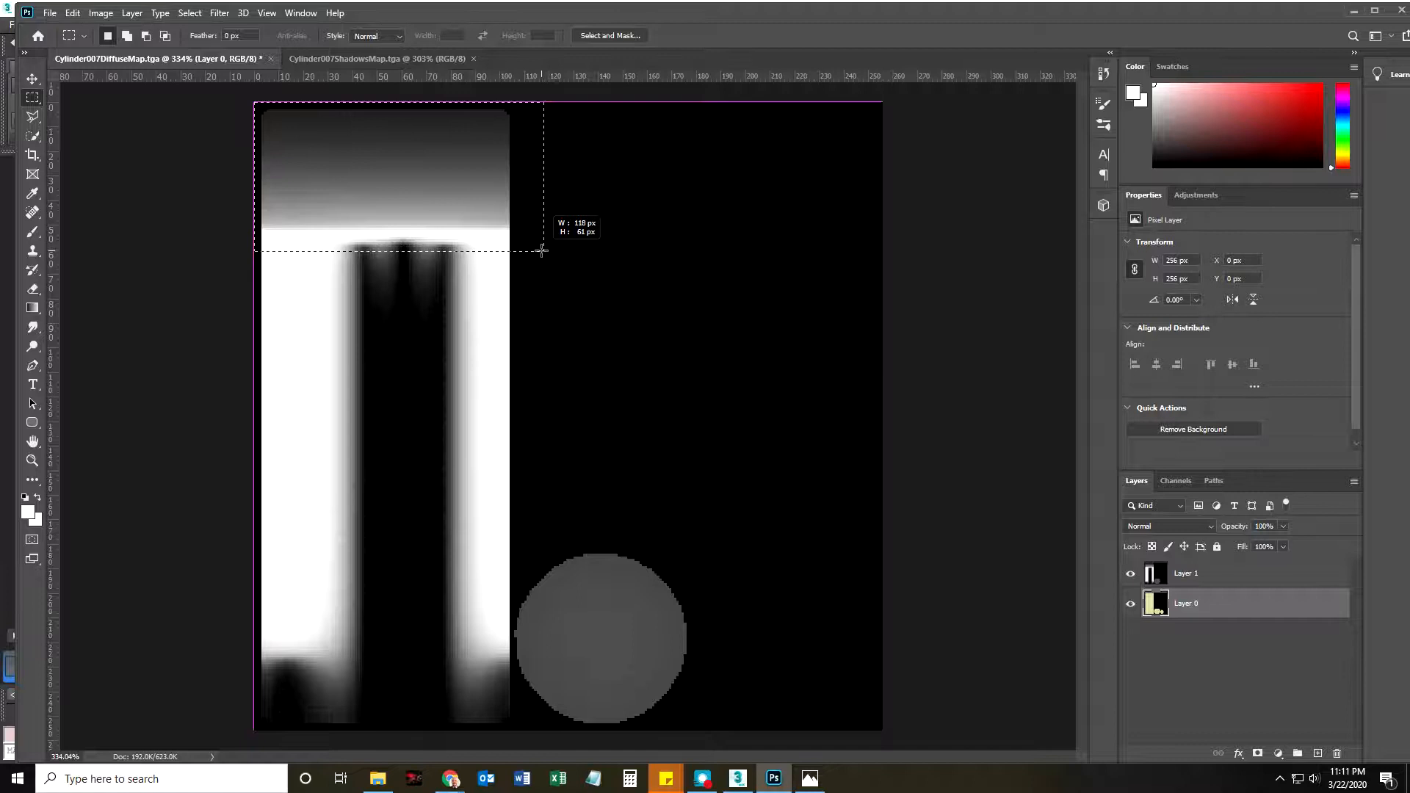
drag(254, 103, 542, 252)
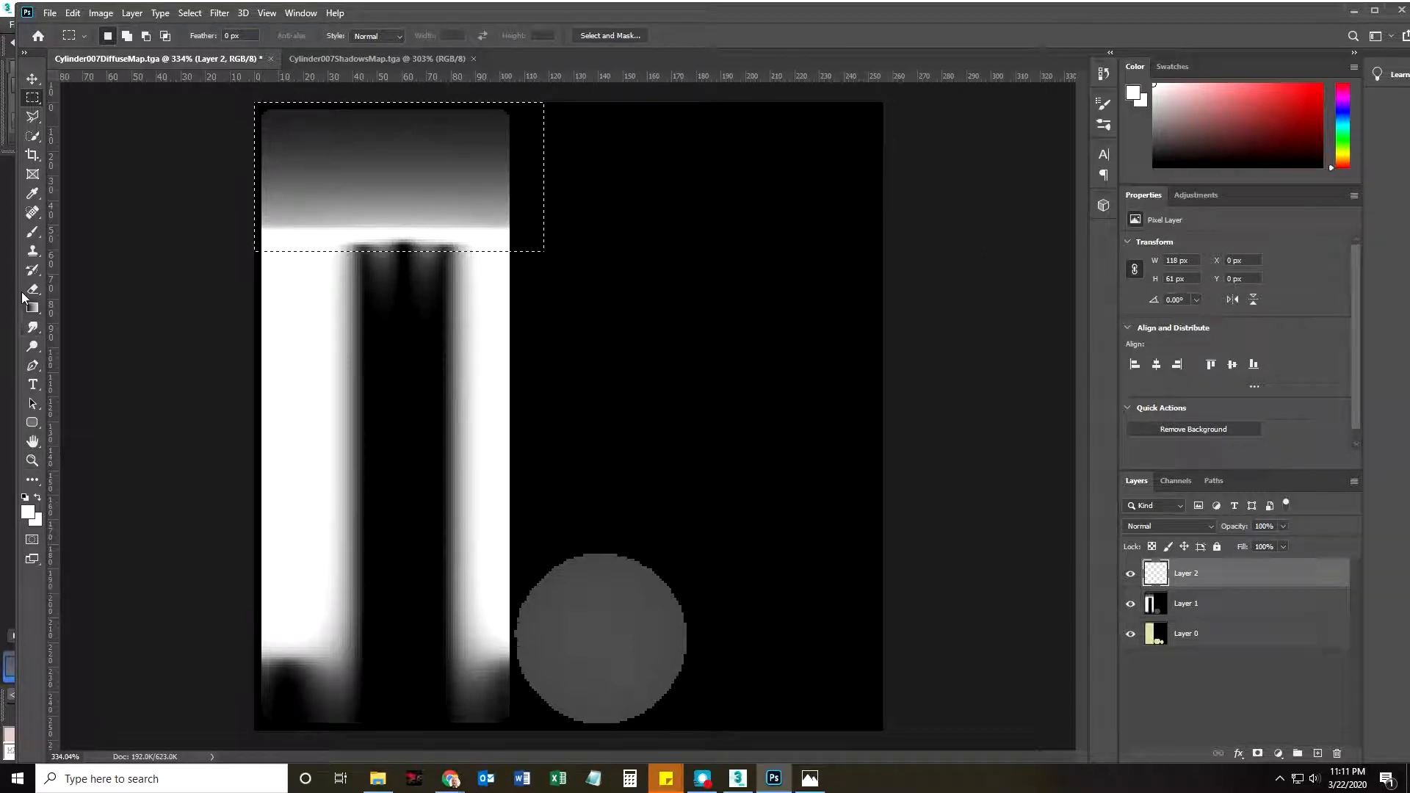
Step: Paint the selected top band light grey (#cdcdcd) with the Brush
click(32, 232)
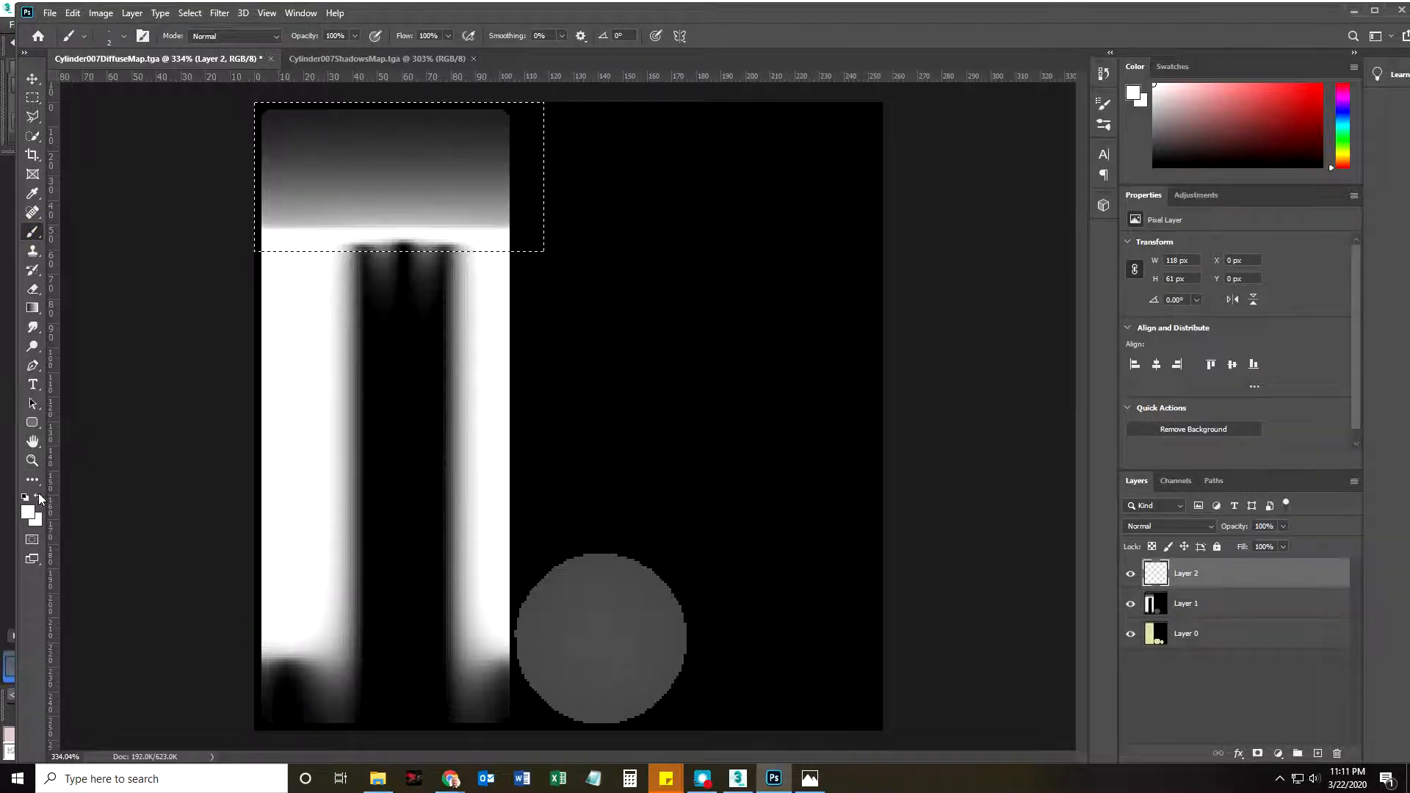
click(27, 509)
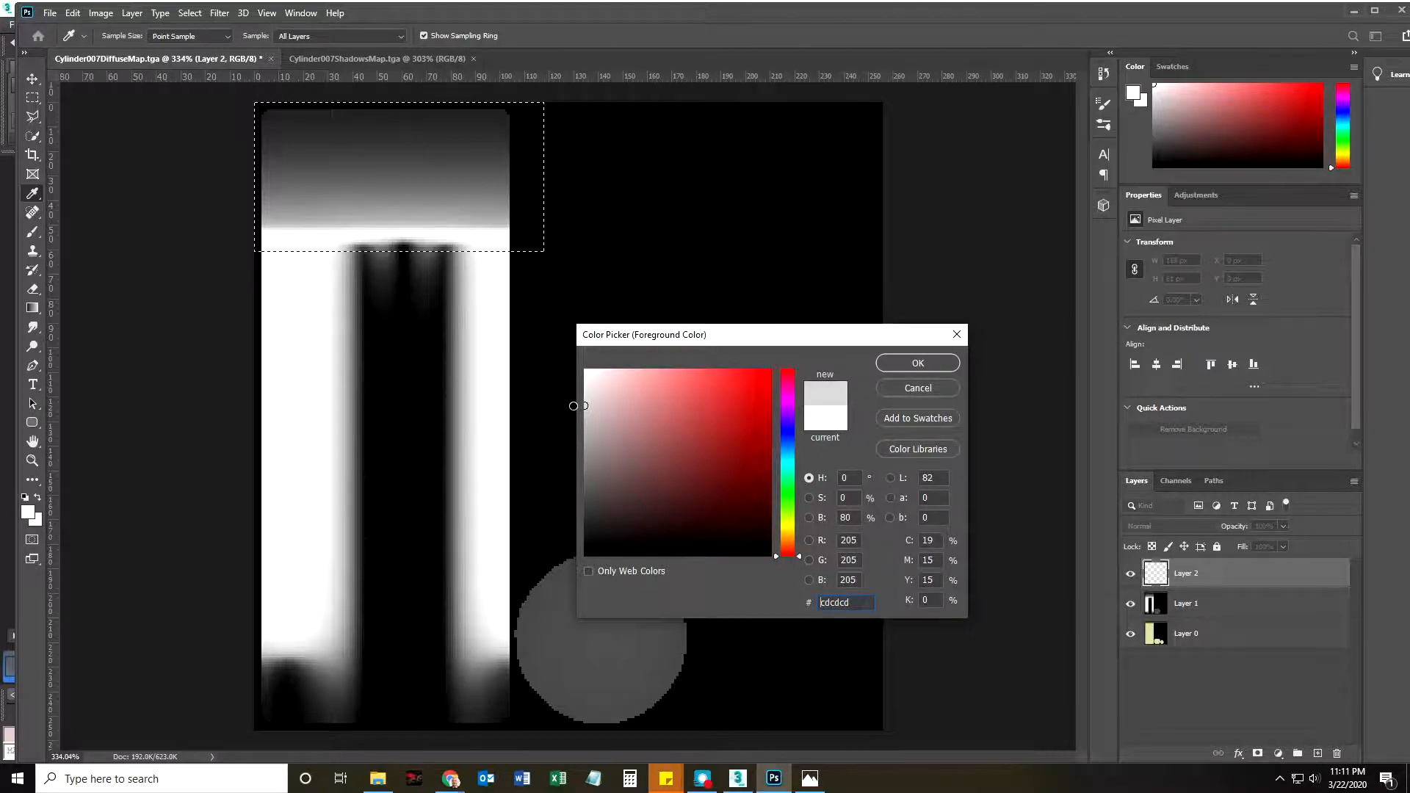
click(916, 362)
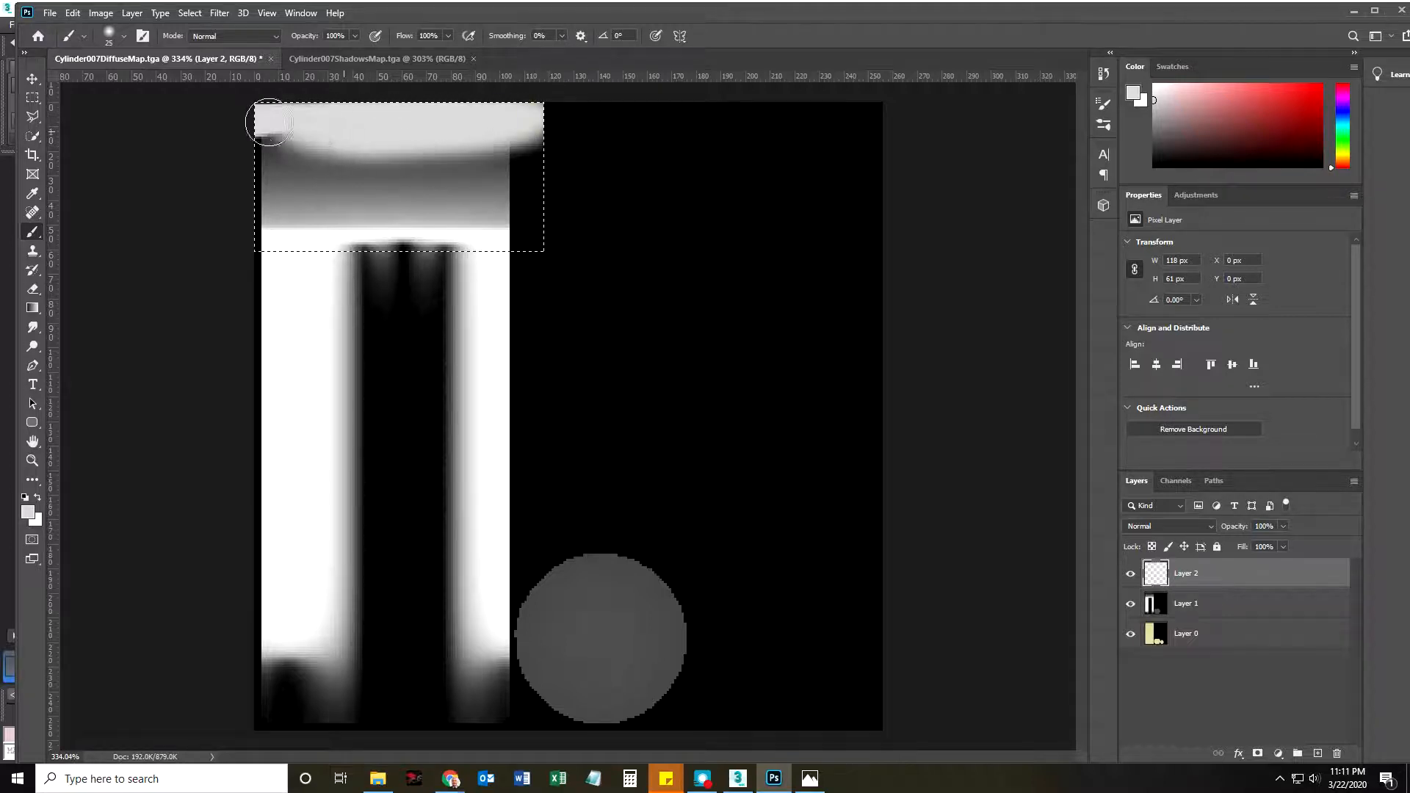
drag(269, 123, 373, 184)
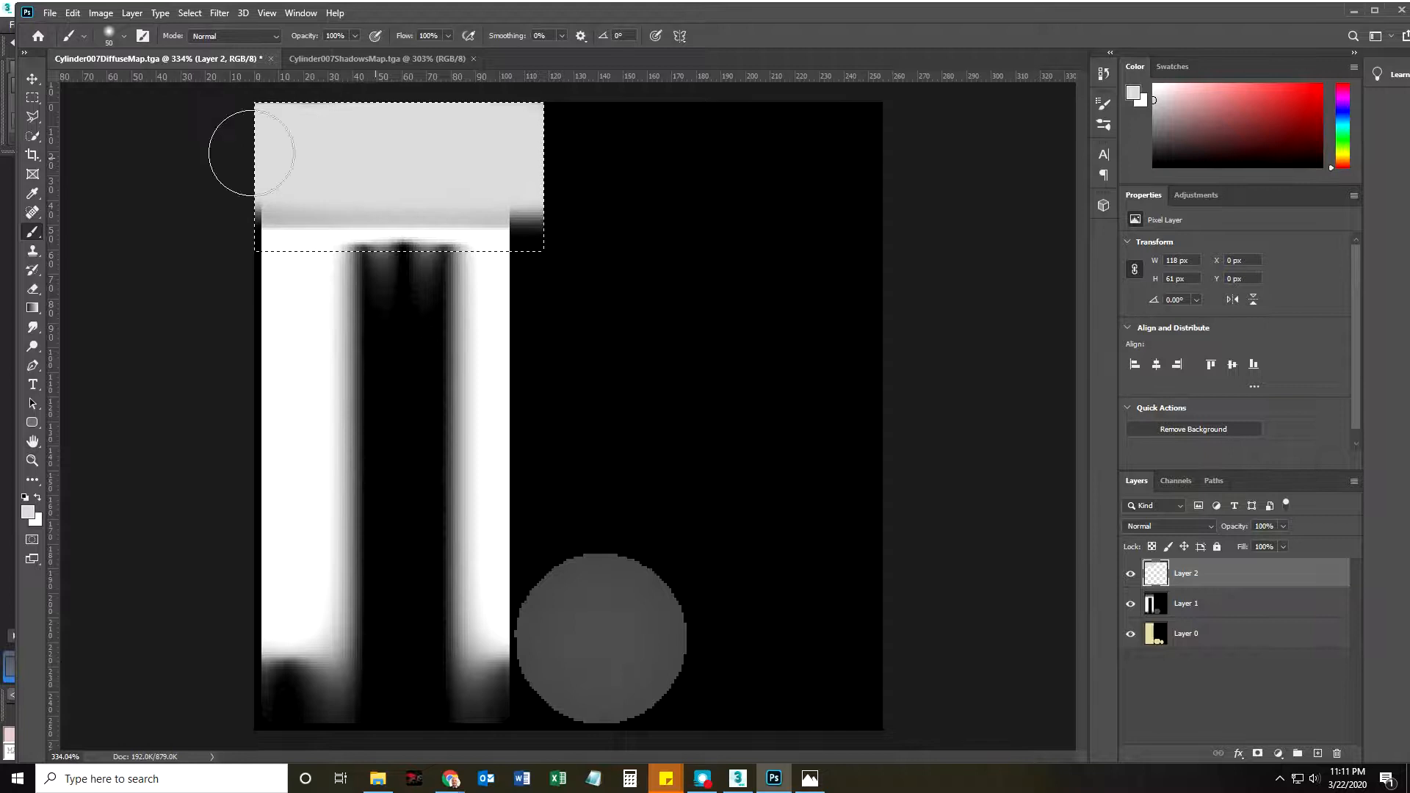
mouse_move(456, 147)
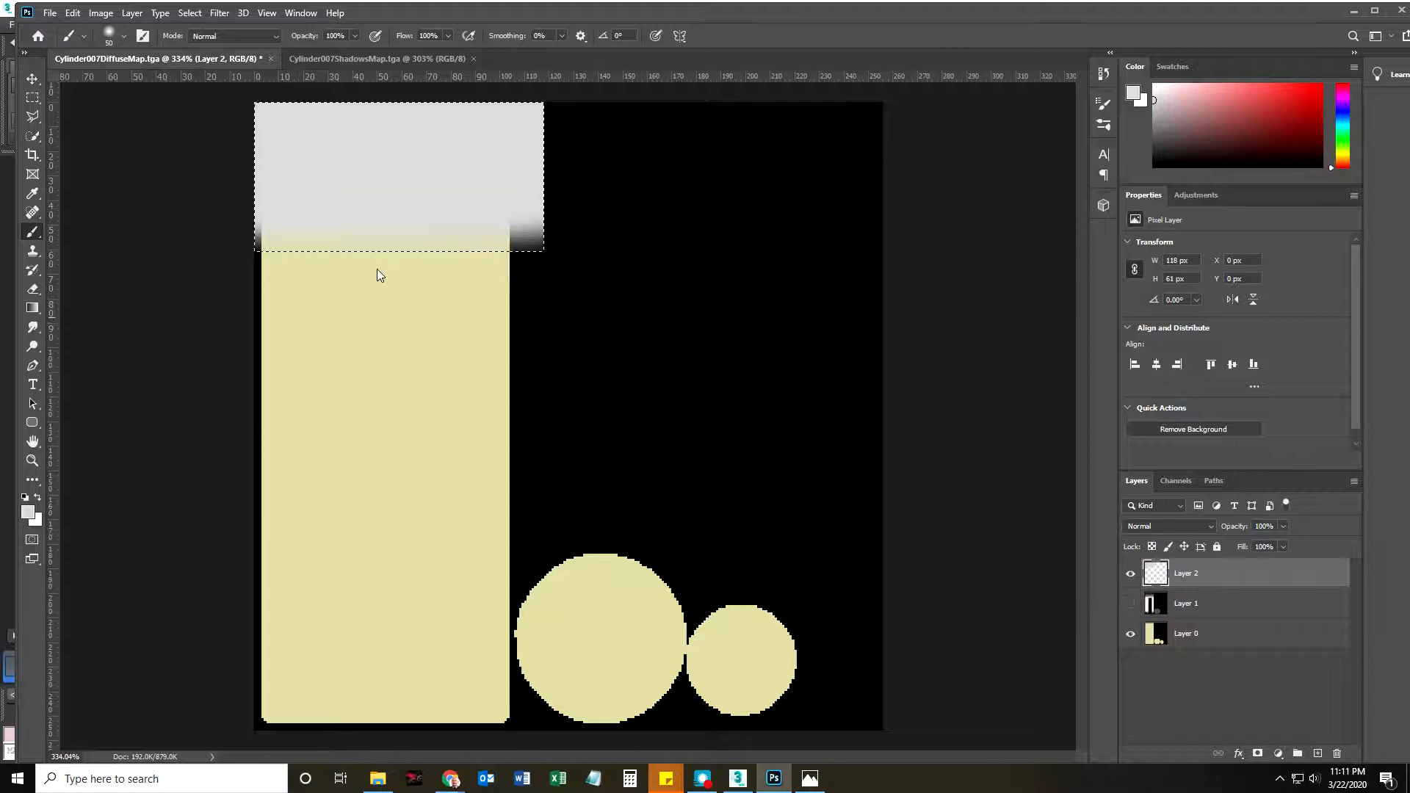
Step: Clear the selection, paint a wider soft grey area, and select the gold base layer
click(31, 96)
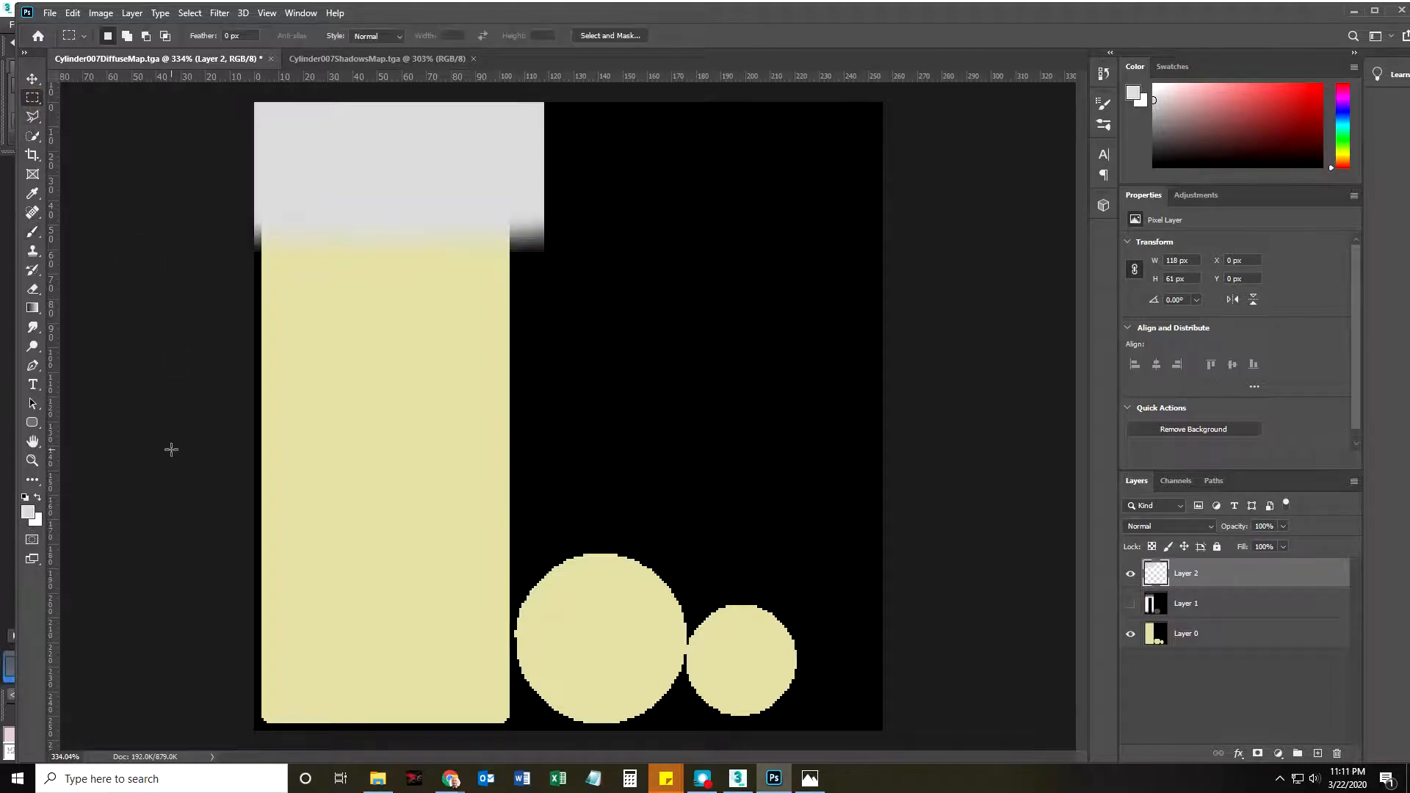
mouse_move(72, 142)
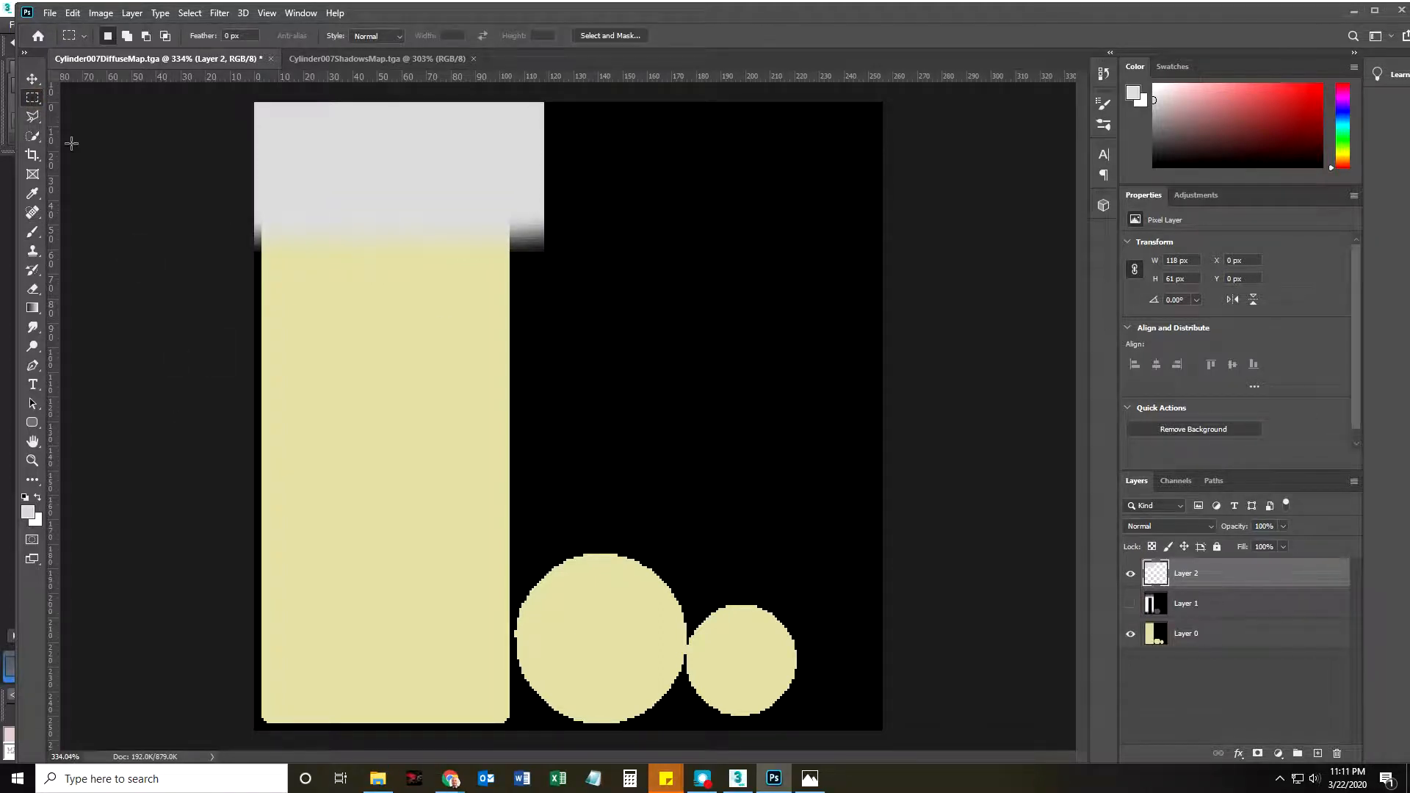
click(32, 211)
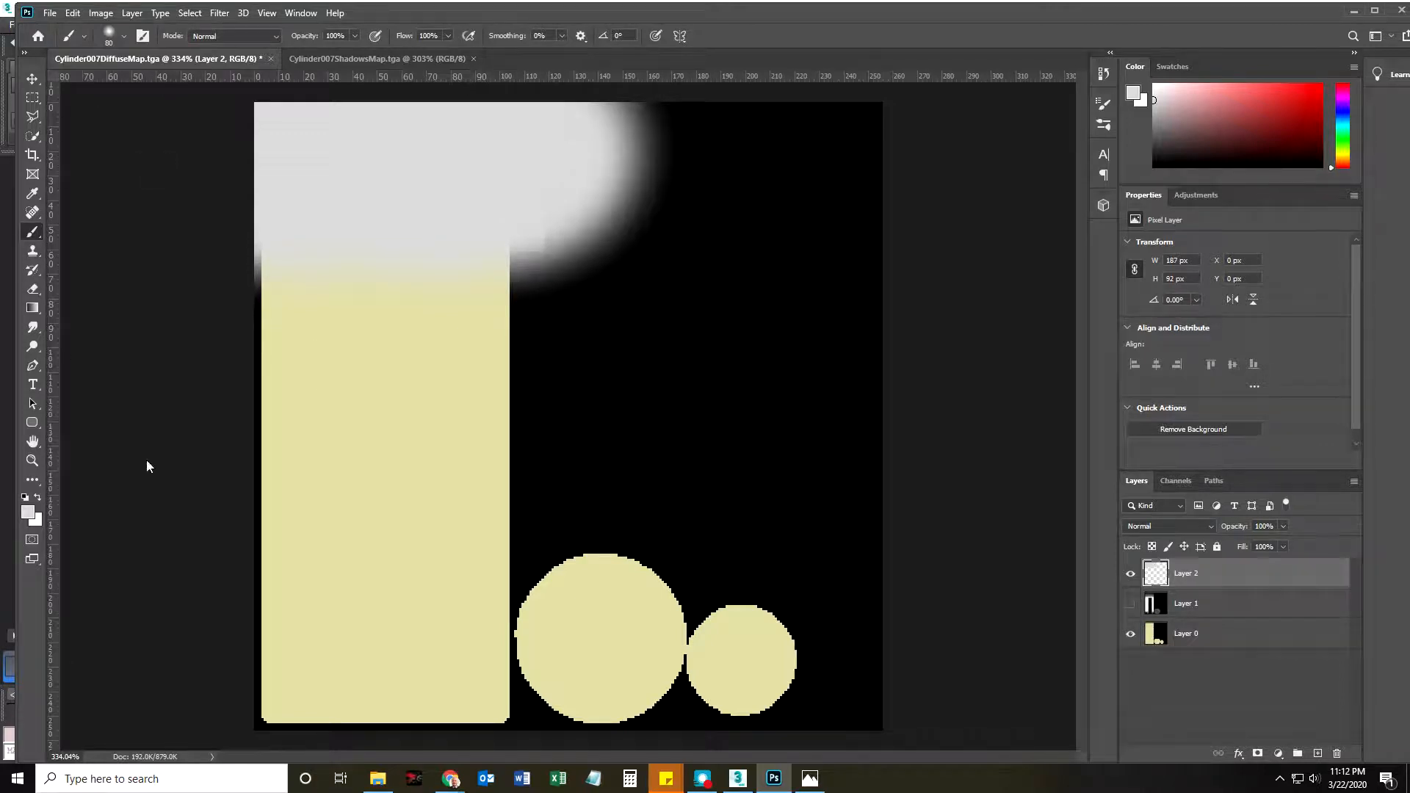
mouse_move(141, 592)
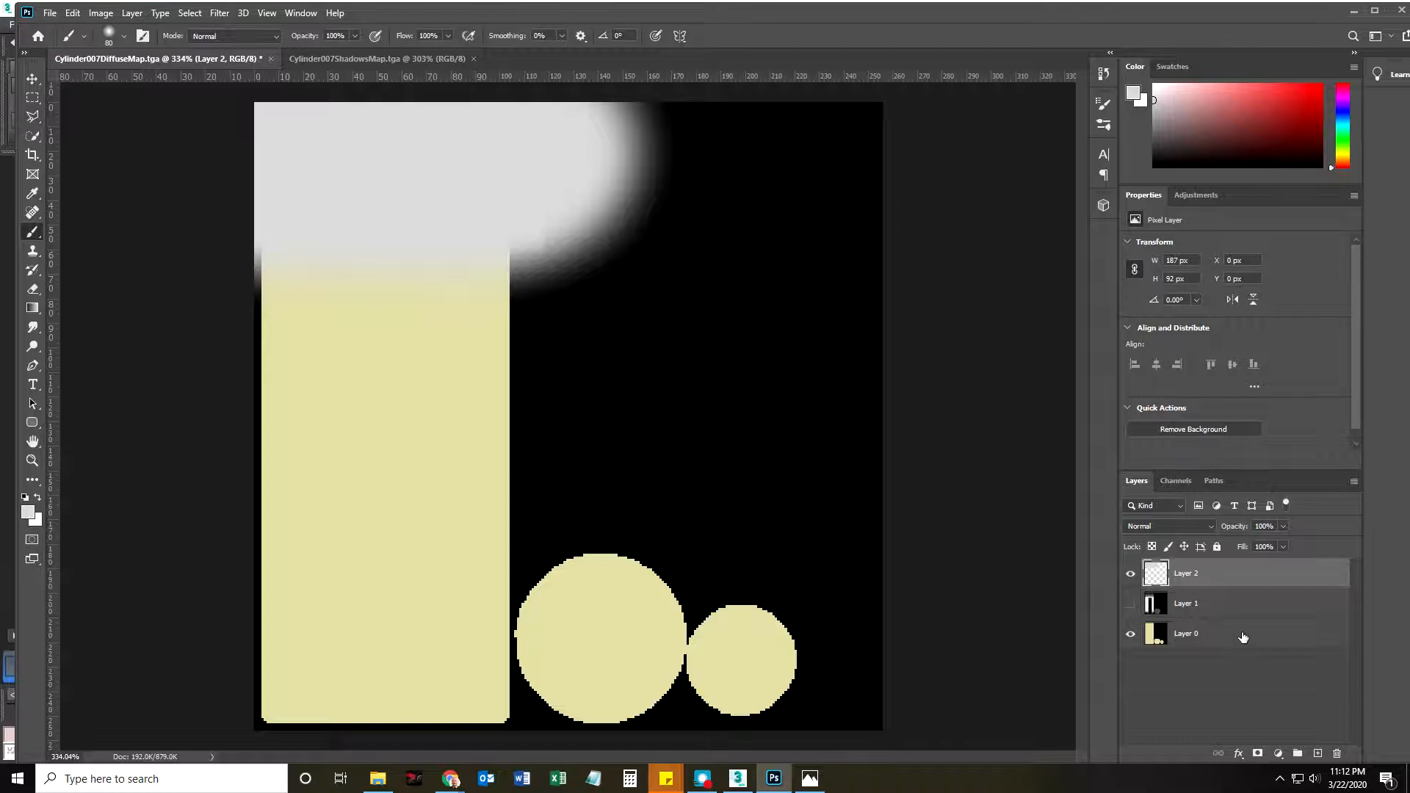
click(1185, 633)
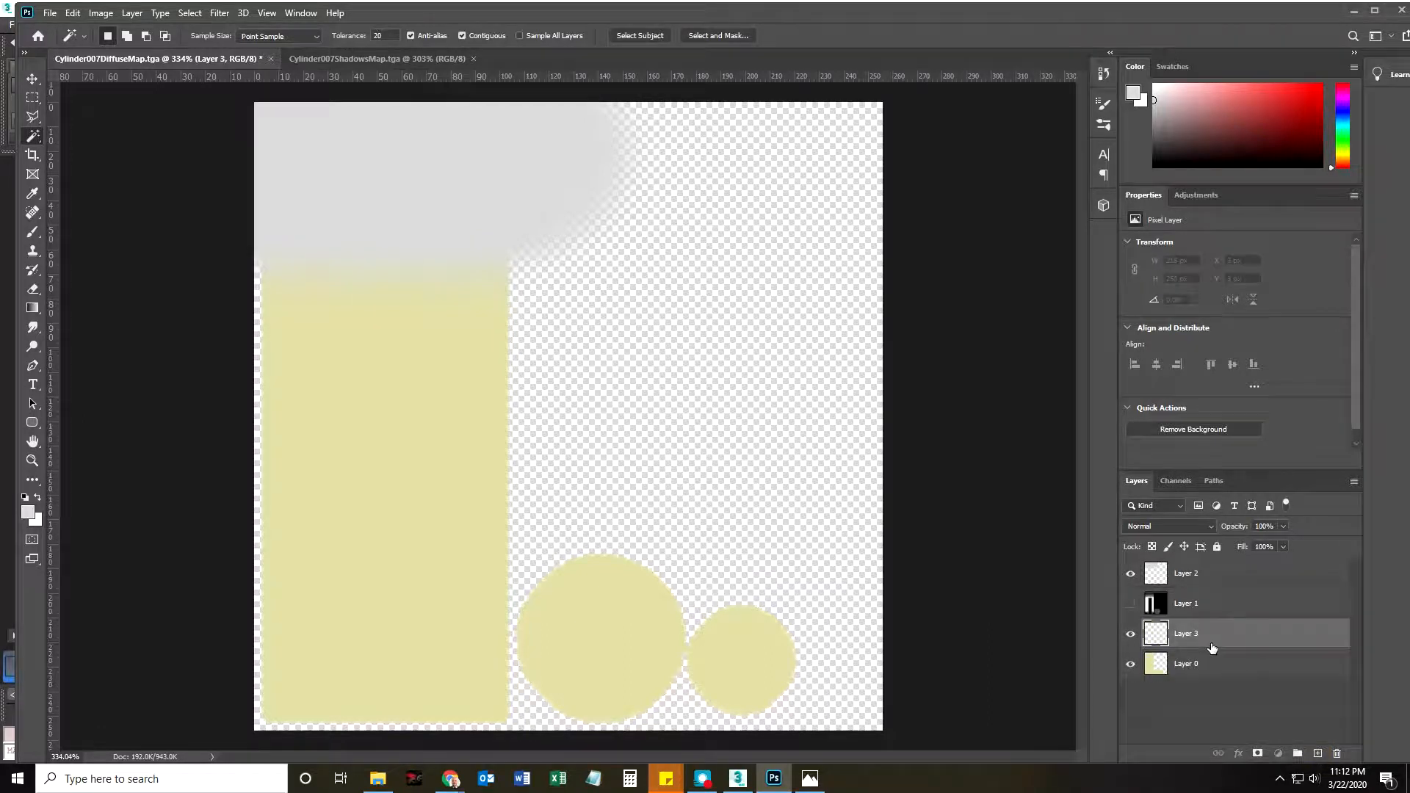
Step: Move the empty layer to the bottom and fill it with pale gold #d5d39d
drag(1185, 633, 1185, 670)
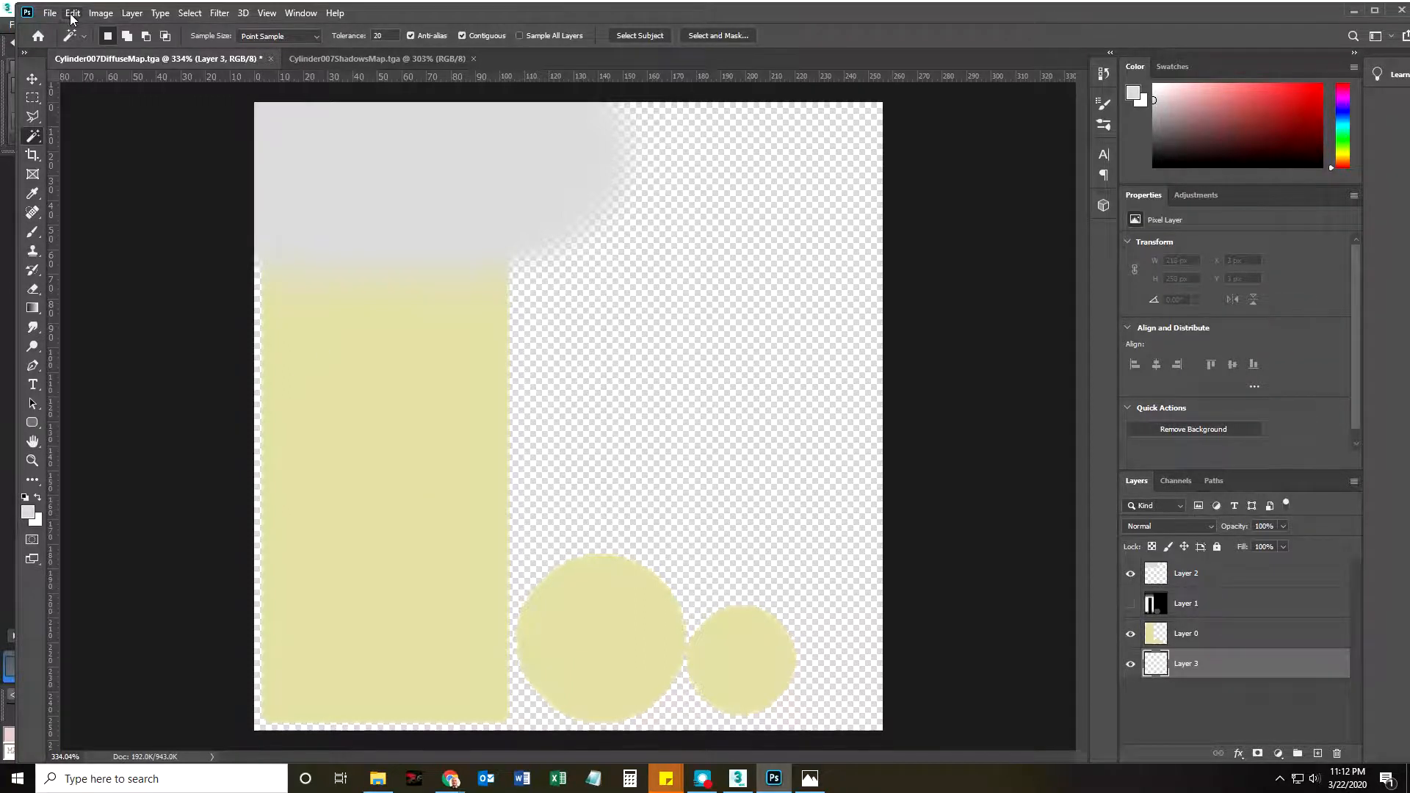
click(72, 12)
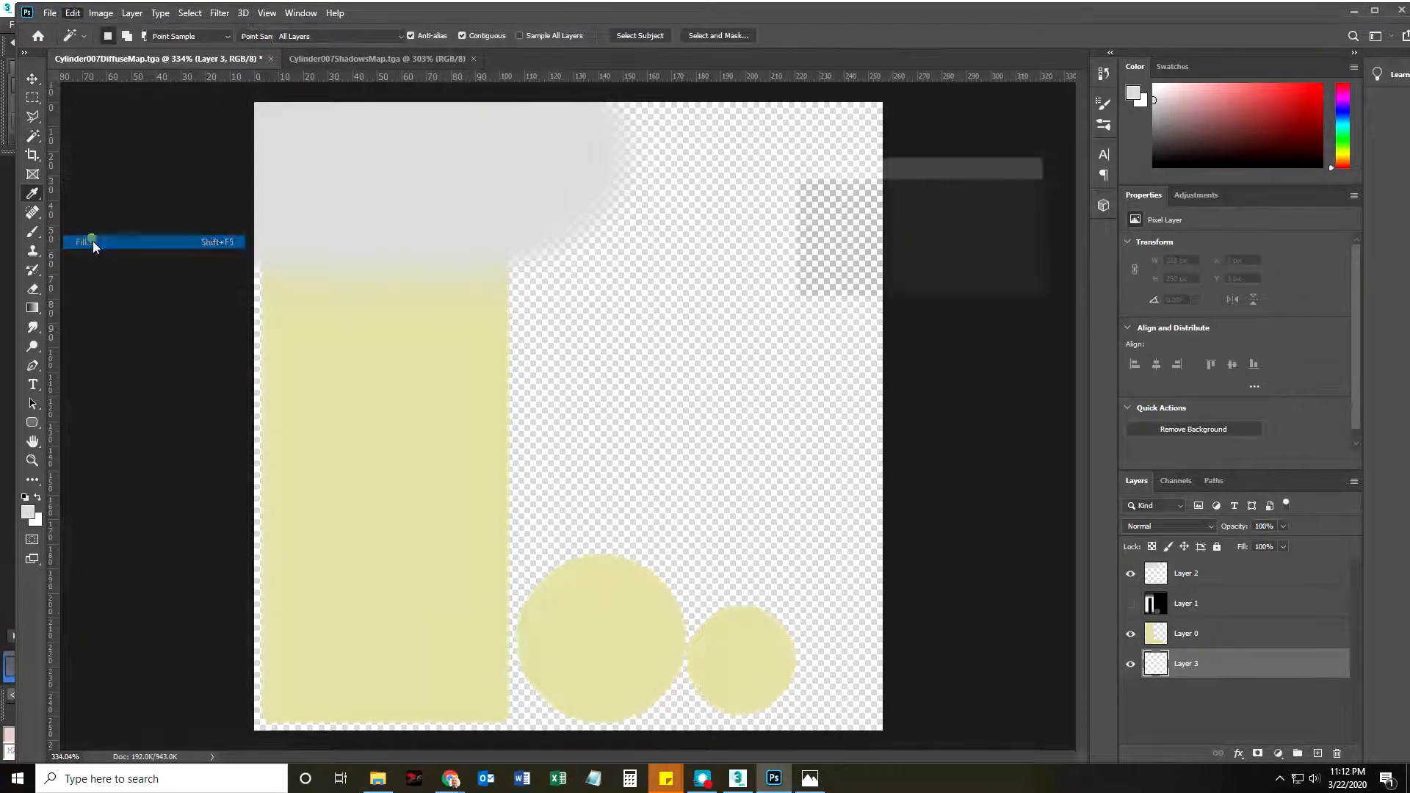
click(80, 241)
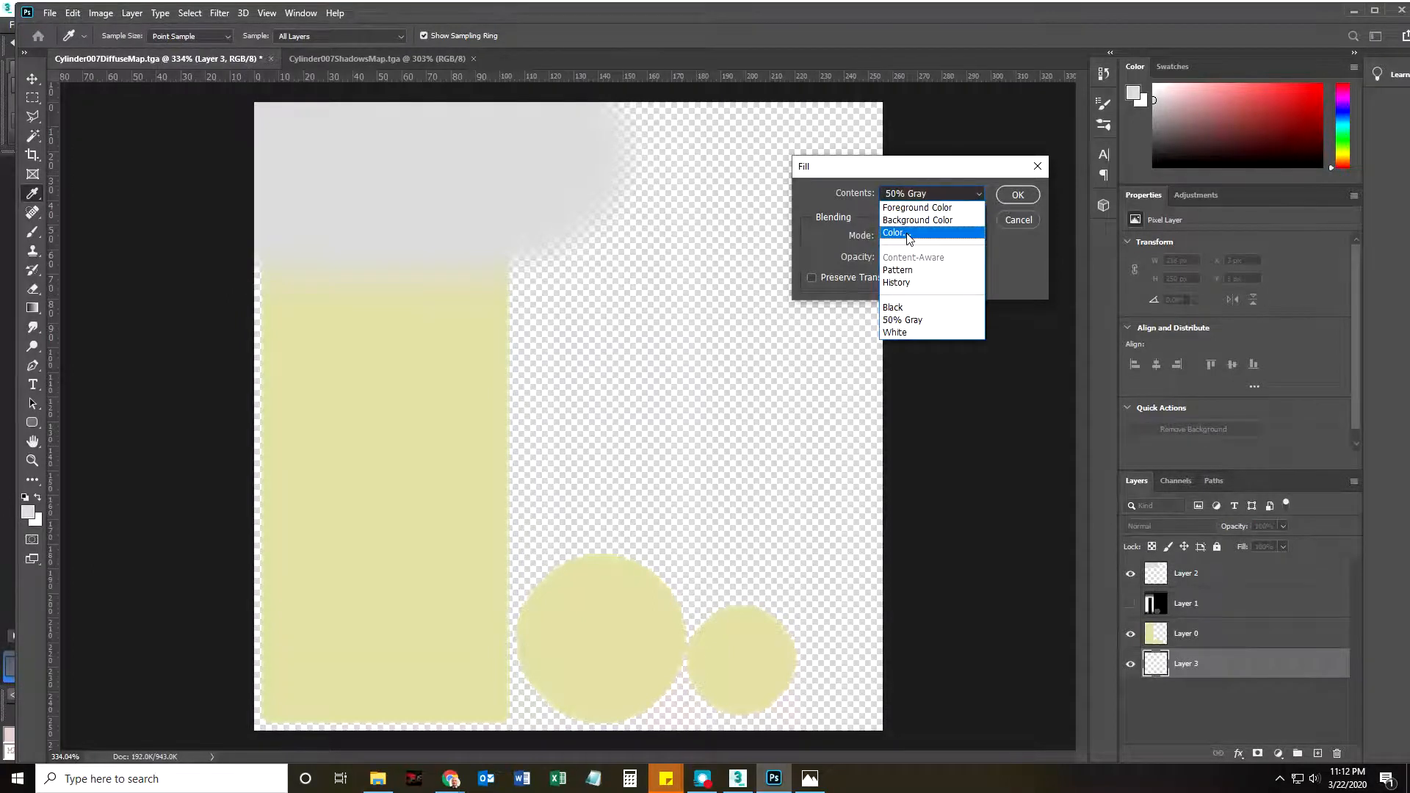
click(894, 232)
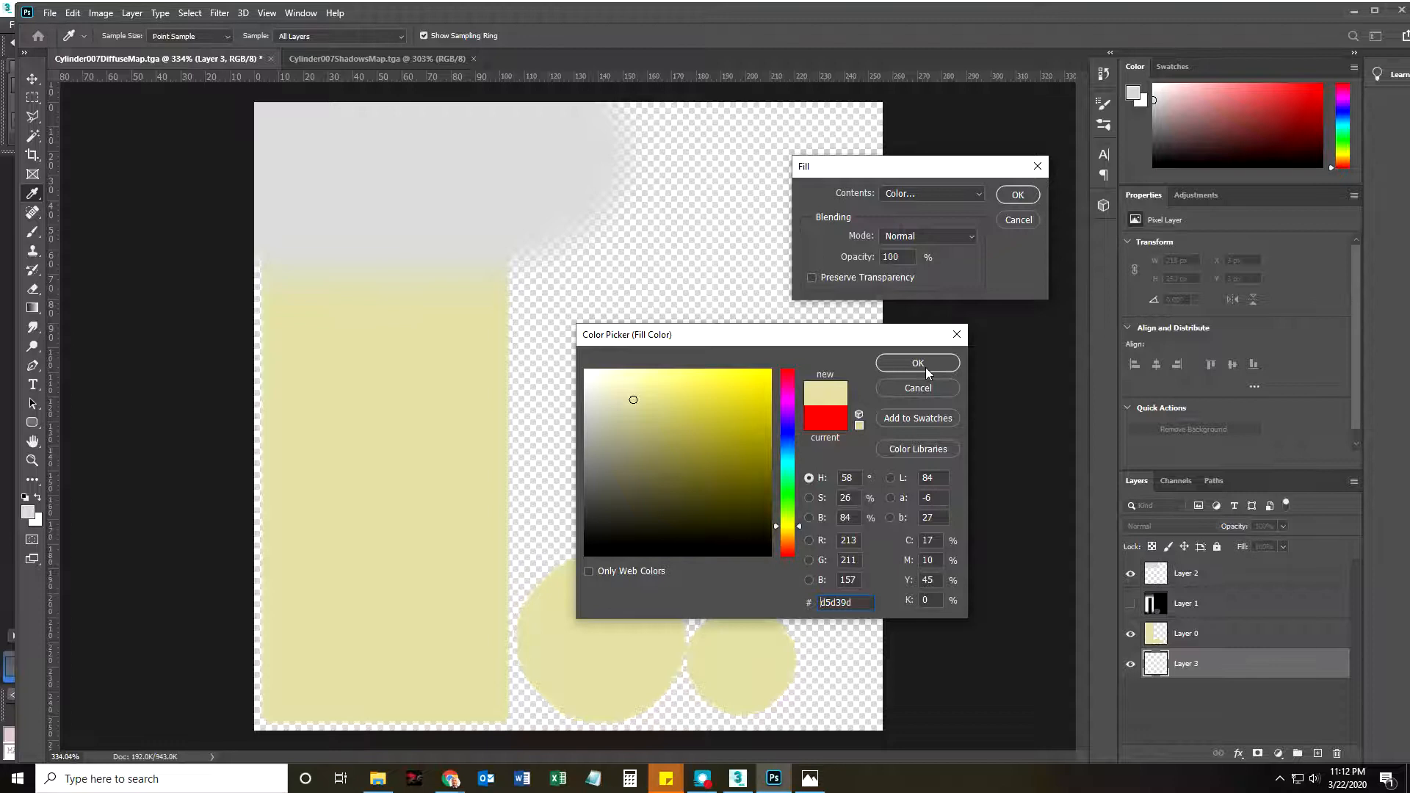
click(917, 362)
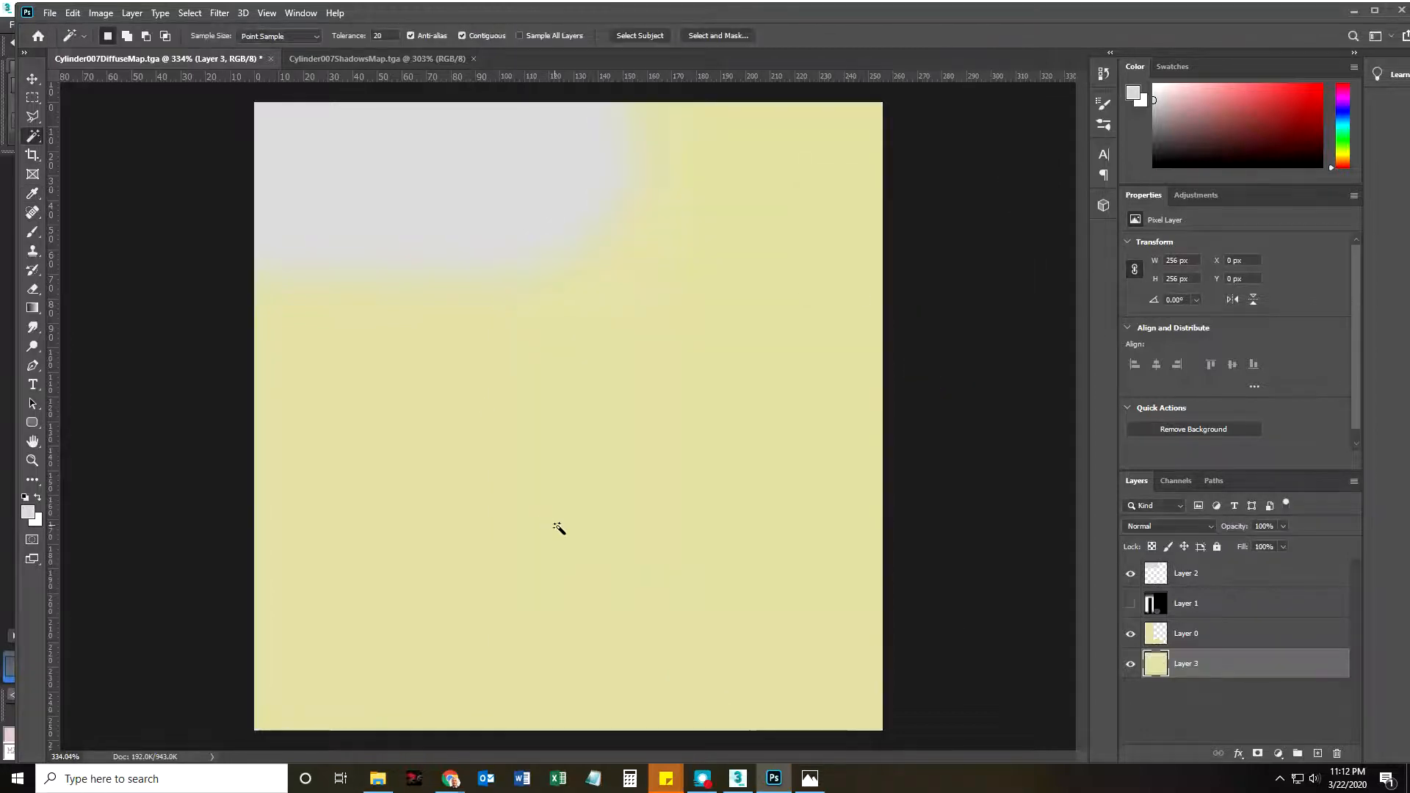
mouse_move(576, 604)
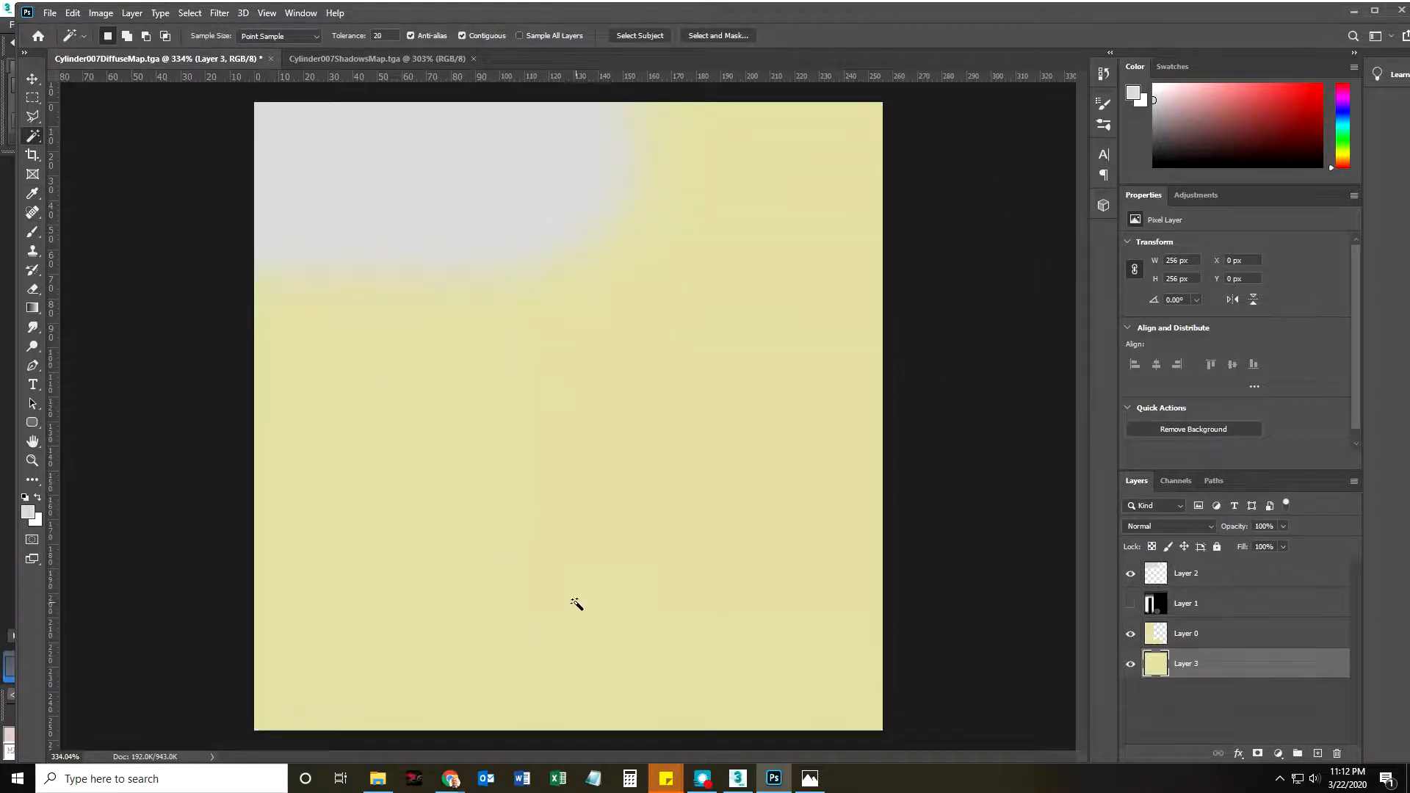
mouse_move(406, 281)
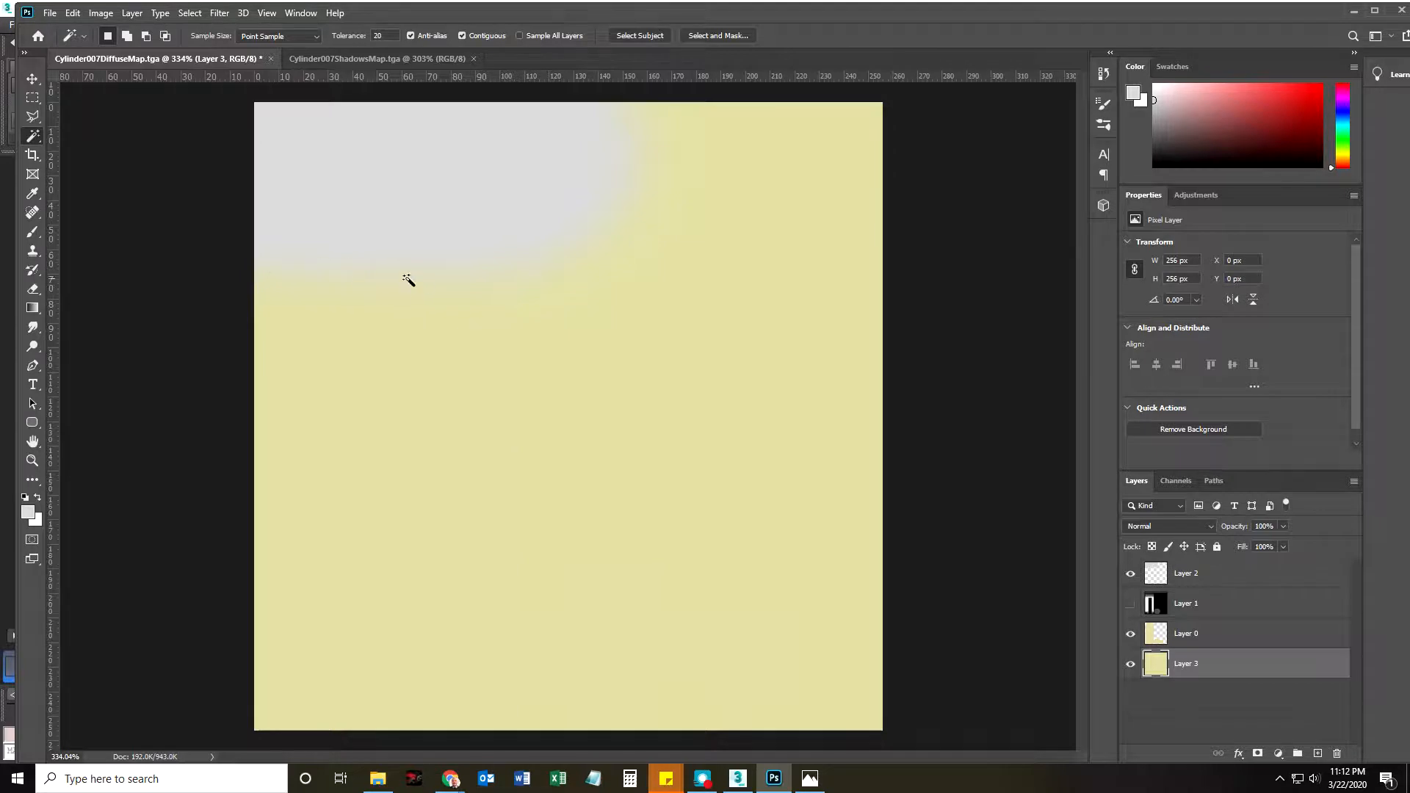
Step: Save the texture as Cylinder007DiffuseMap in Photoshop PSD format
click(1131, 573)
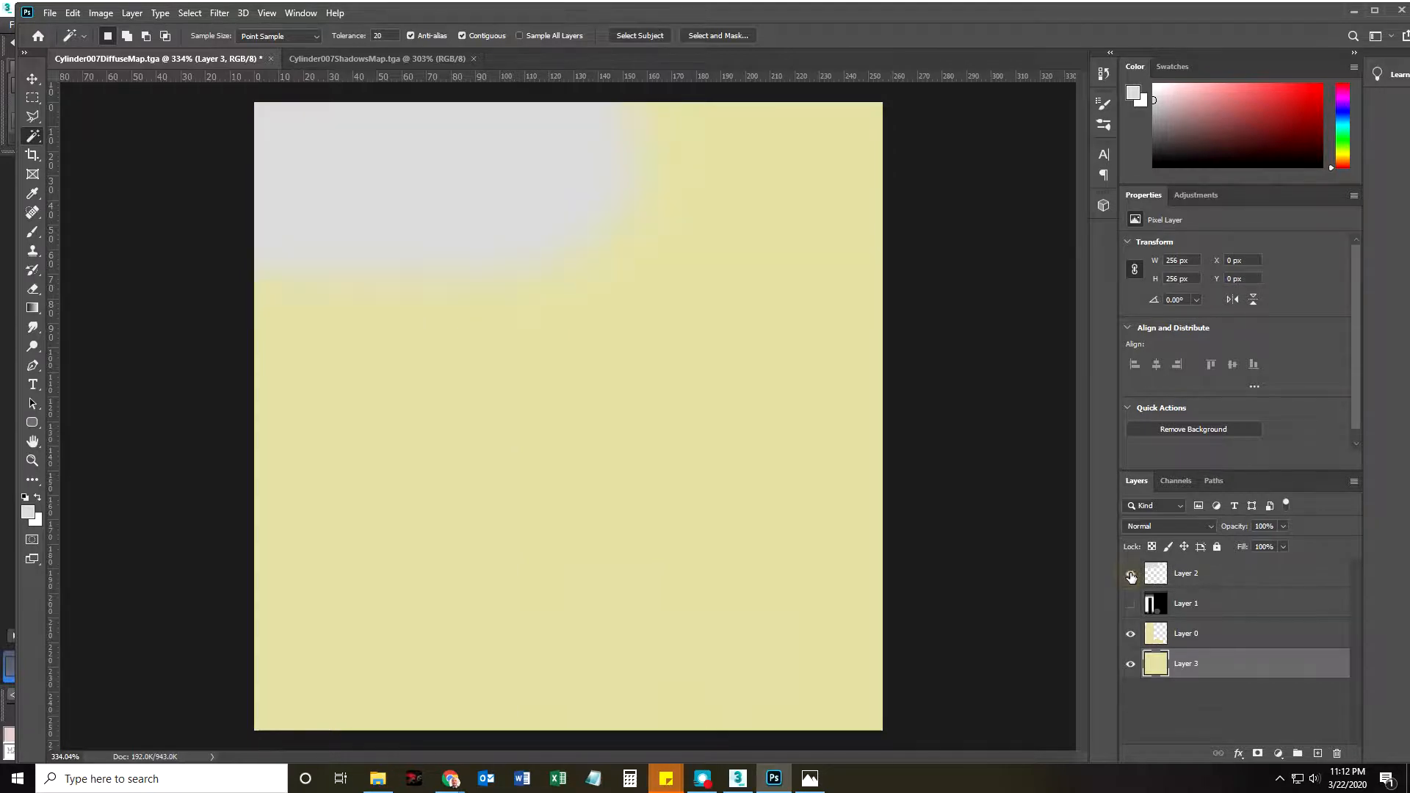
click(49, 12)
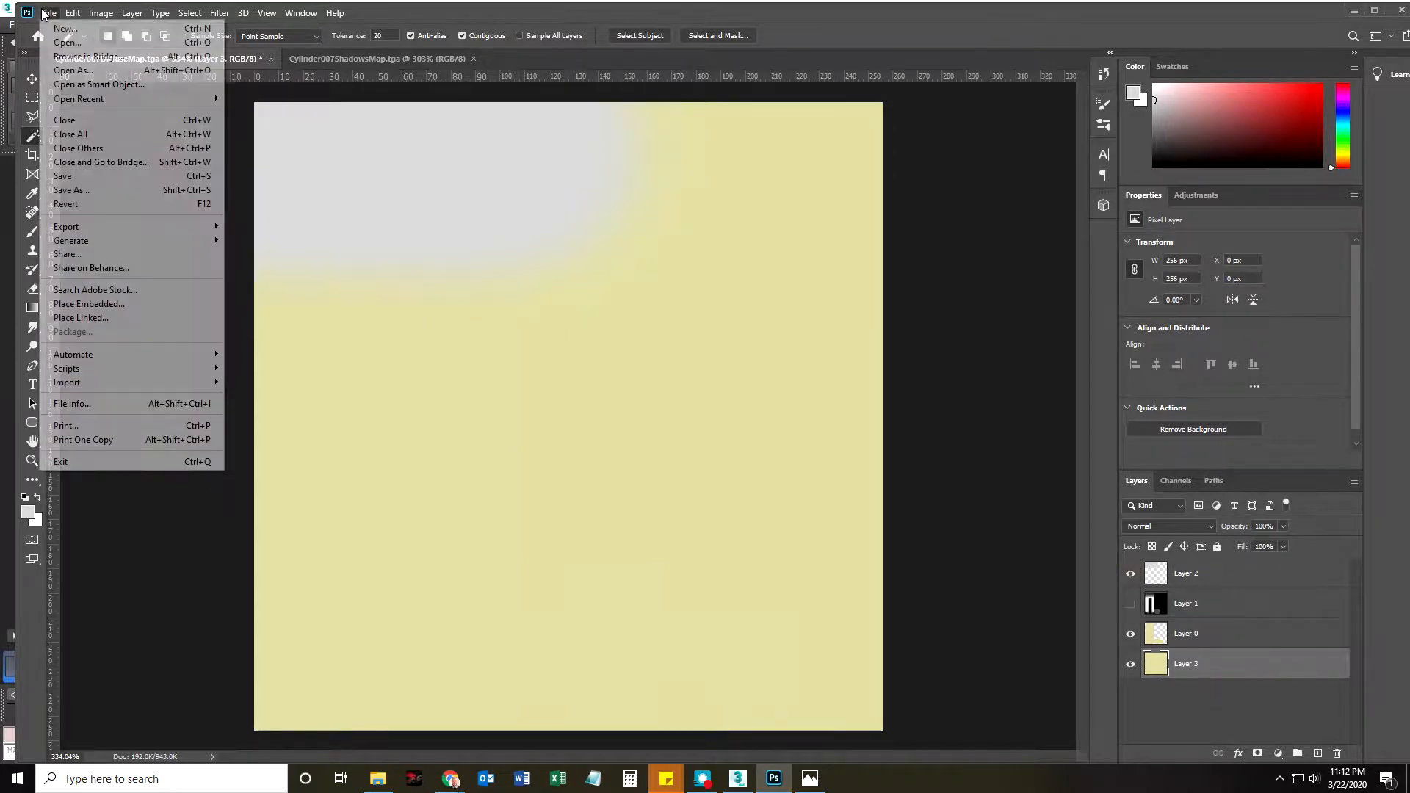
click(71, 190)
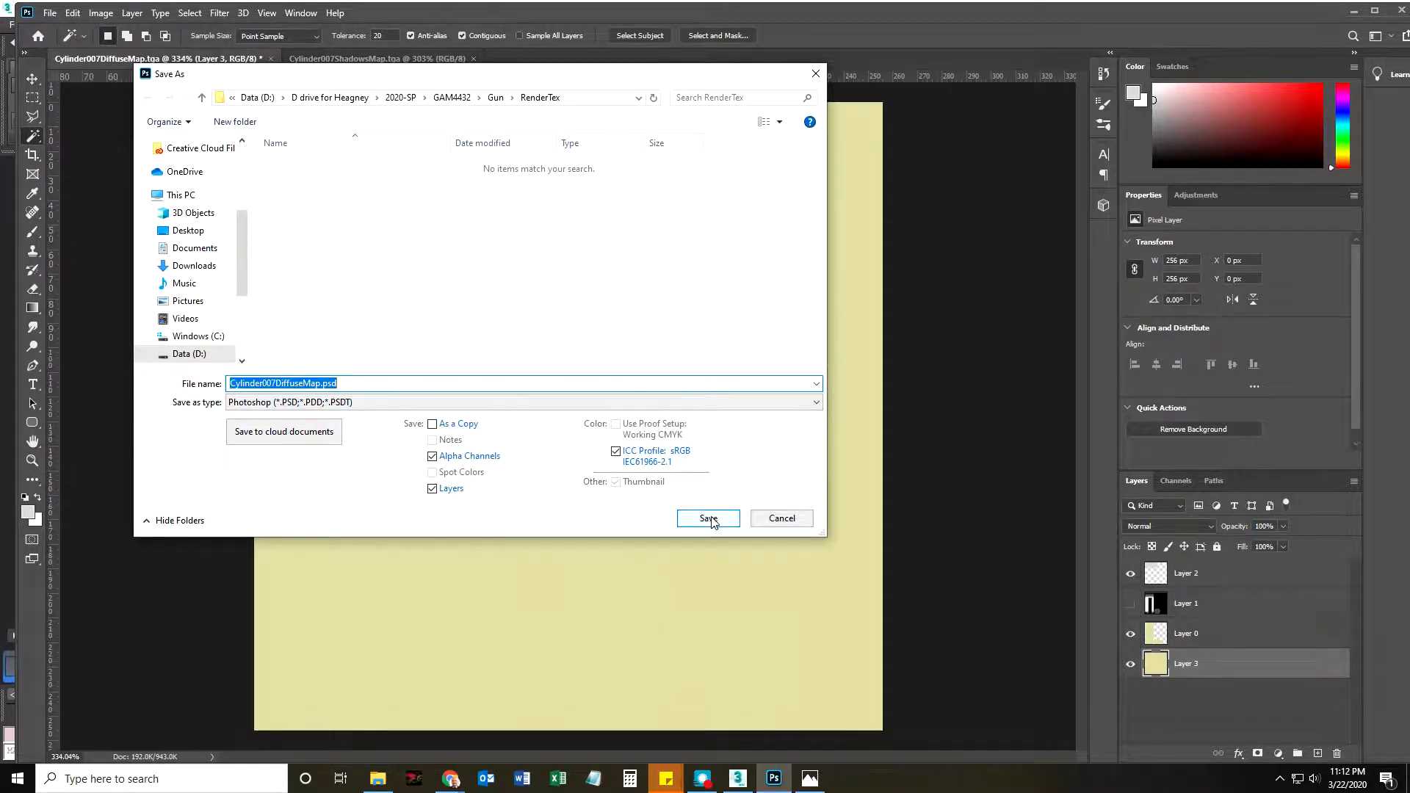
click(708, 518)
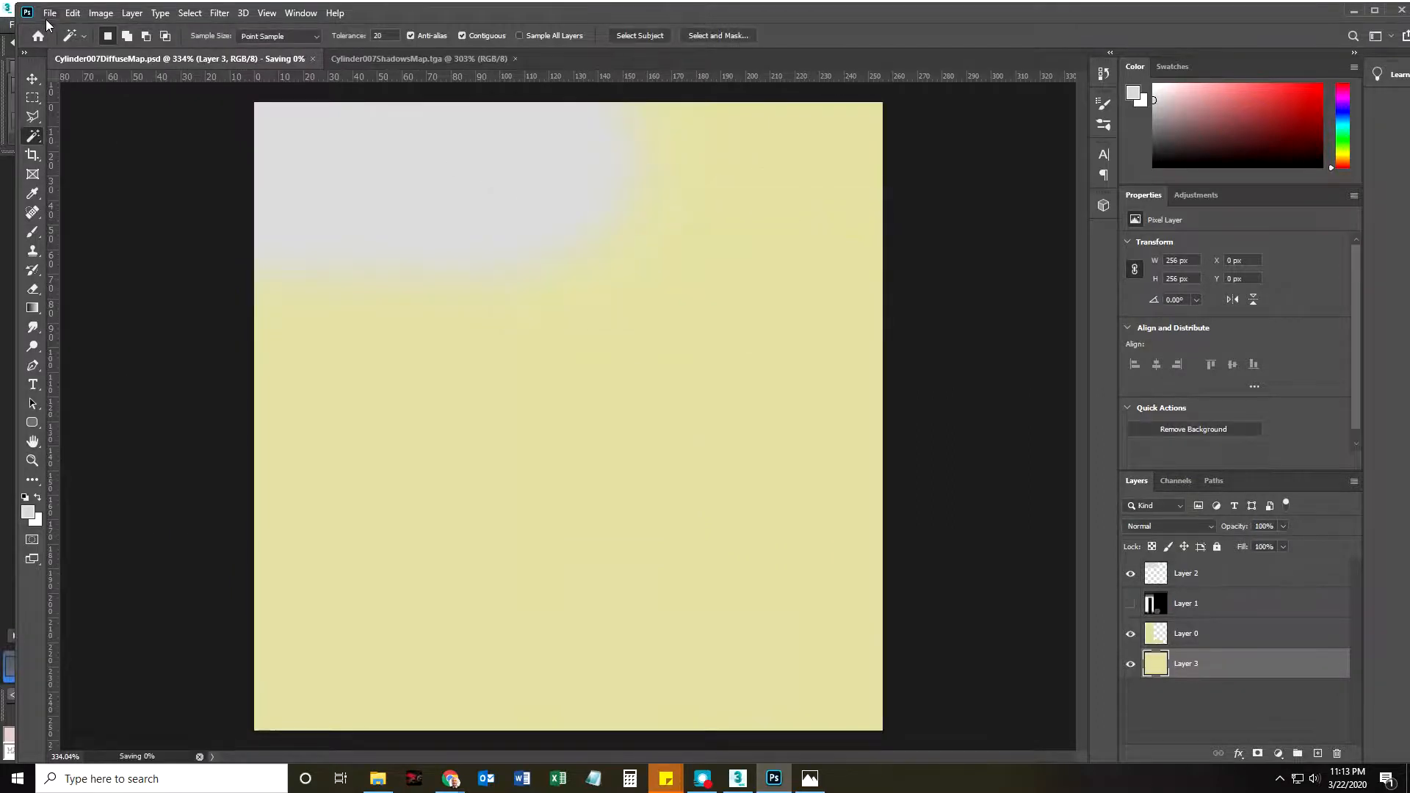
Step: Save a 32 bits/pixel Targa copy of Cylinder007DiffuseMap, then minimise Photoshop
click(49, 13)
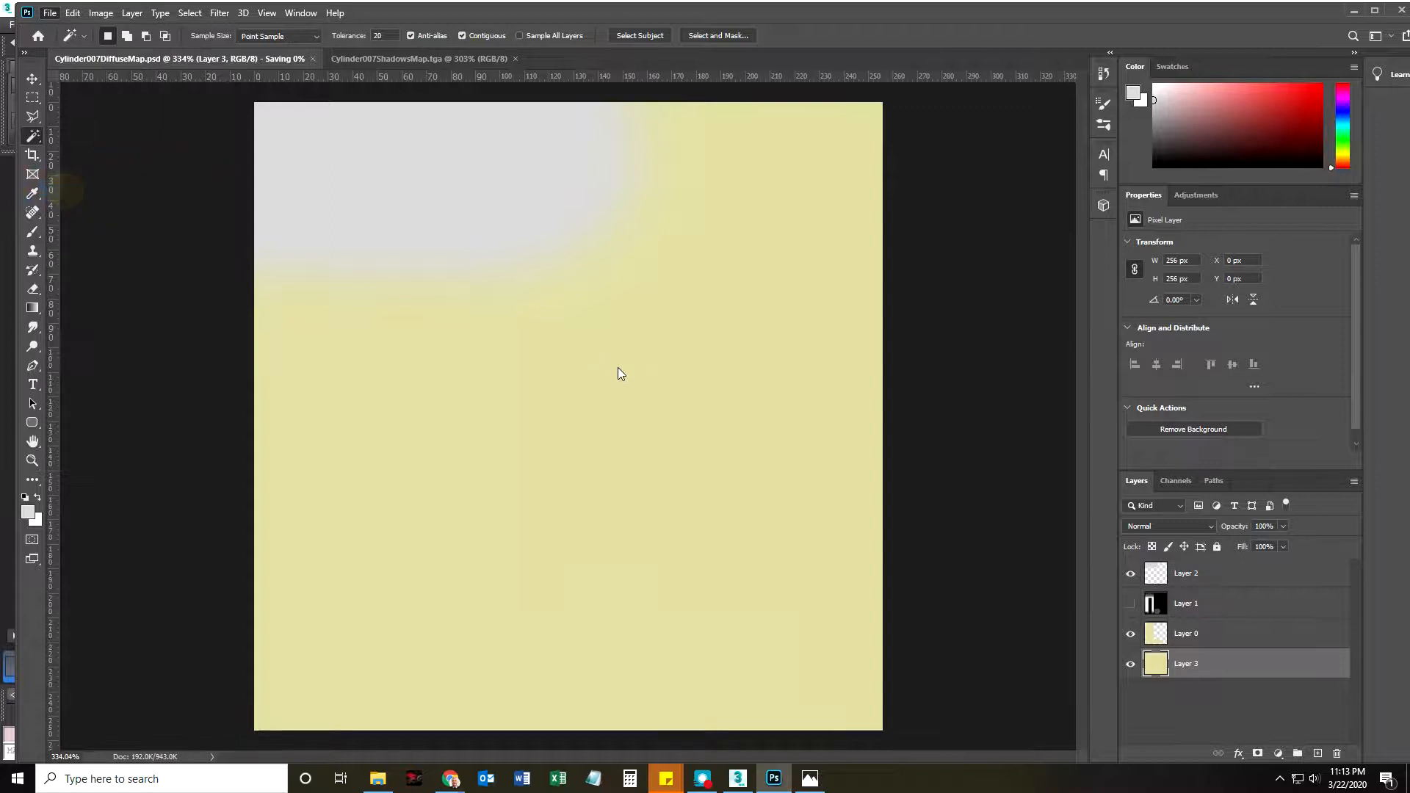
click(522, 402)
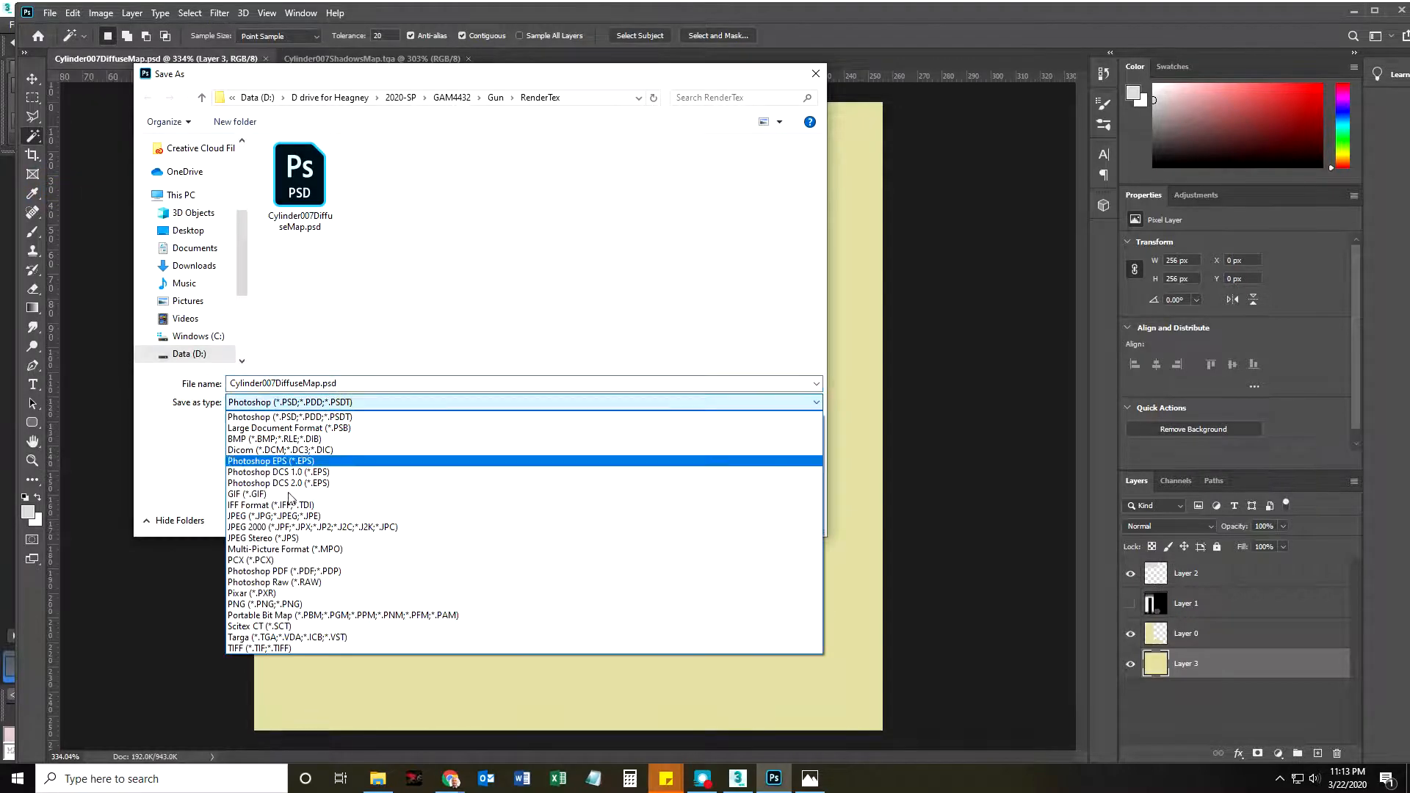
click(286, 637)
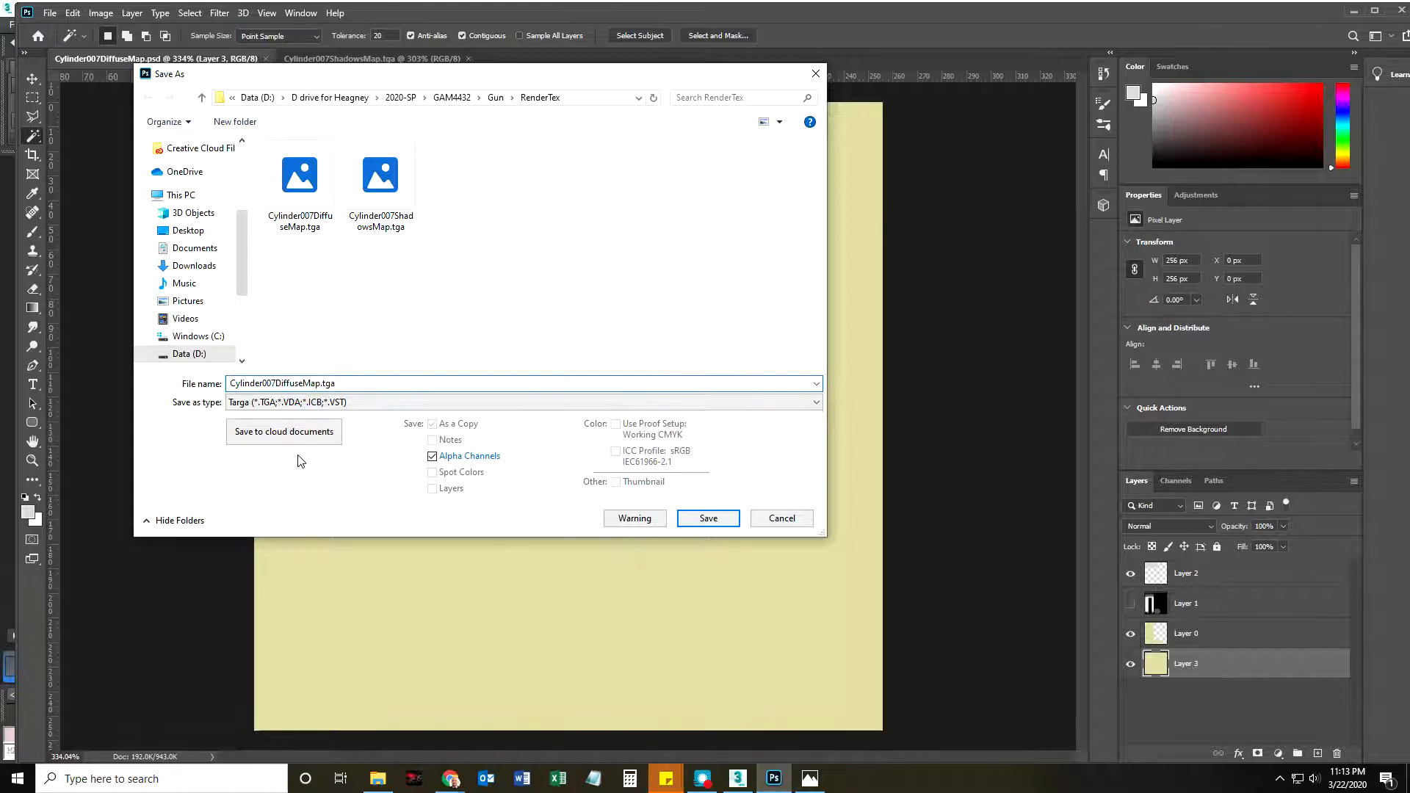
click(708, 517)
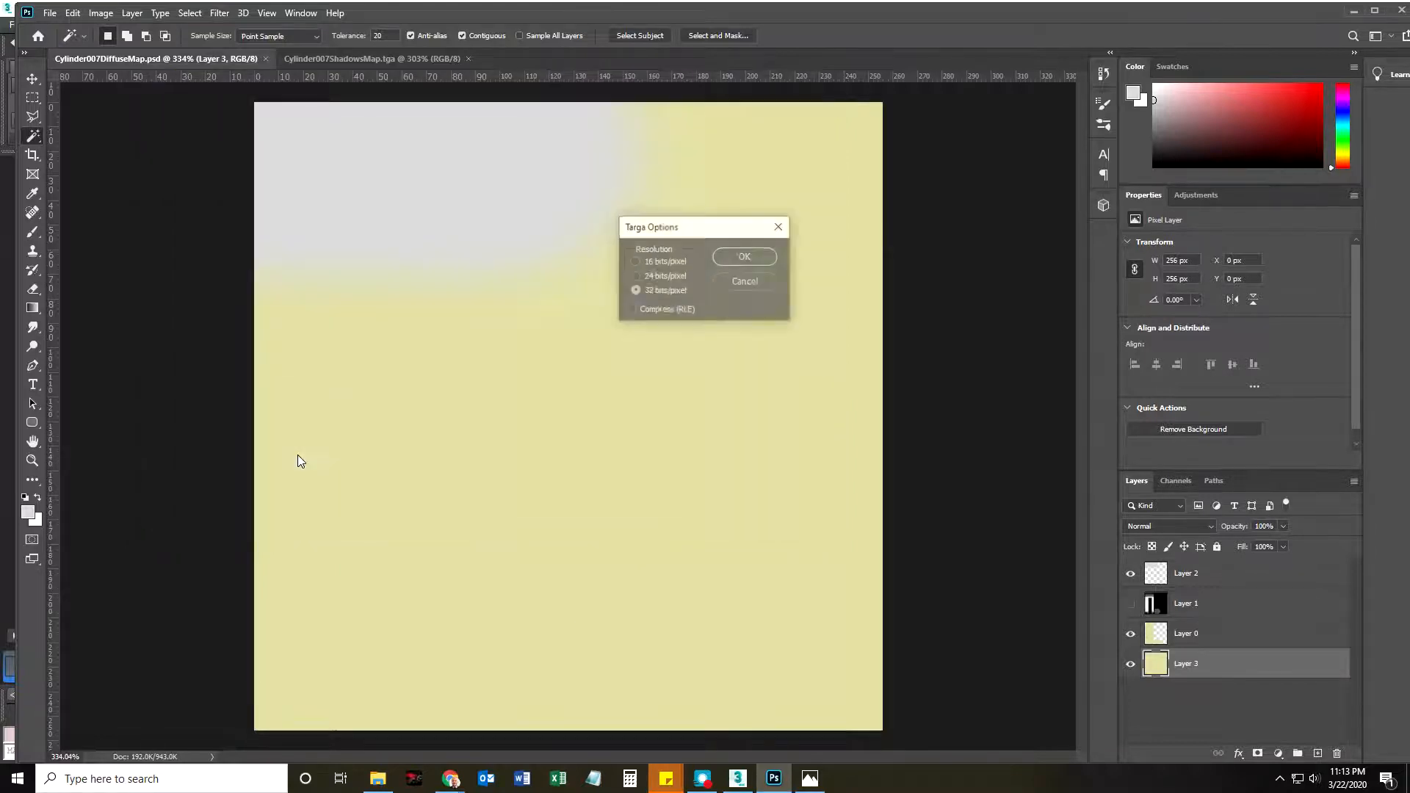
click(744, 256)
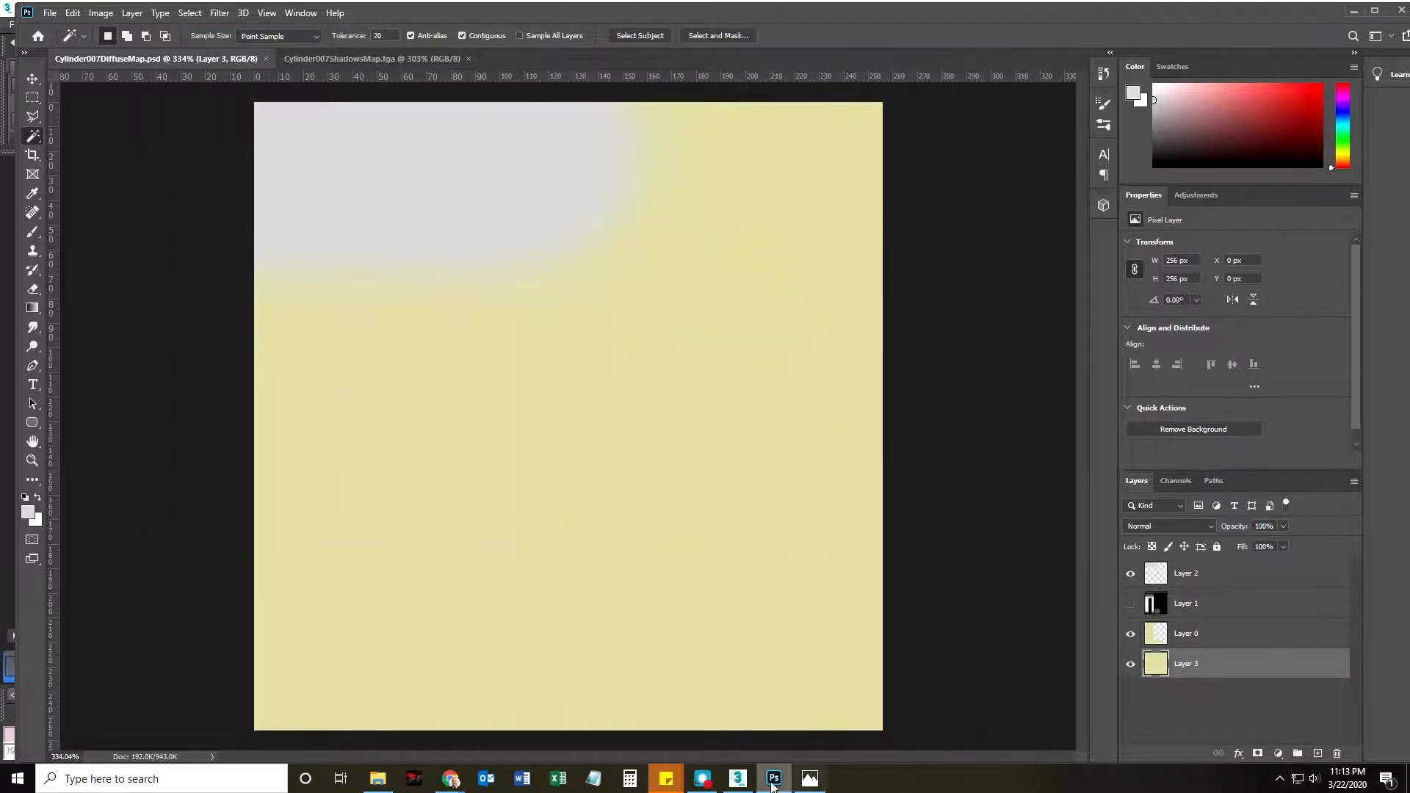
click(736, 778)
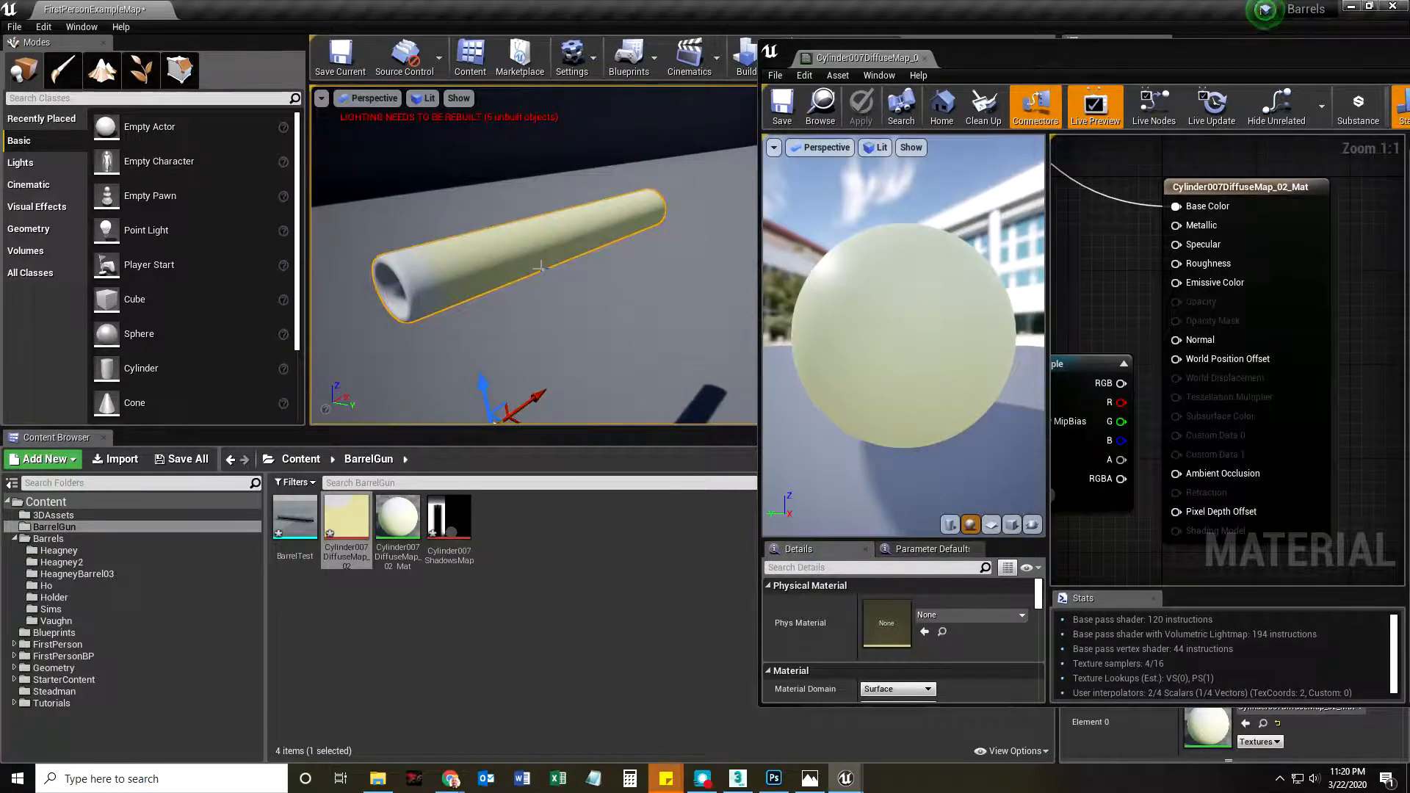
mouse_move(1109, 288)
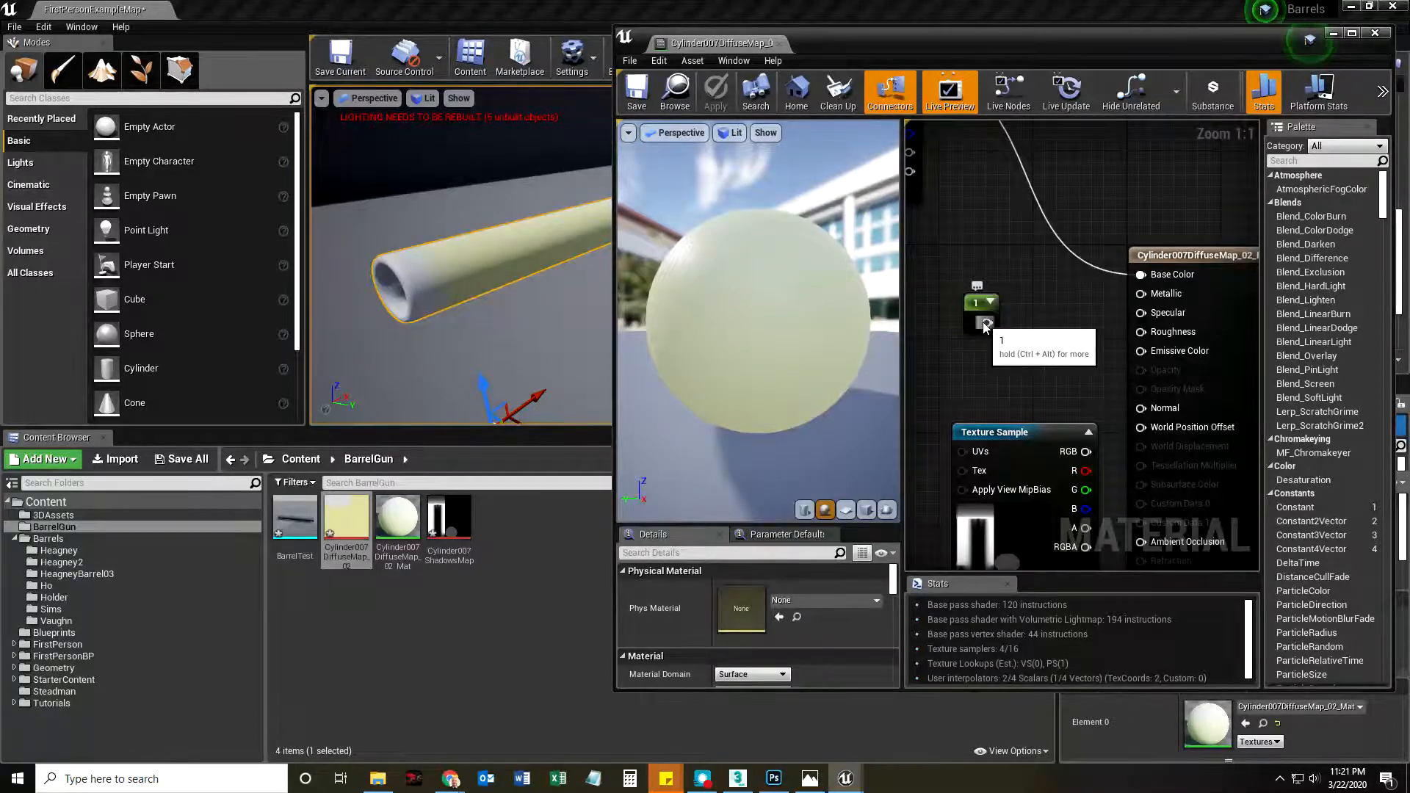
Step: Change the Constant node's value from -0.380956 to 1.0 to drive Metallic
click(715, 89)
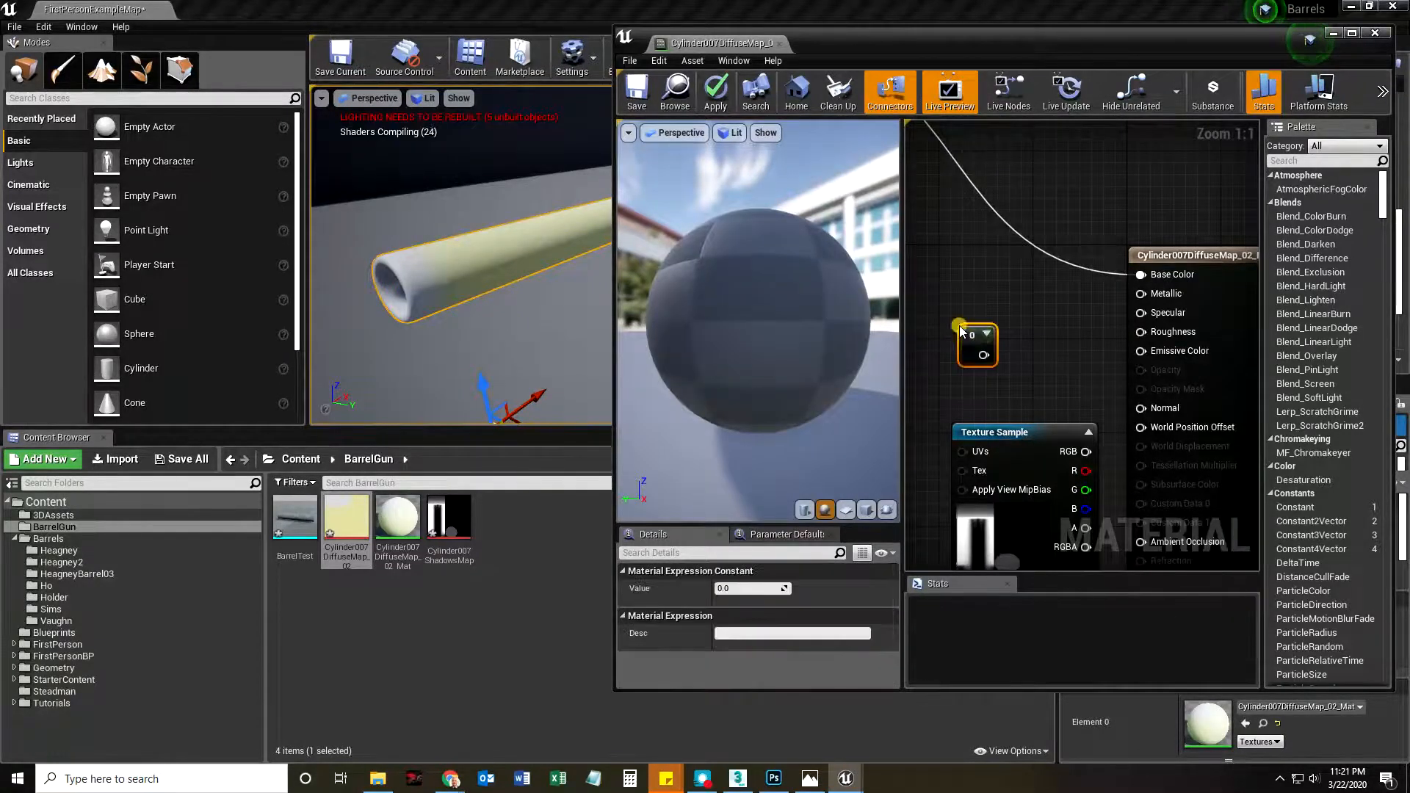
mouse_move(976, 340)
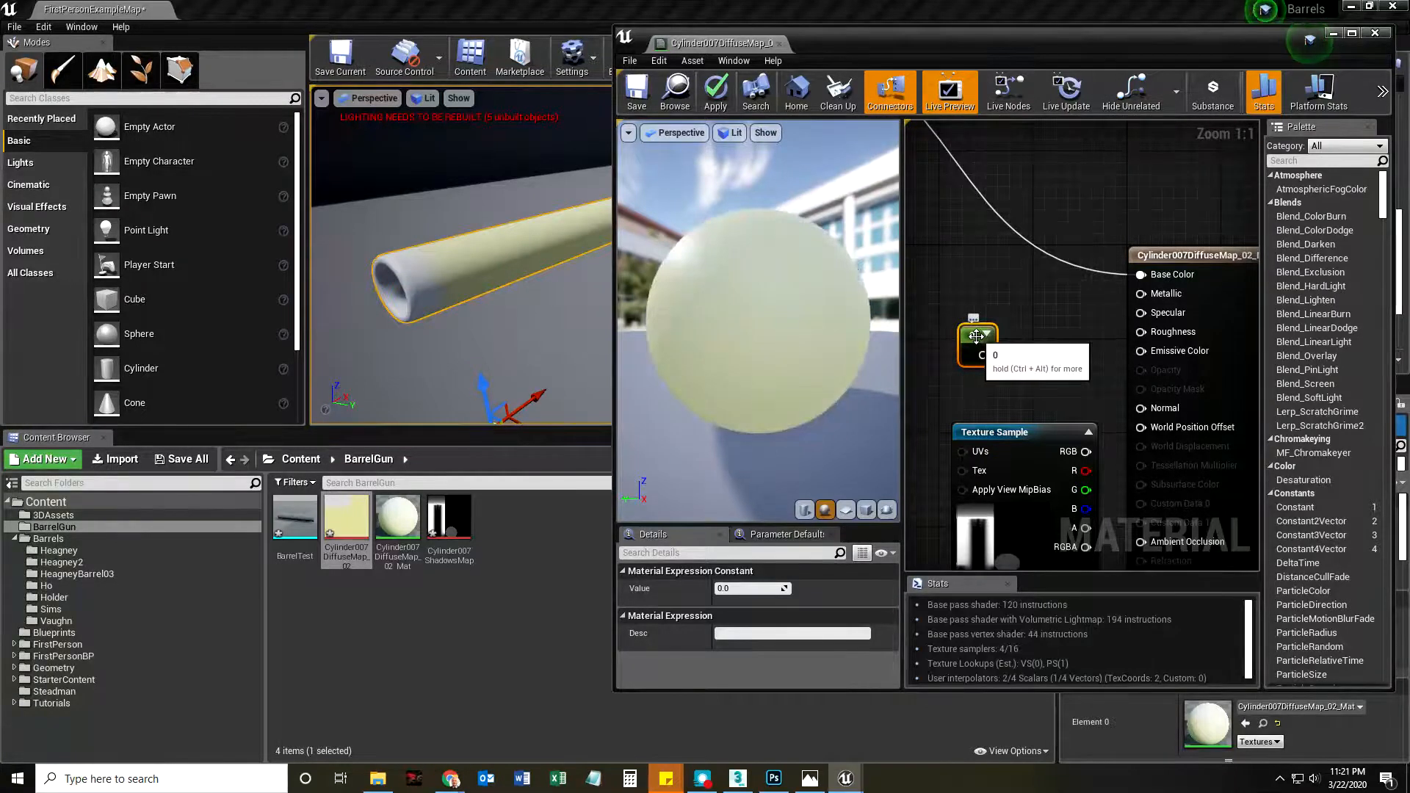
text(-0.380956)
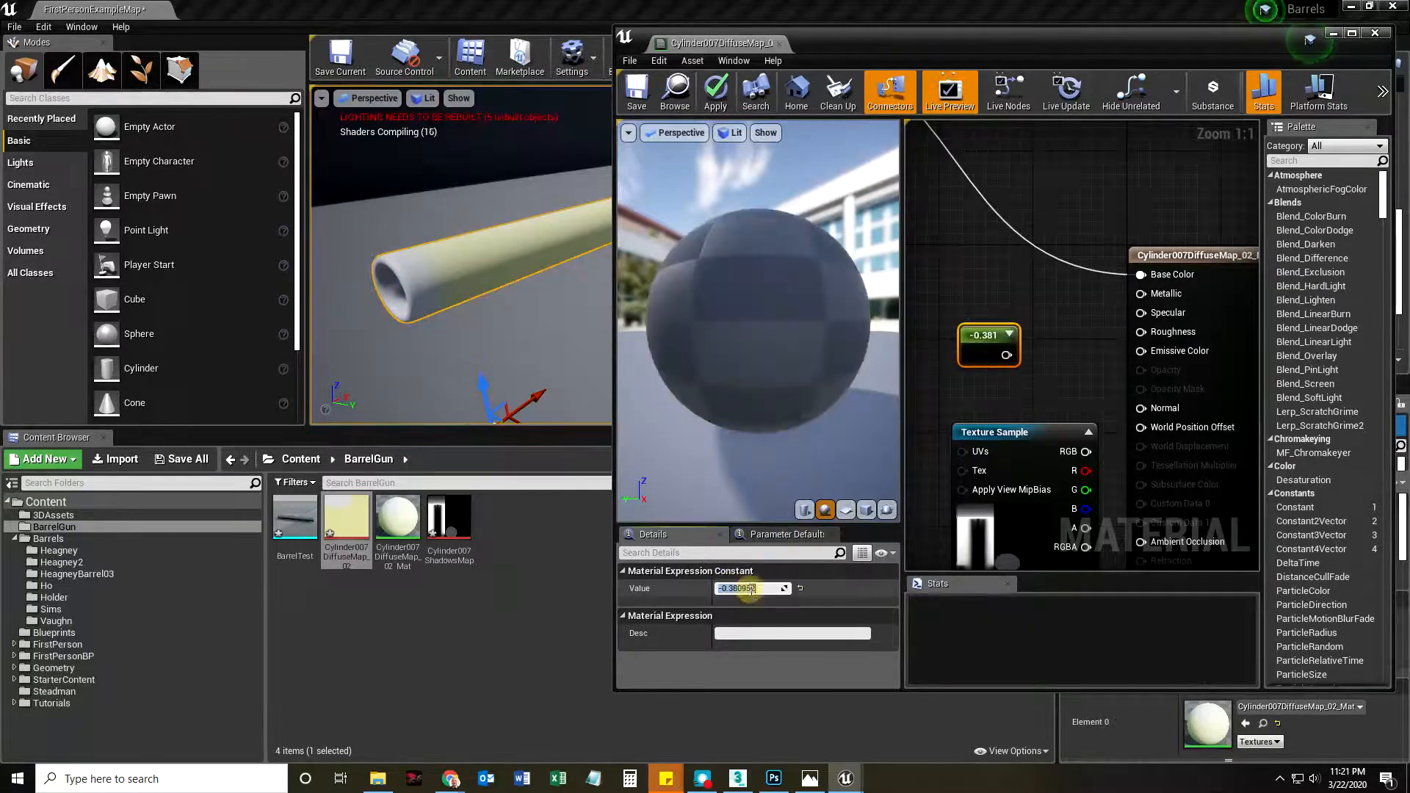
text(1.0)
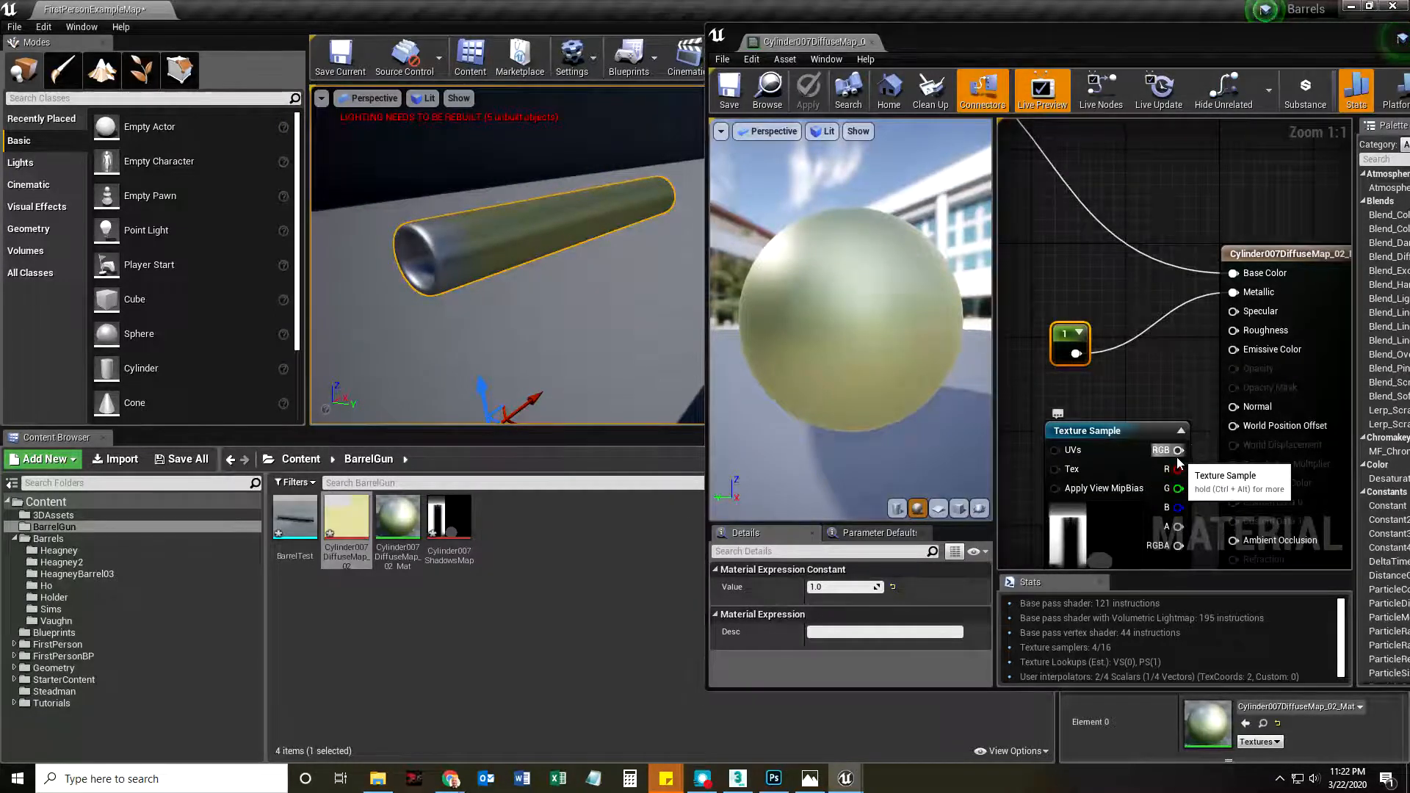
Step: Wire the shadow map Texture Sample RGB into Ambient Occlusion and save the material
click(807, 90)
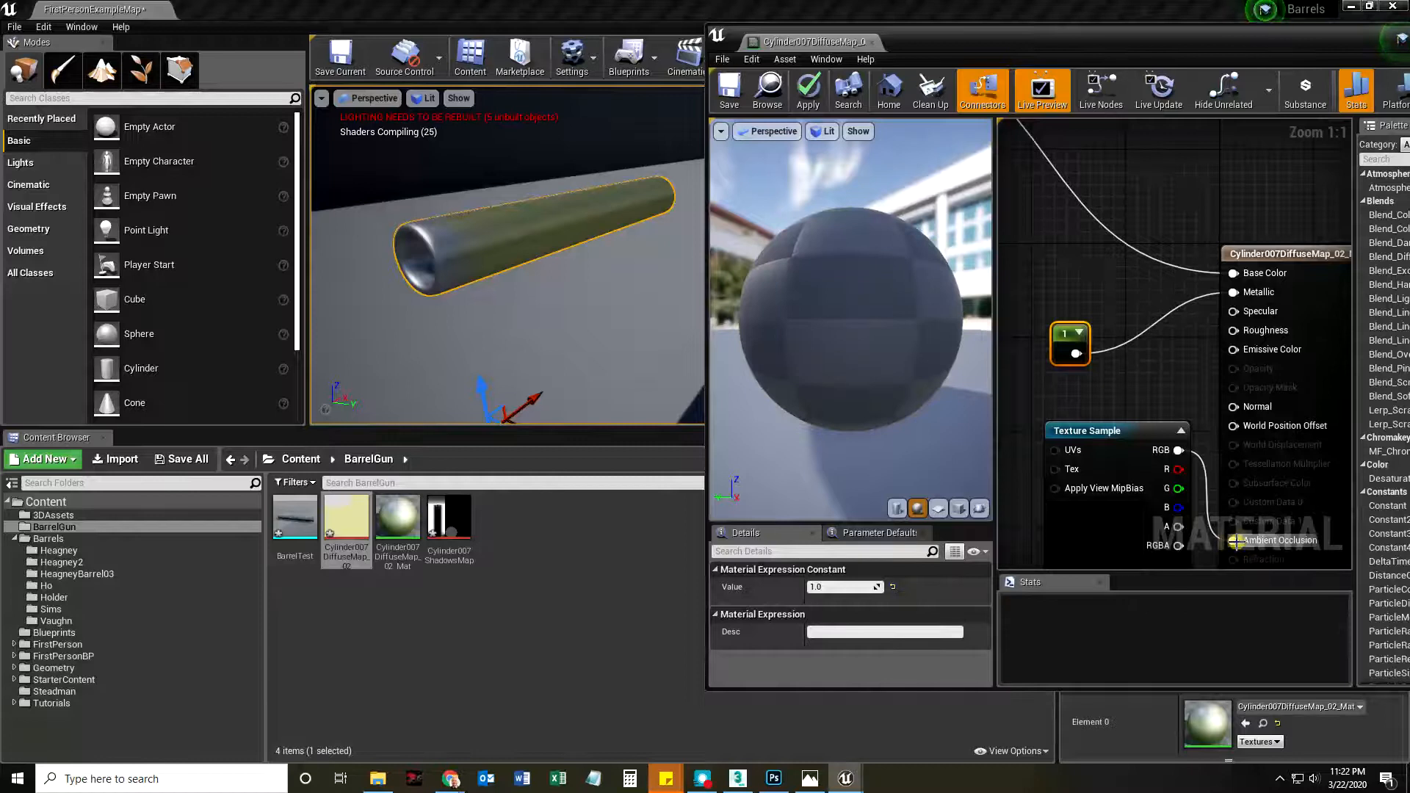
mouse_move(728, 90)
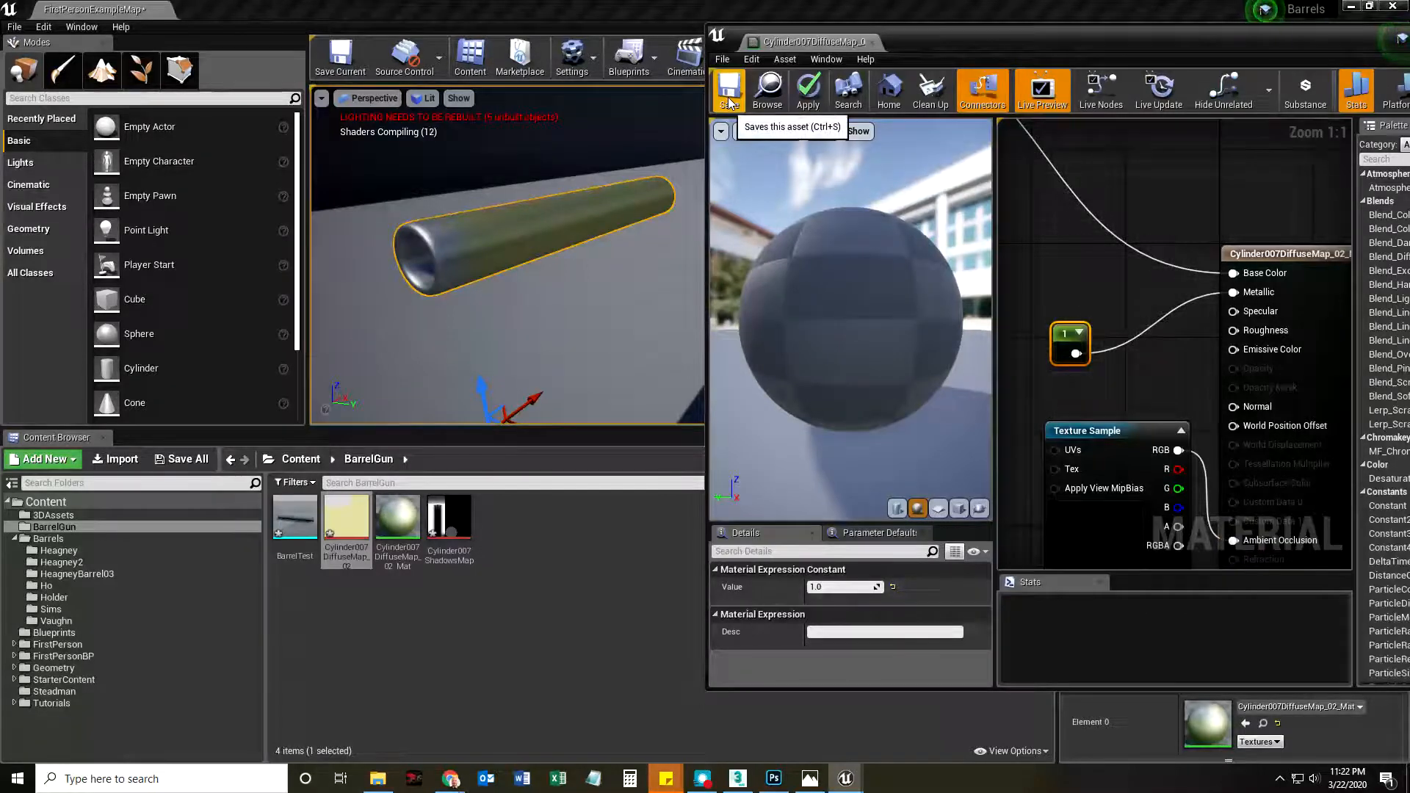
click(808, 89)
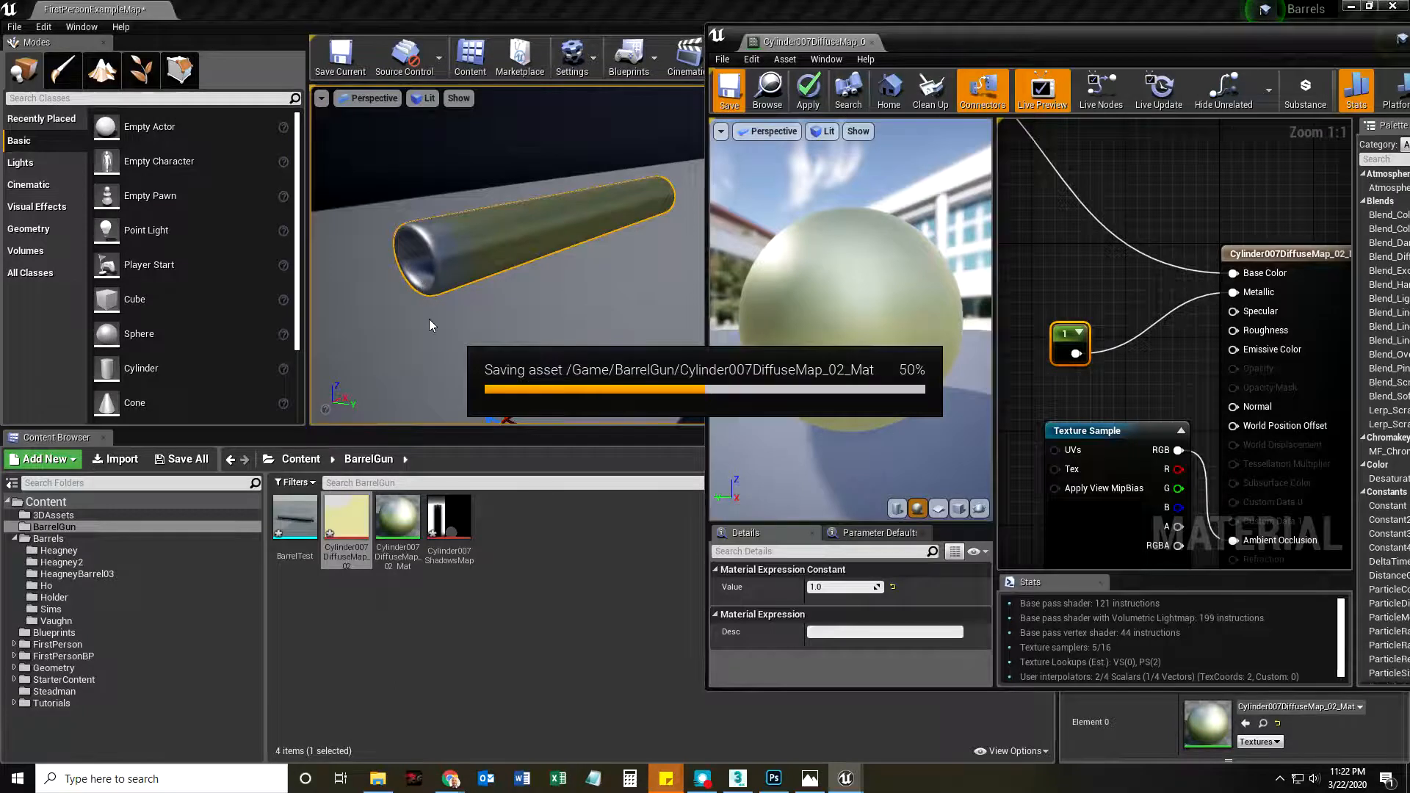
click(728, 89)
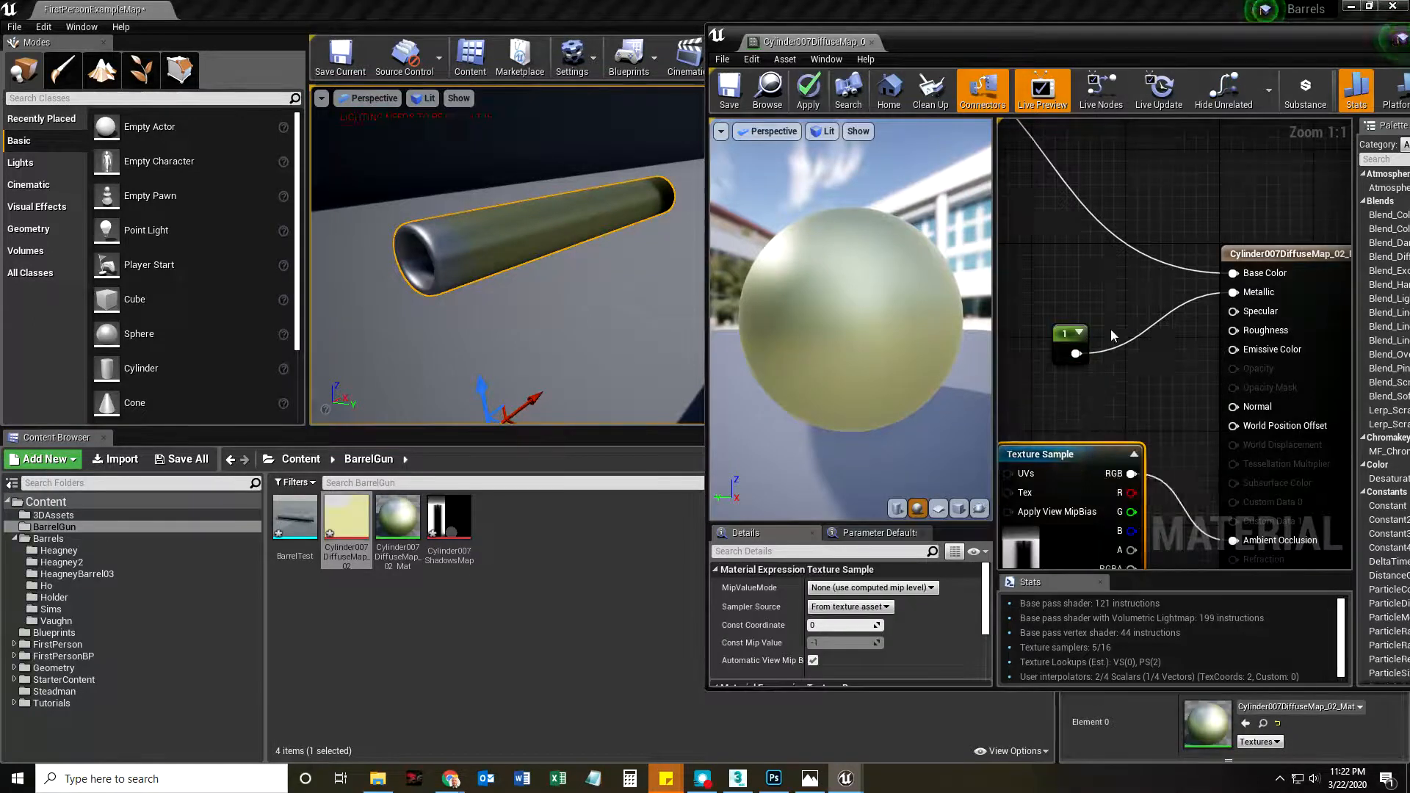
scroll(down, 3)
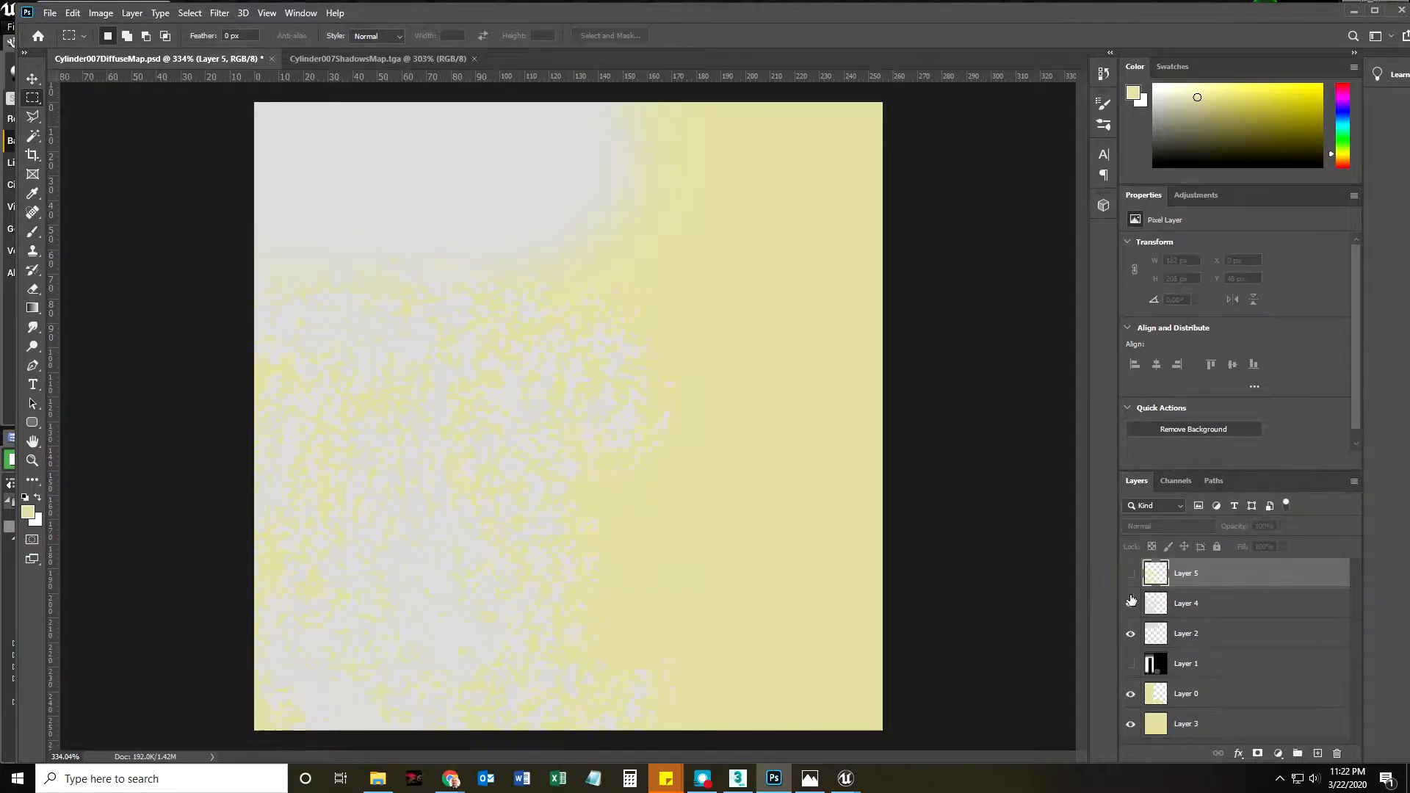
Step: Turn on visibility for Layer 4 and Layer 5 and select the Brush tool
click(1131, 603)
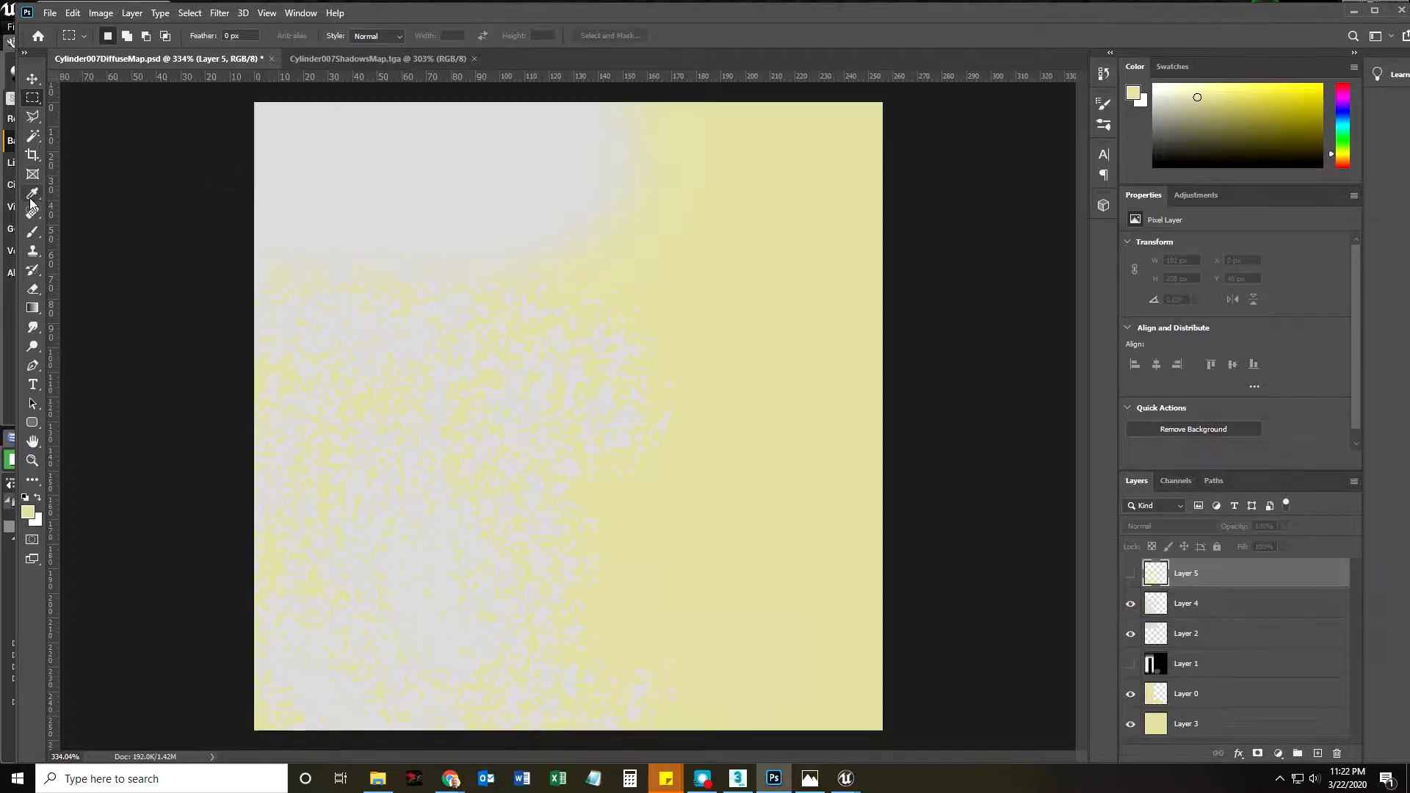
click(32, 193)
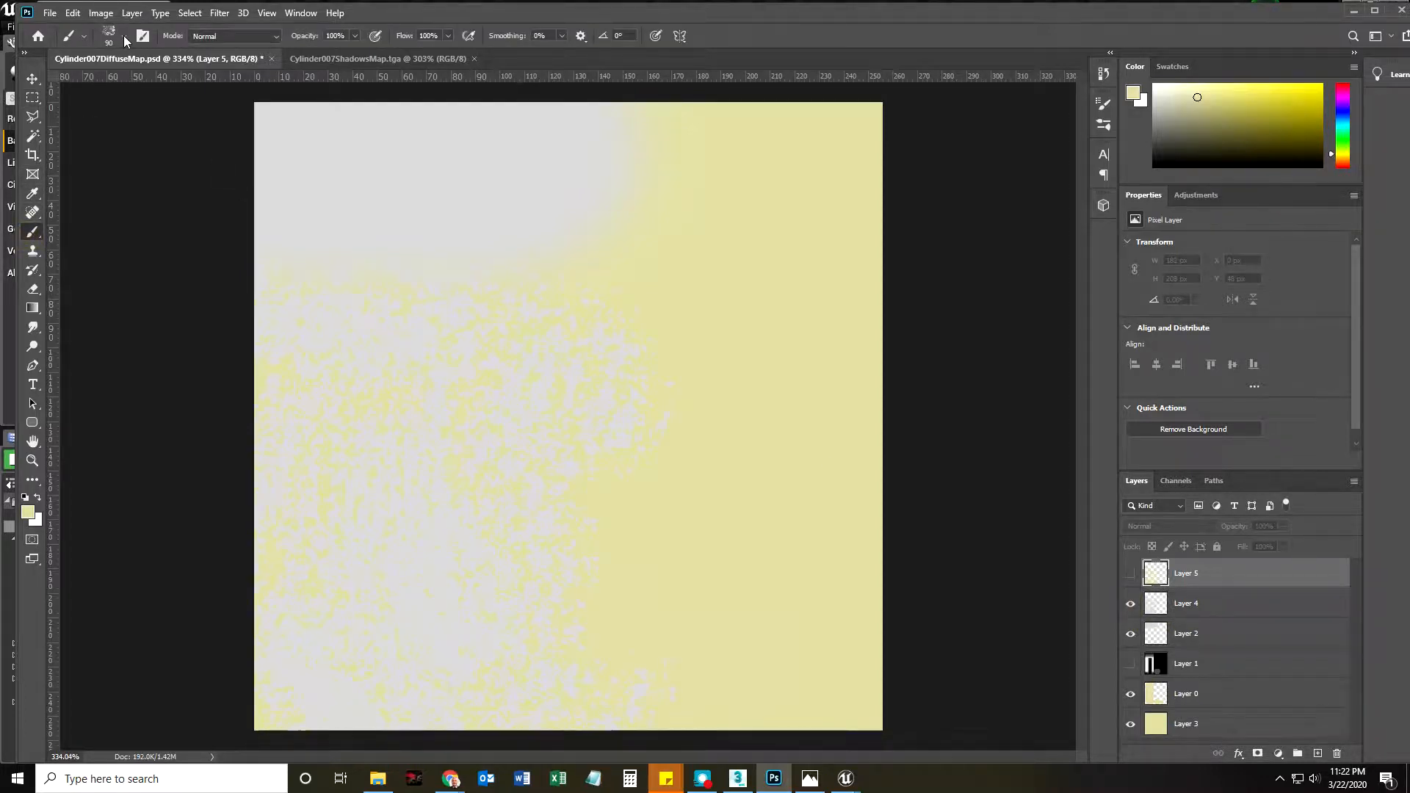
click(109, 36)
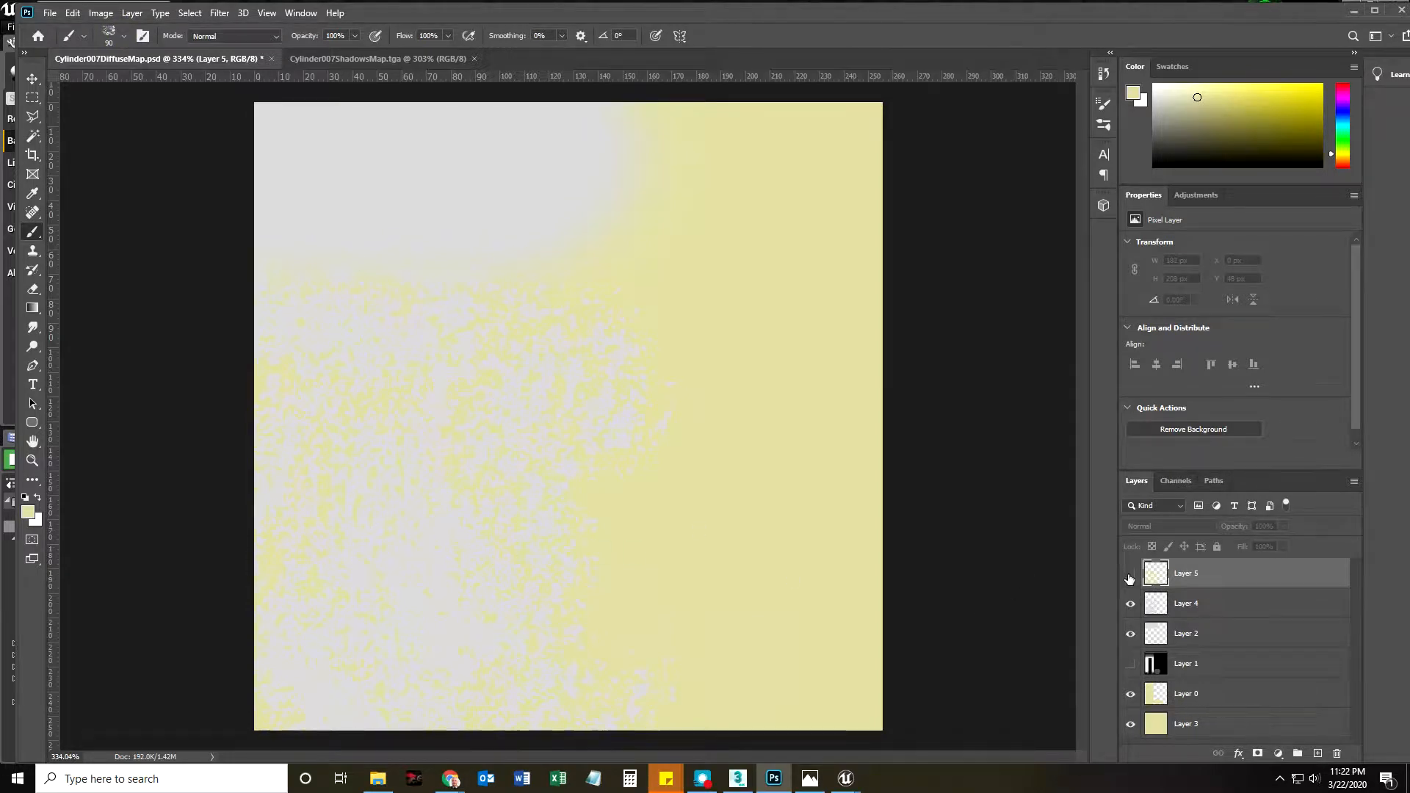
click(1131, 573)
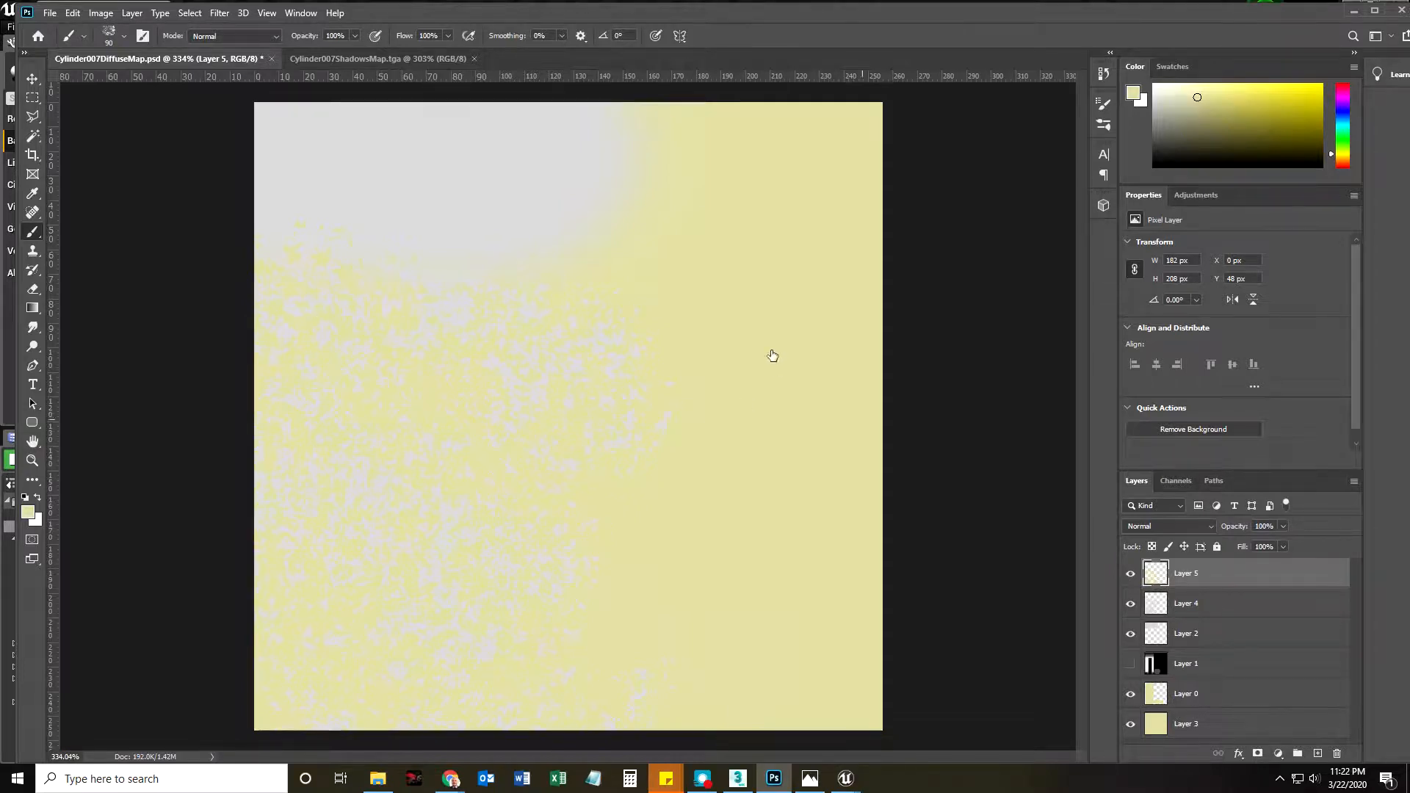
mouse_move(306, 500)
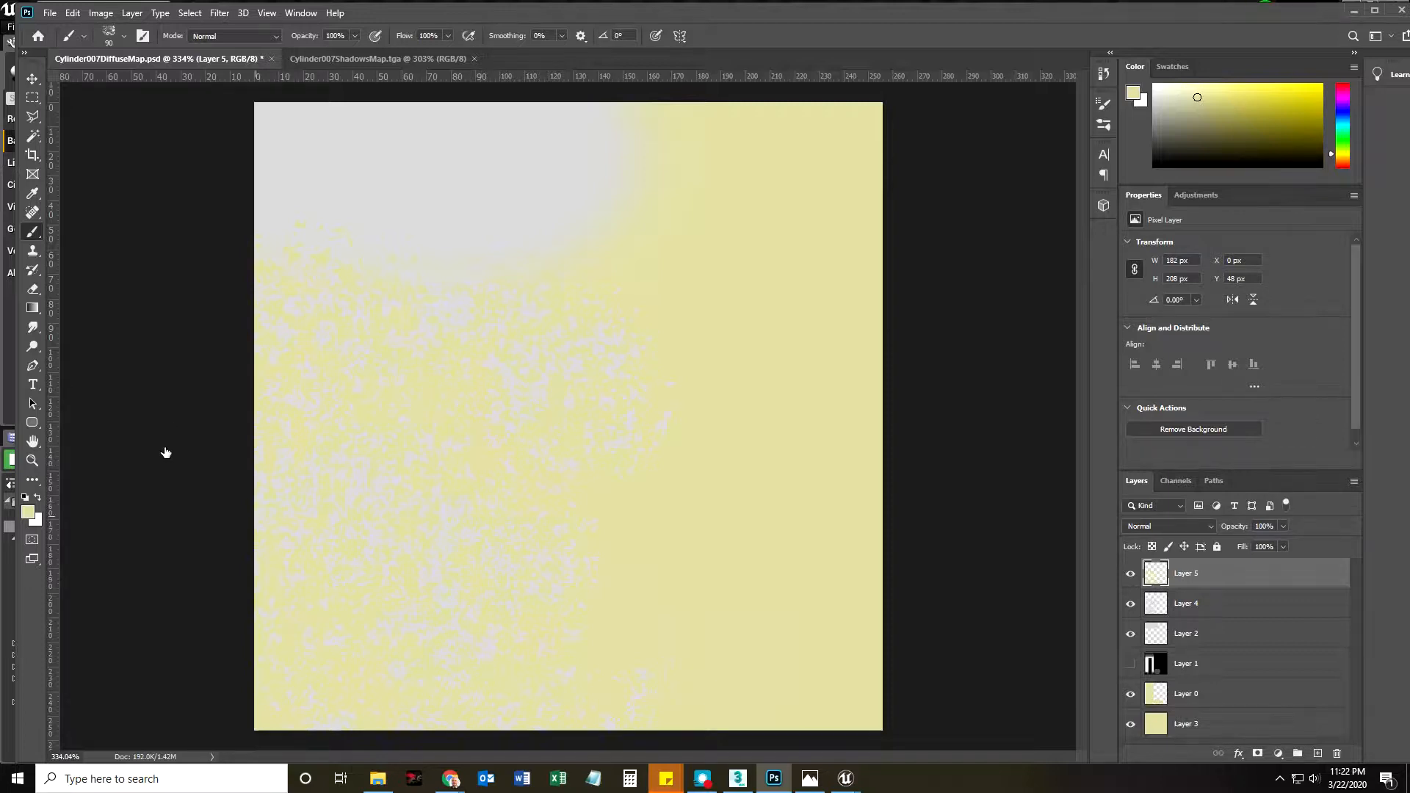
click(1131, 573)
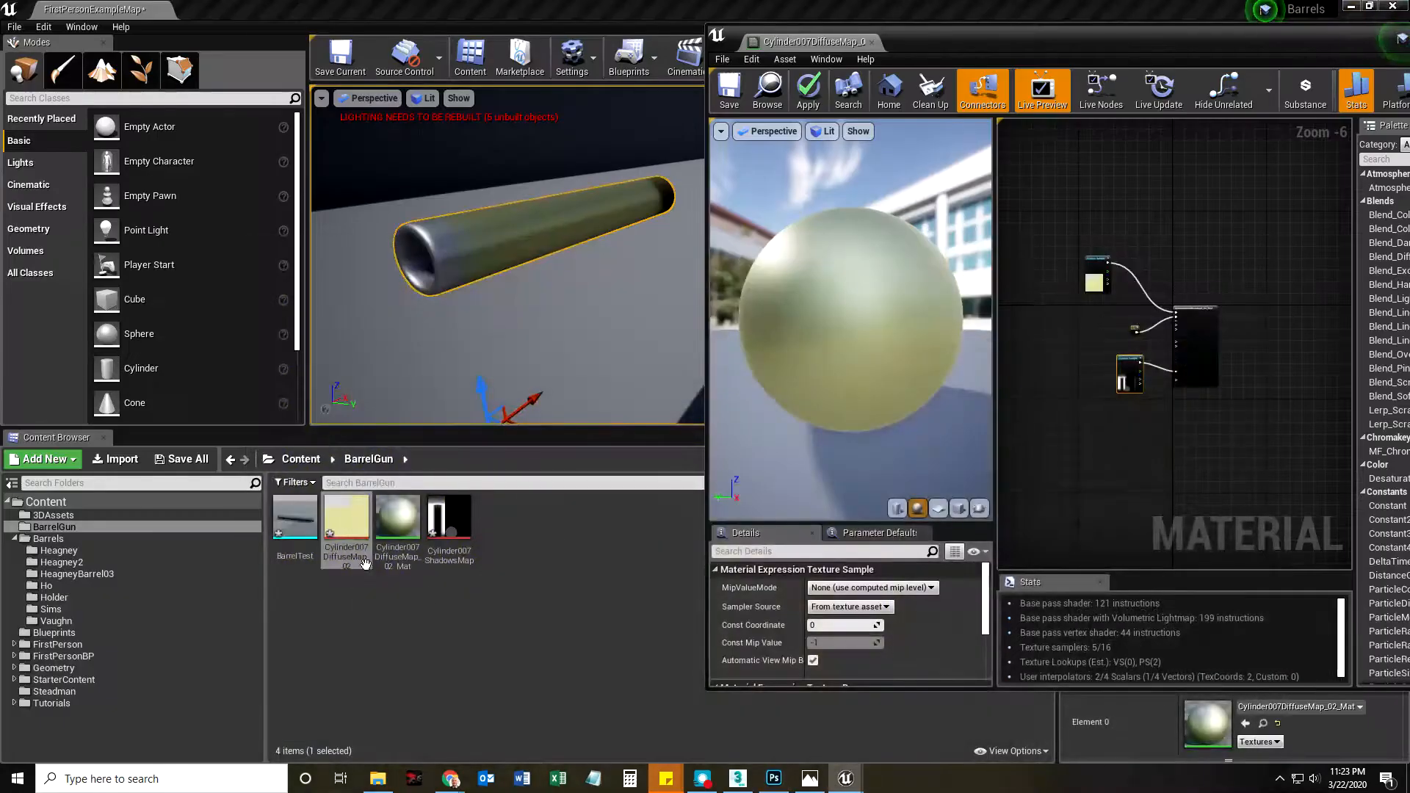
Step: Reimport the diffuse texture using Cylinder007DiffuseMap_03.tga as the new file
right_click(346, 521)
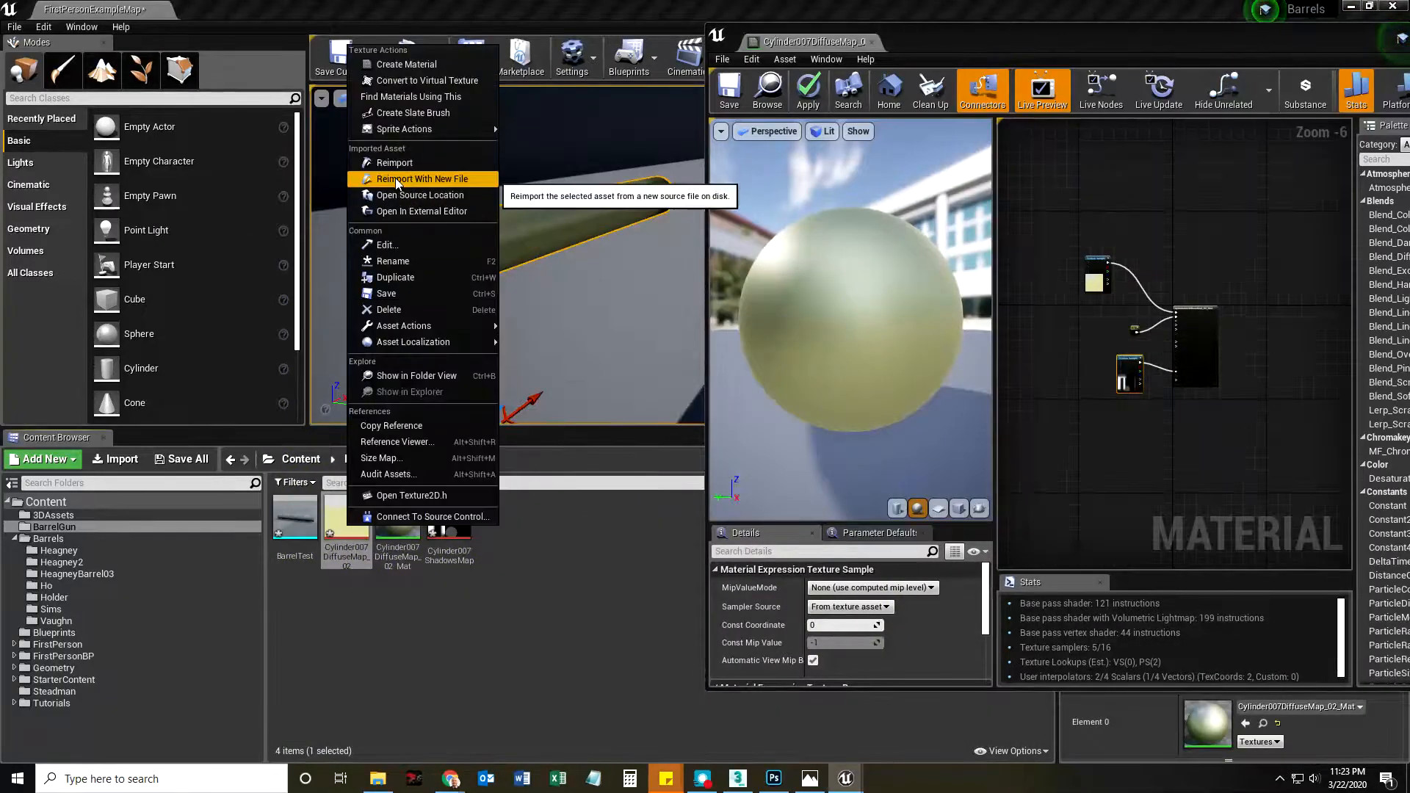
click(423, 178)
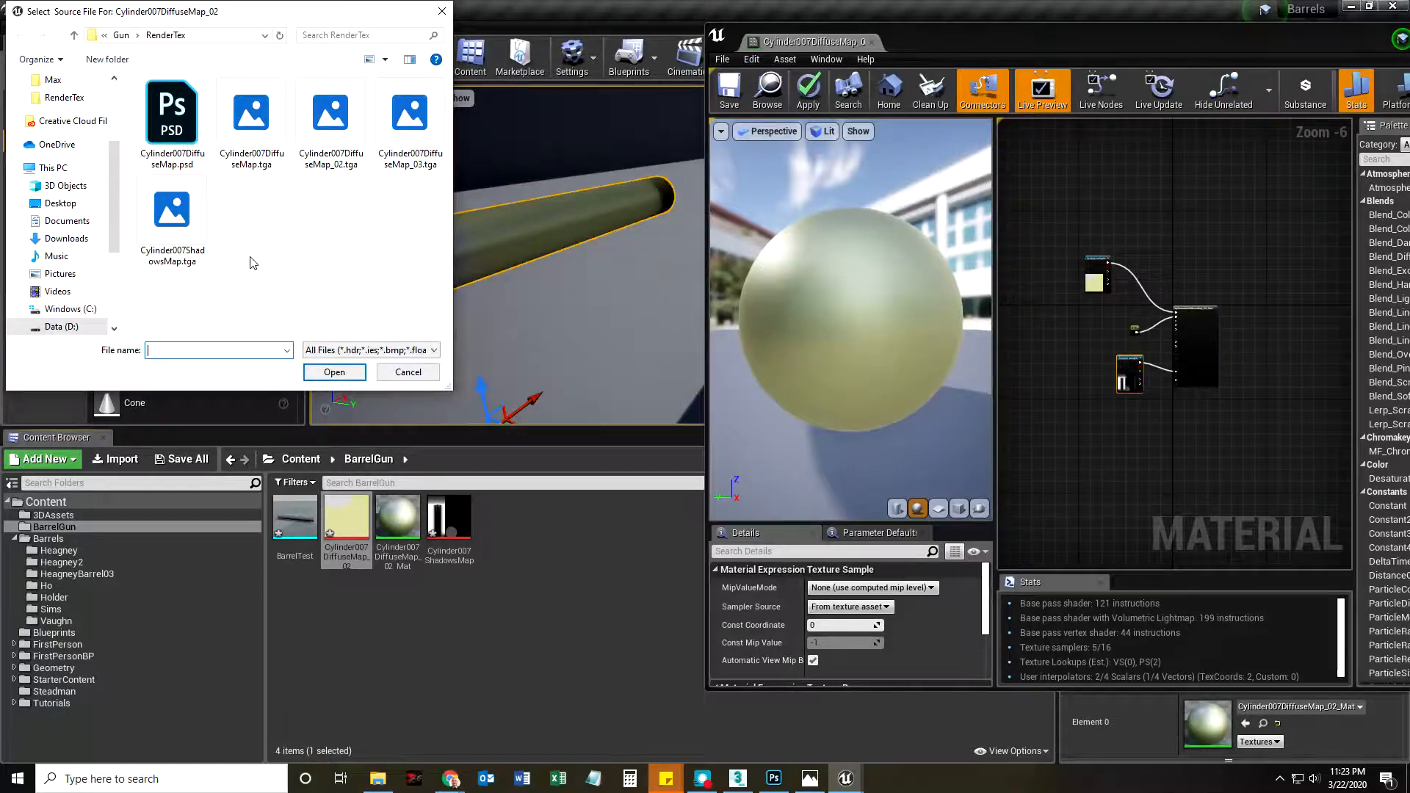
click(410, 111)
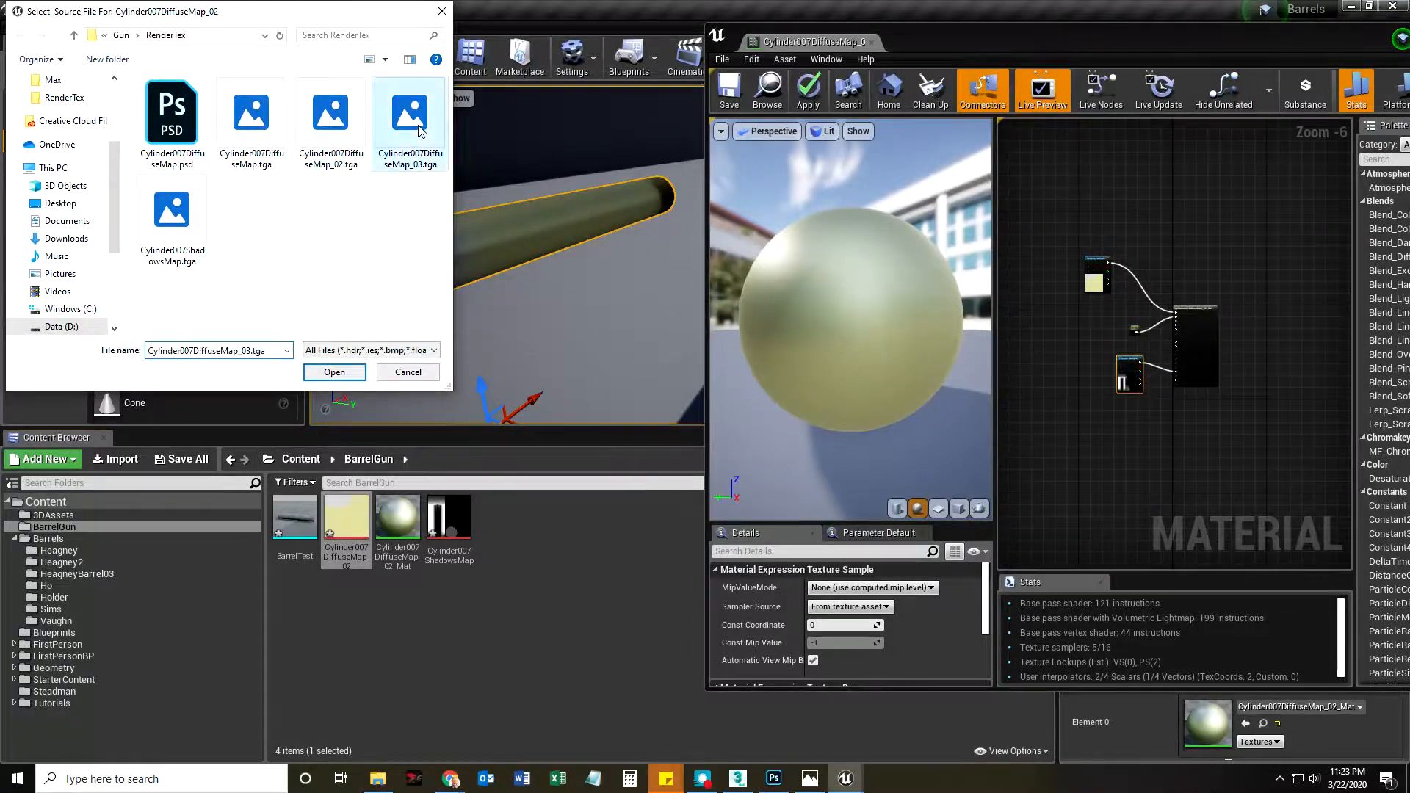
click(334, 371)
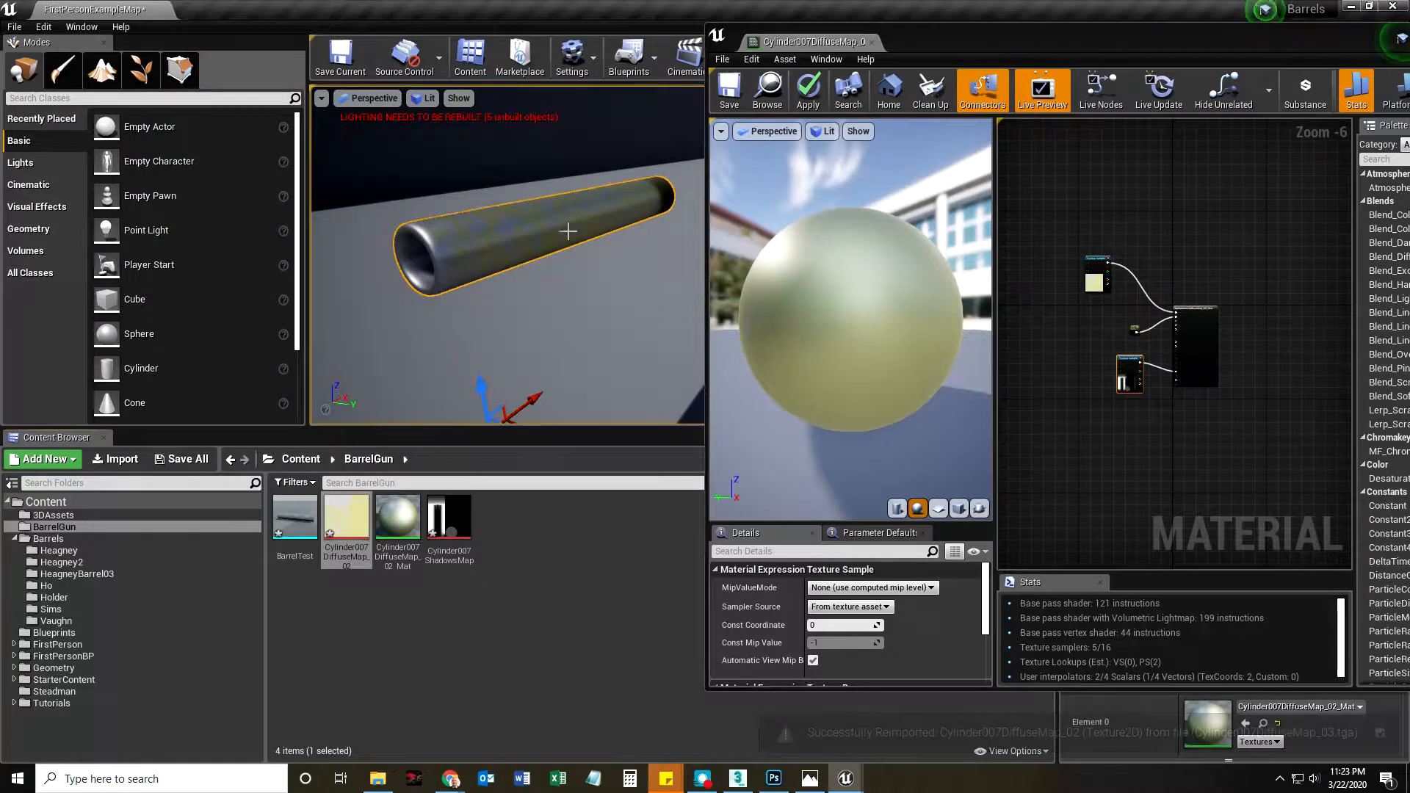
right_click(569, 232)
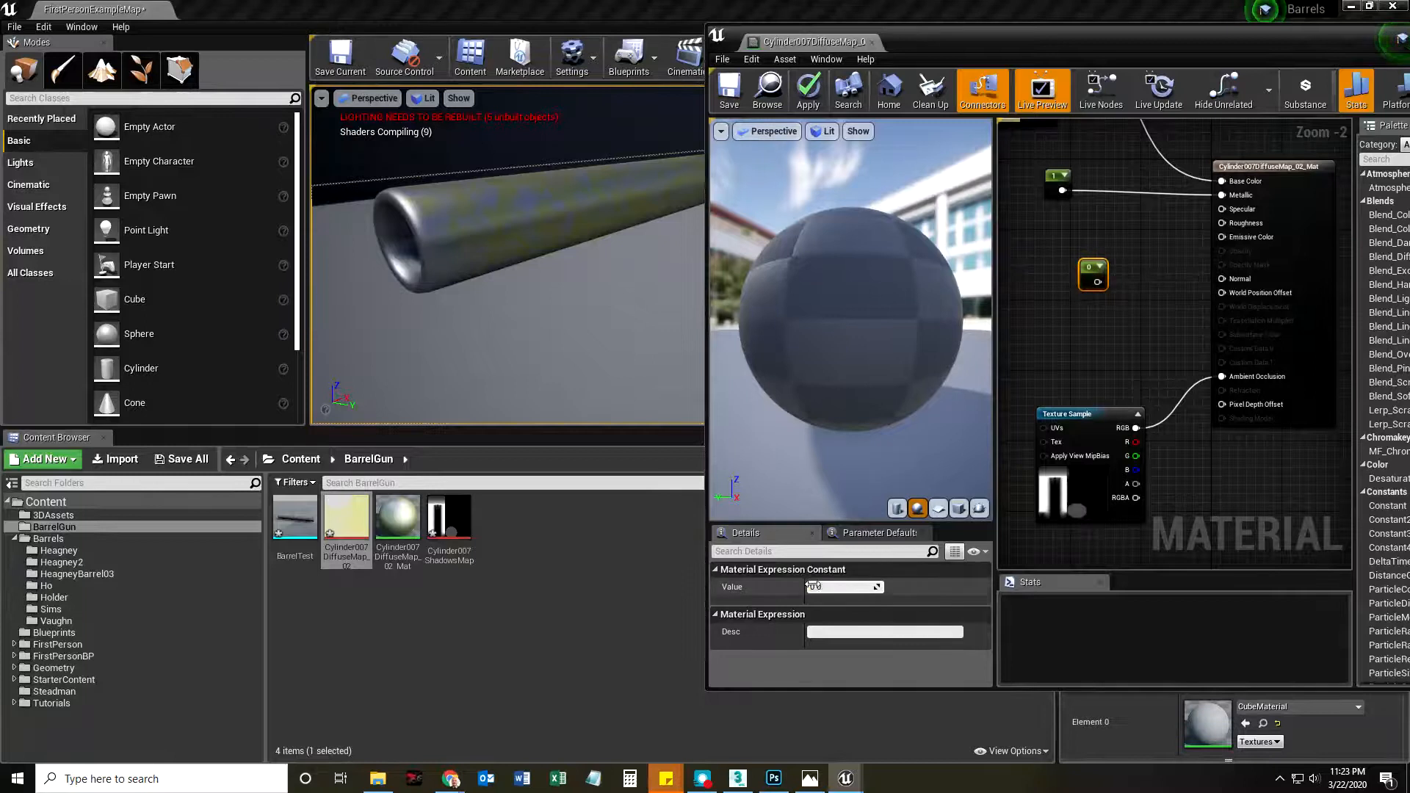
Step: Set the second Constant to 0.25 for Roughness and save the material
text(0.25)
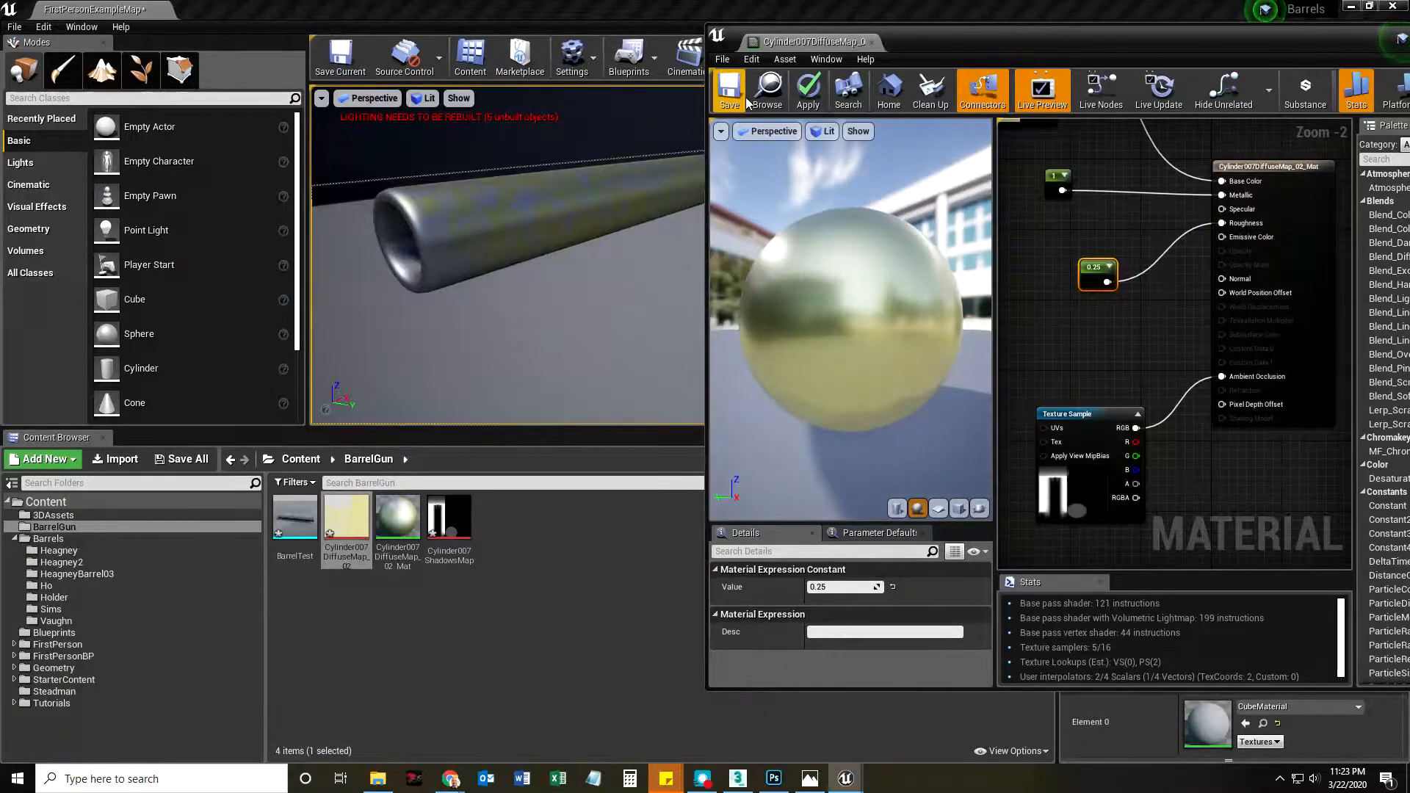
click(729, 90)
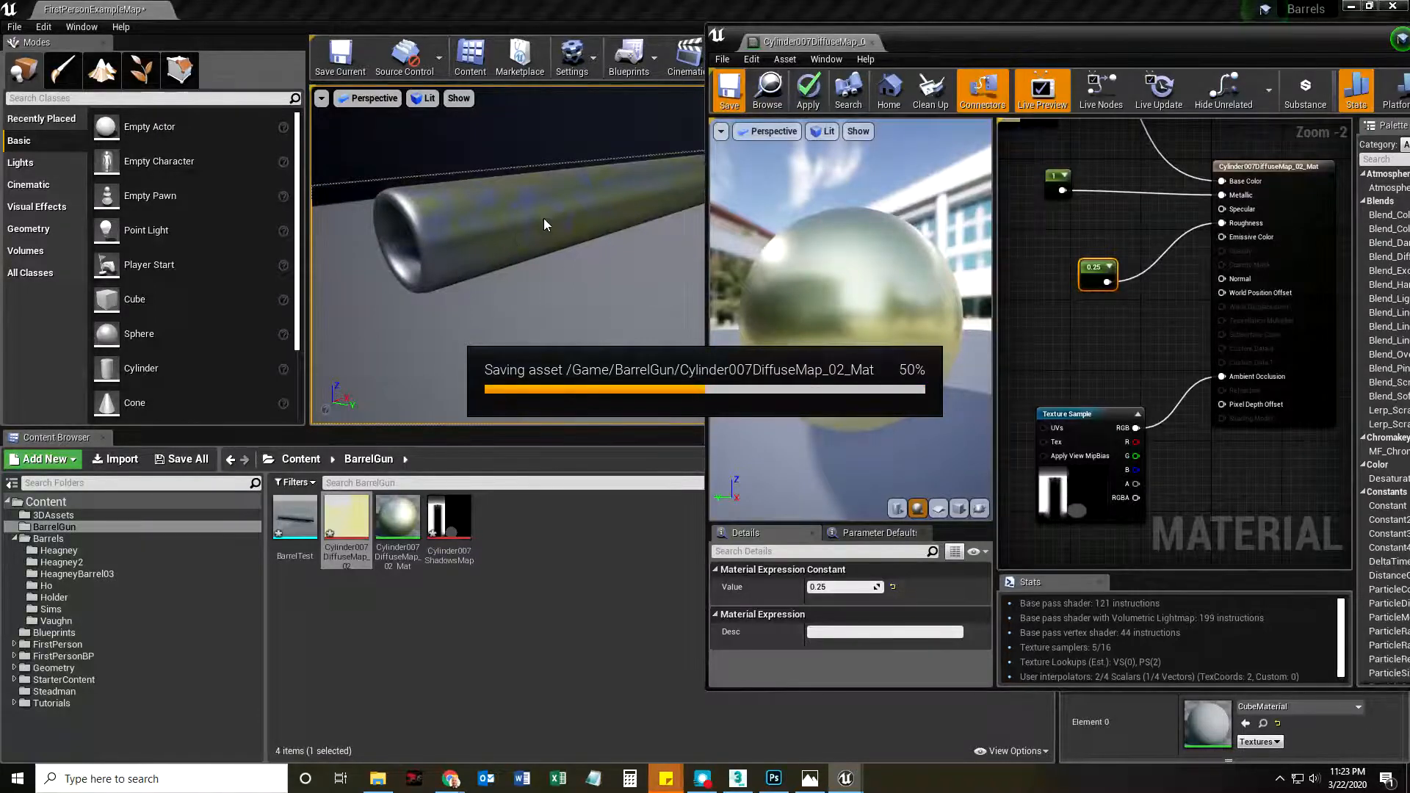
click(728, 89)
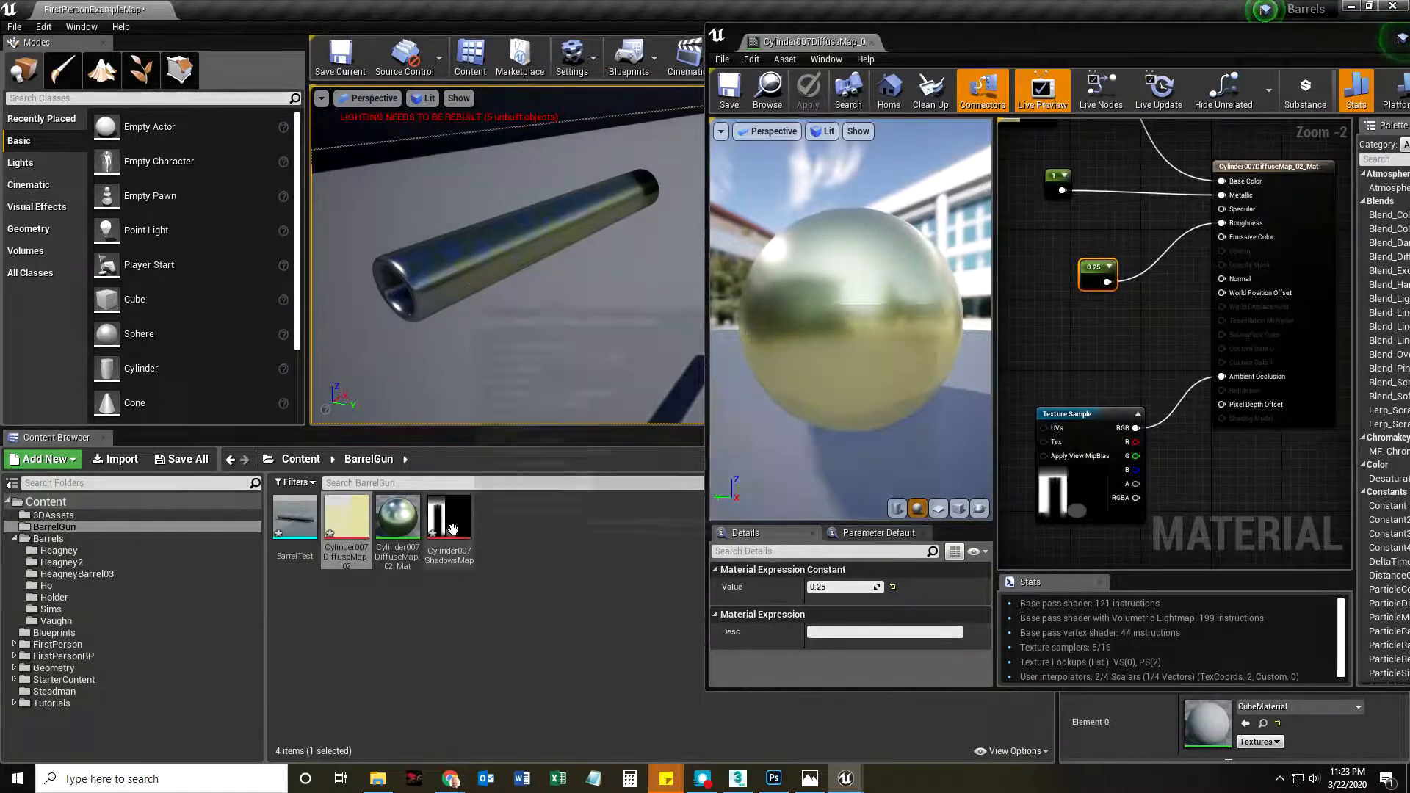
Step: Return to Photoshop and view the Cylinder007ShadowsMap.tga document
click(772, 778)
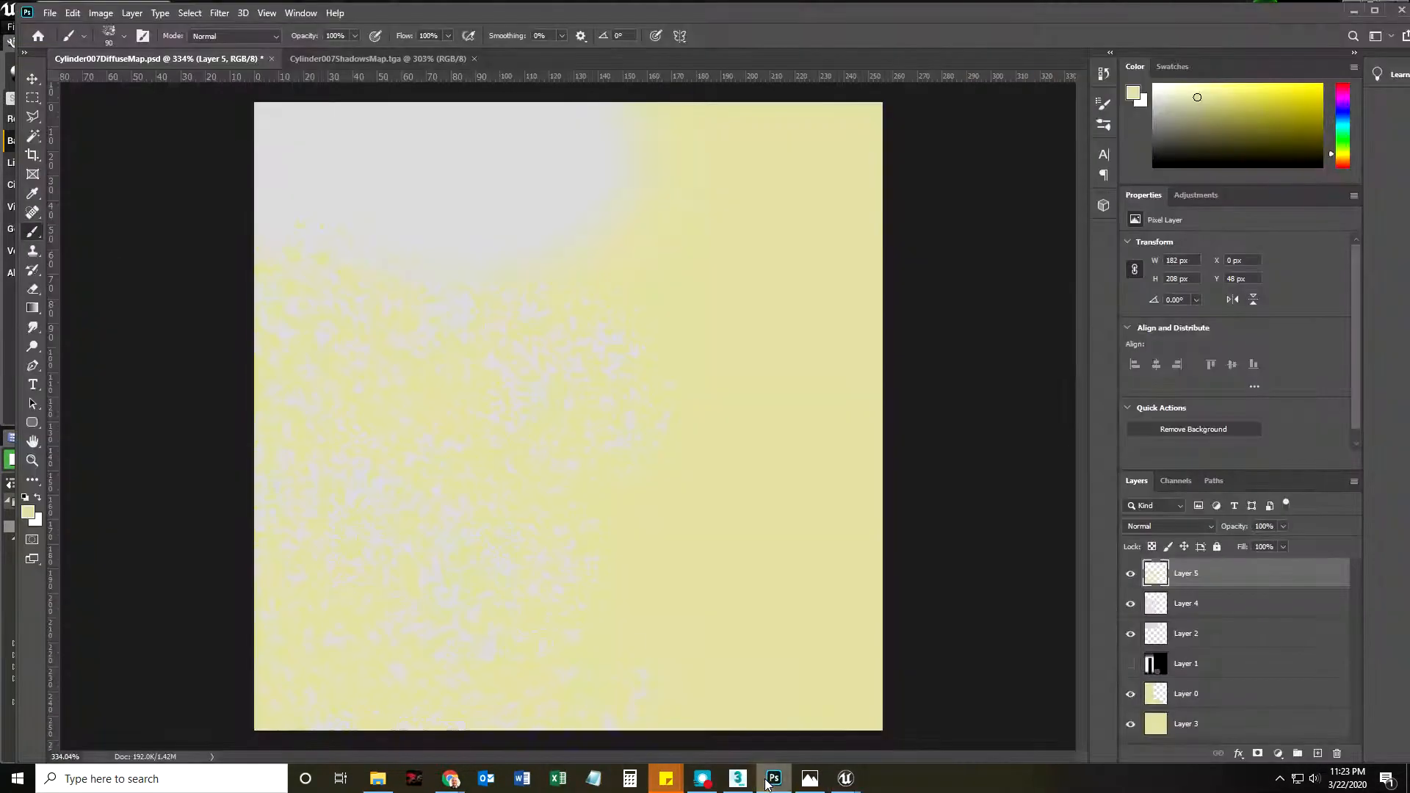
click(378, 59)
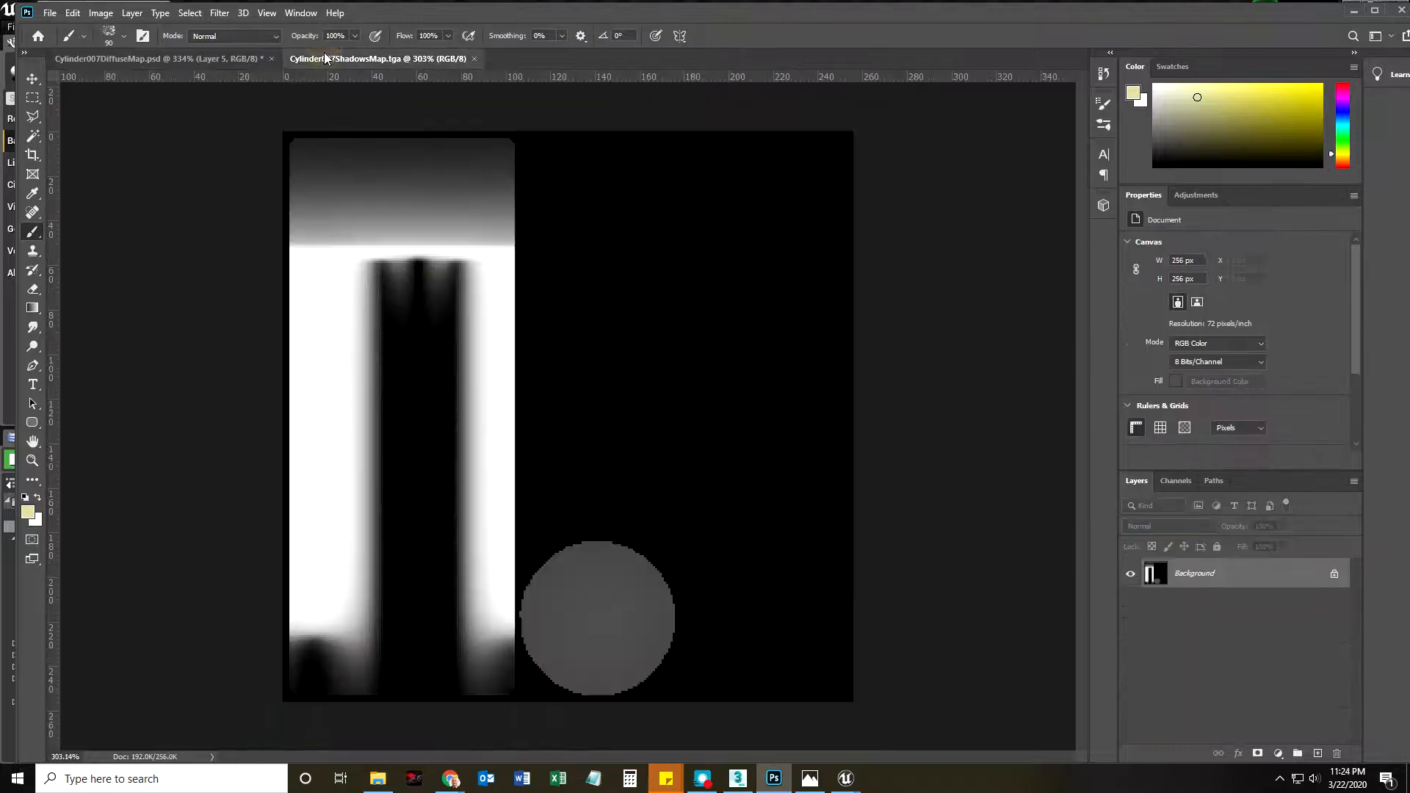
click(162, 59)
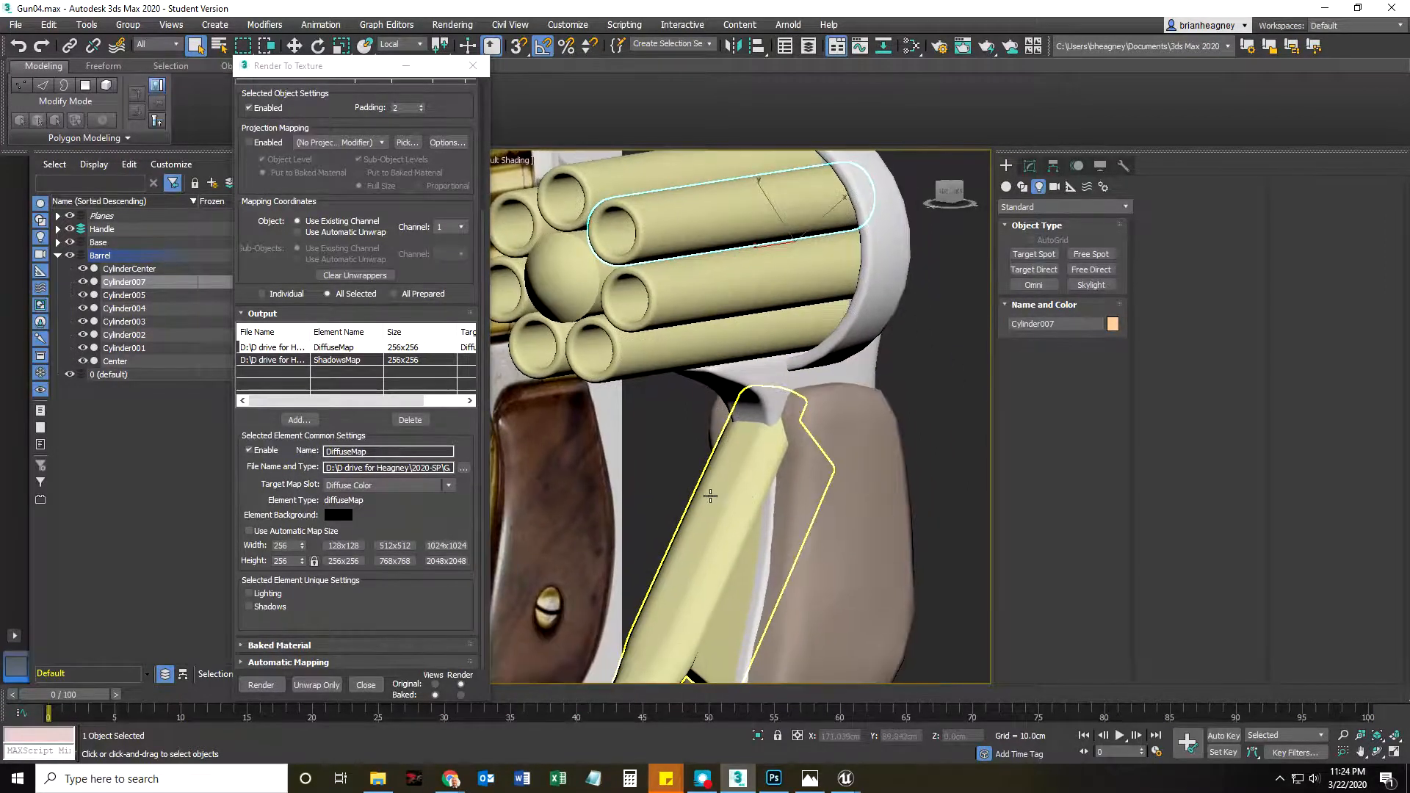
mouse_move(710, 497)
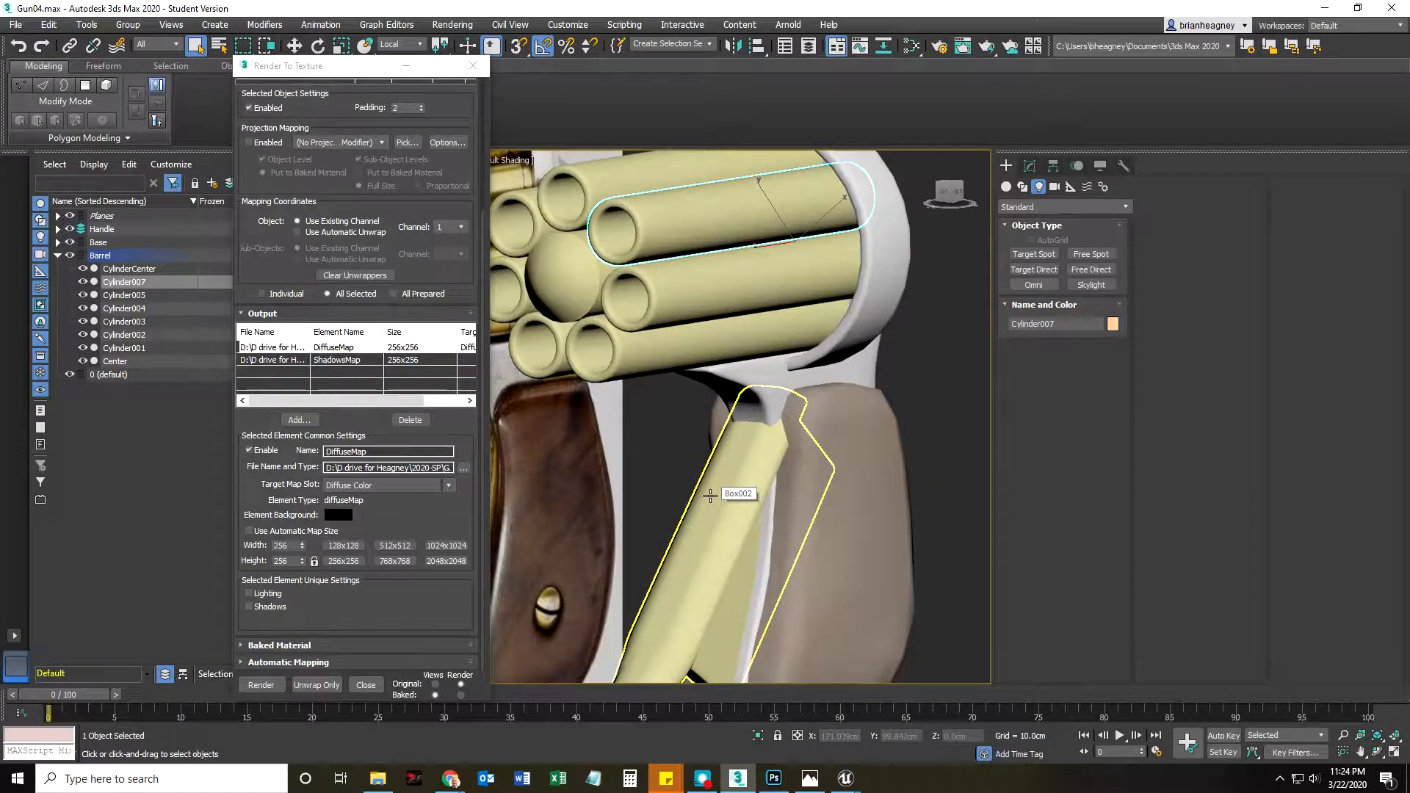